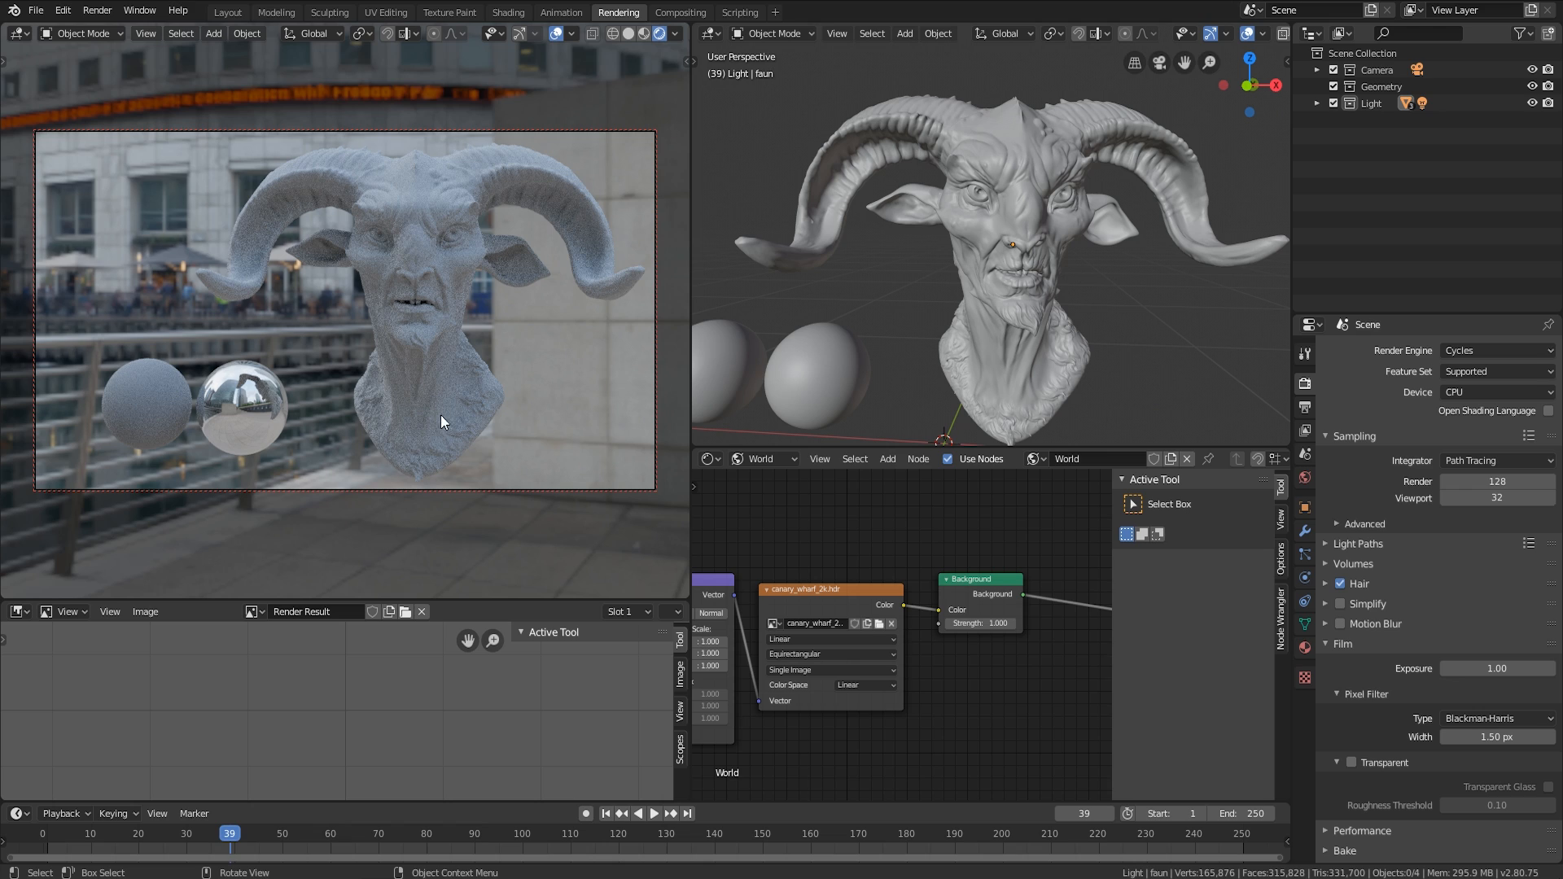
pyautogui.moveTo(397, 188)
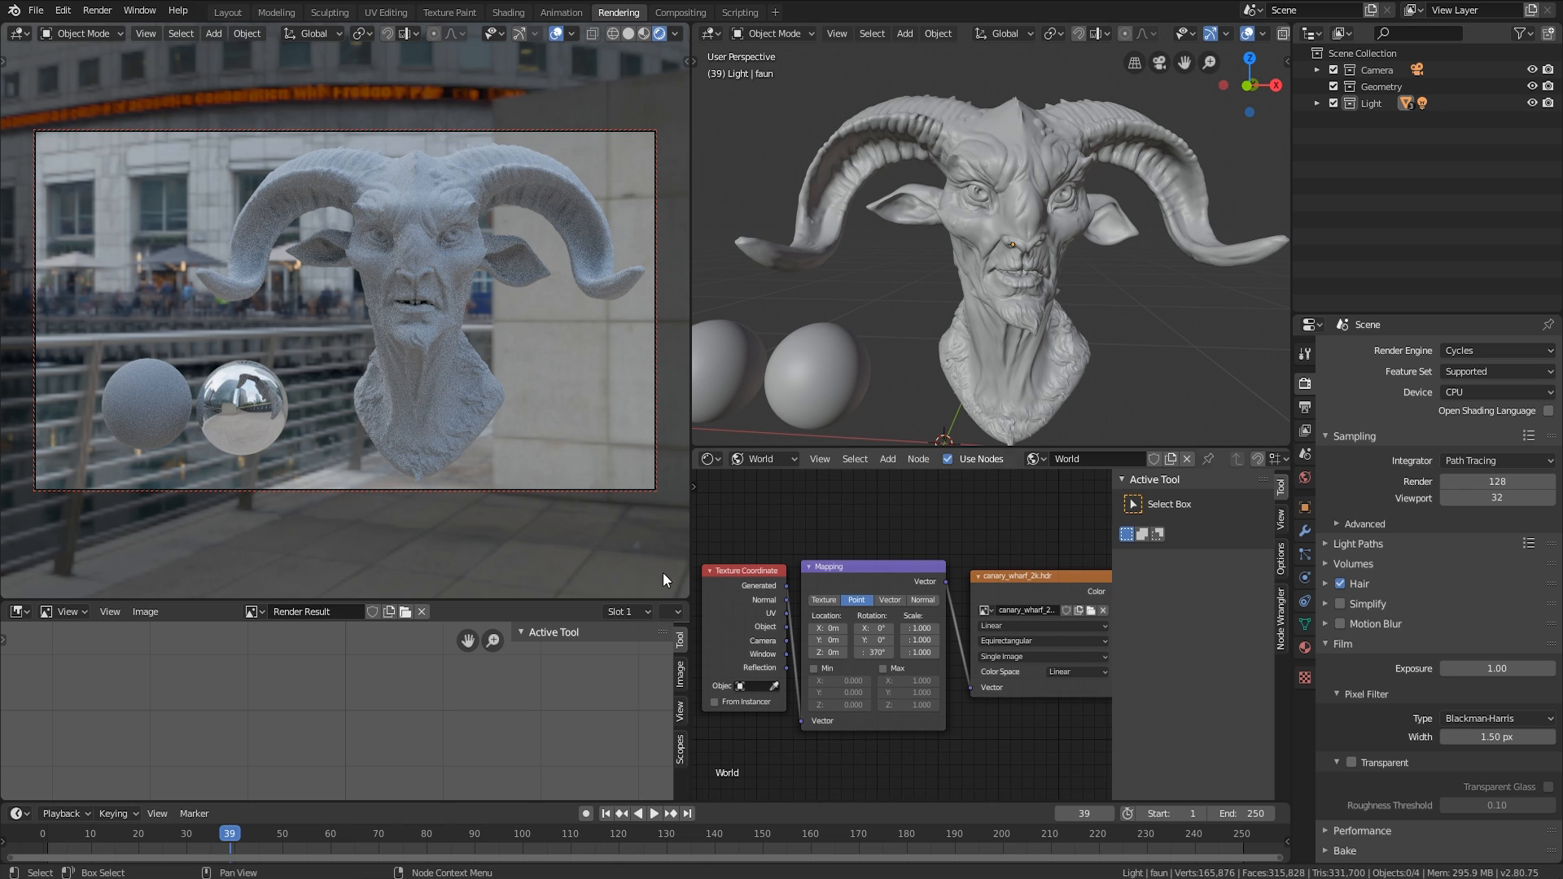
pyautogui.moveTo(59, 312)
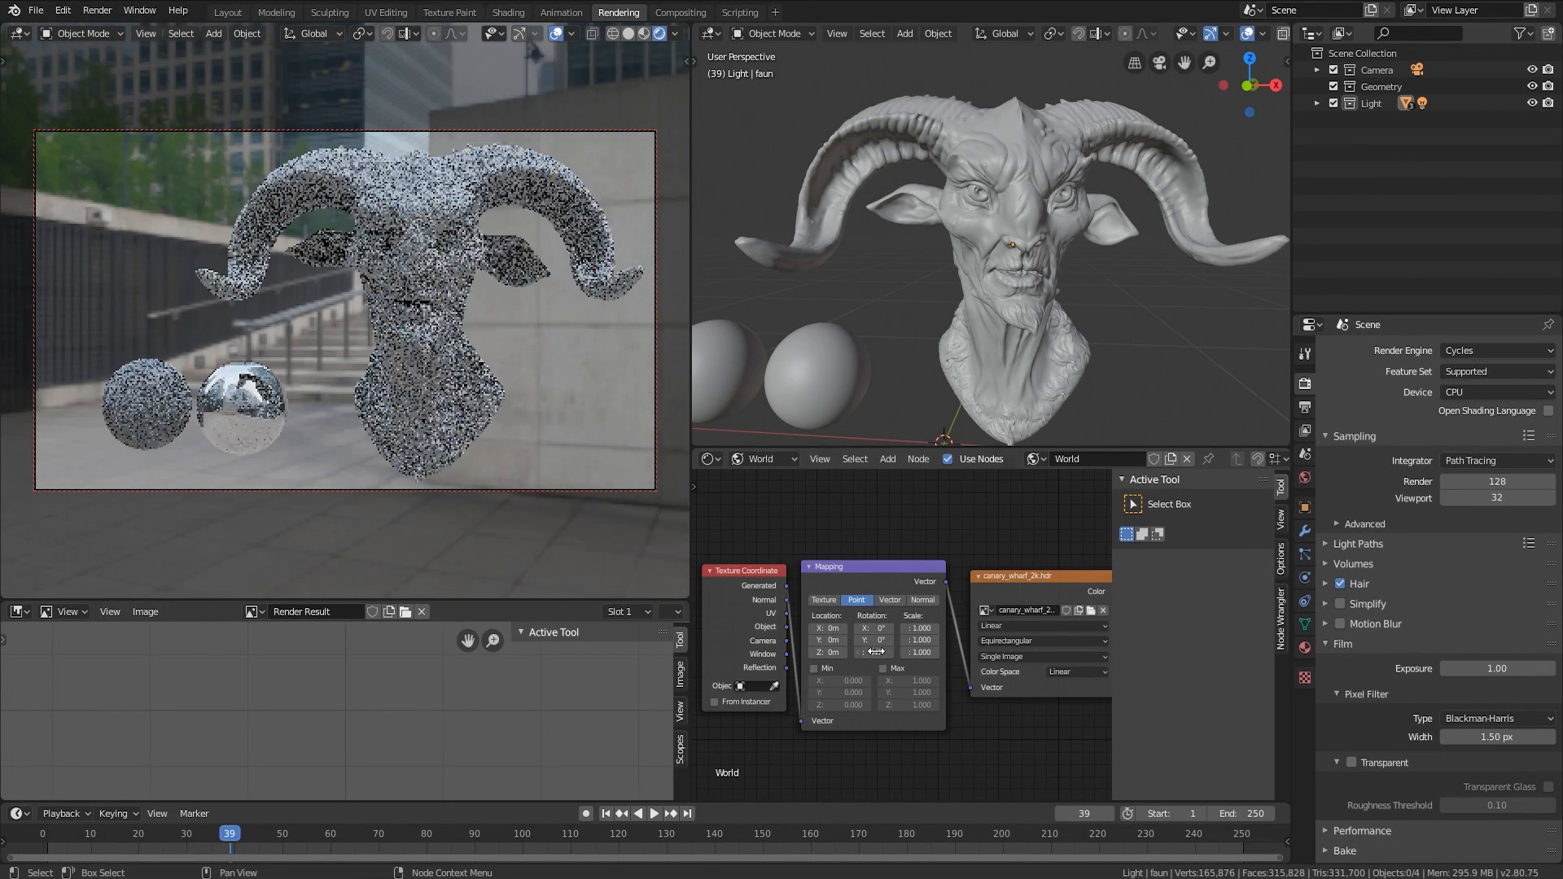
# - Spin the HDRI around the vertical axis via the Mapping node's Z Rotation, then fine-tune the angle
pyautogui.moveTo(832, 649); pyautogui.dragTo(878, 649)
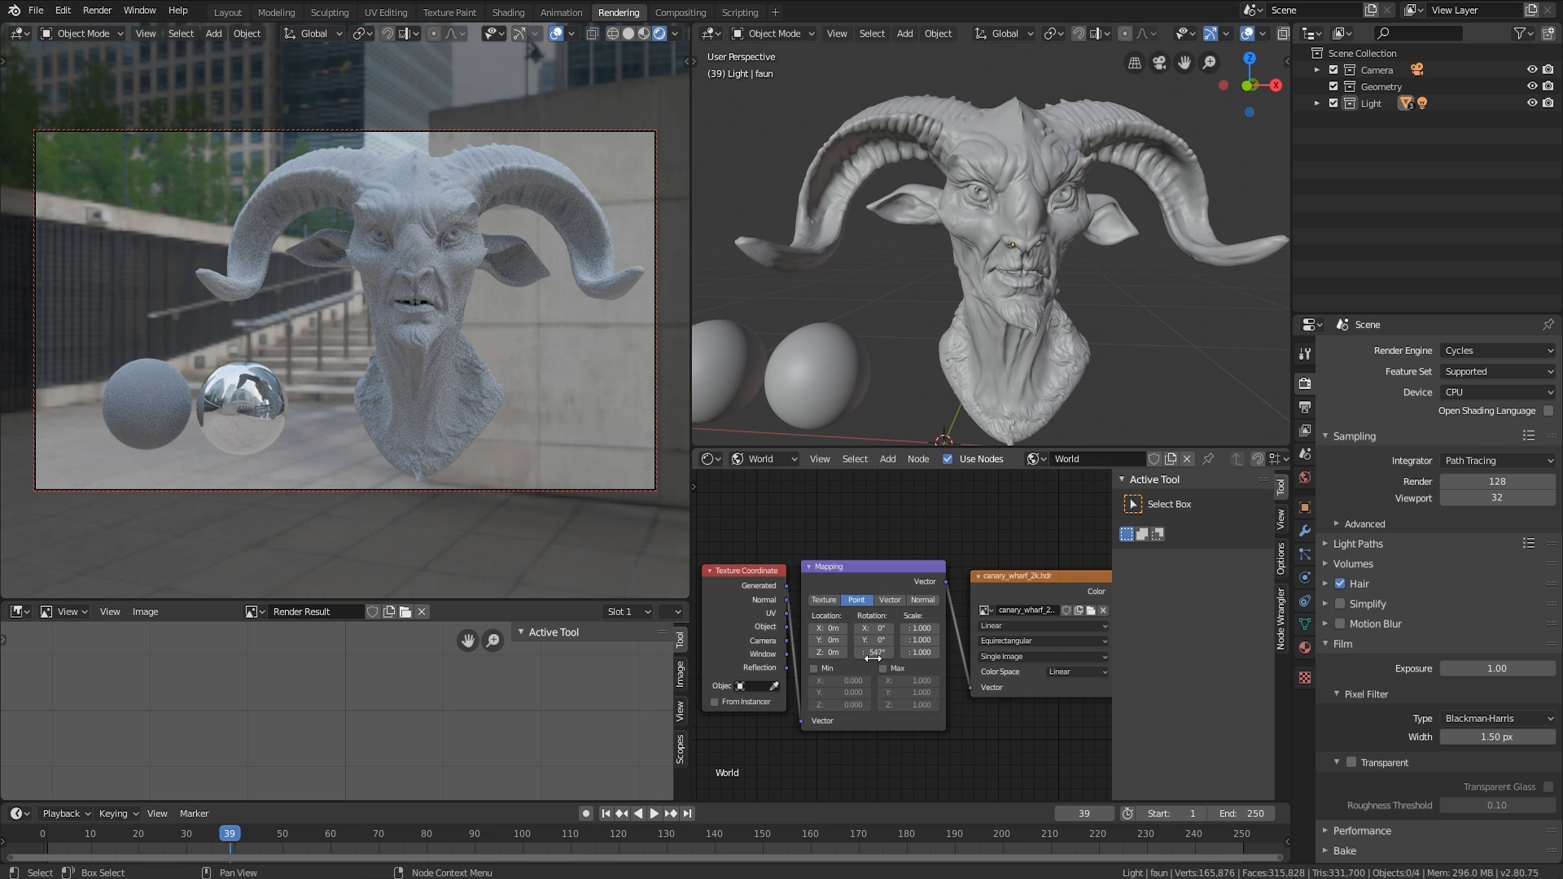
pyautogui.moveTo(878, 652); pyautogui.dragTo(870, 652)
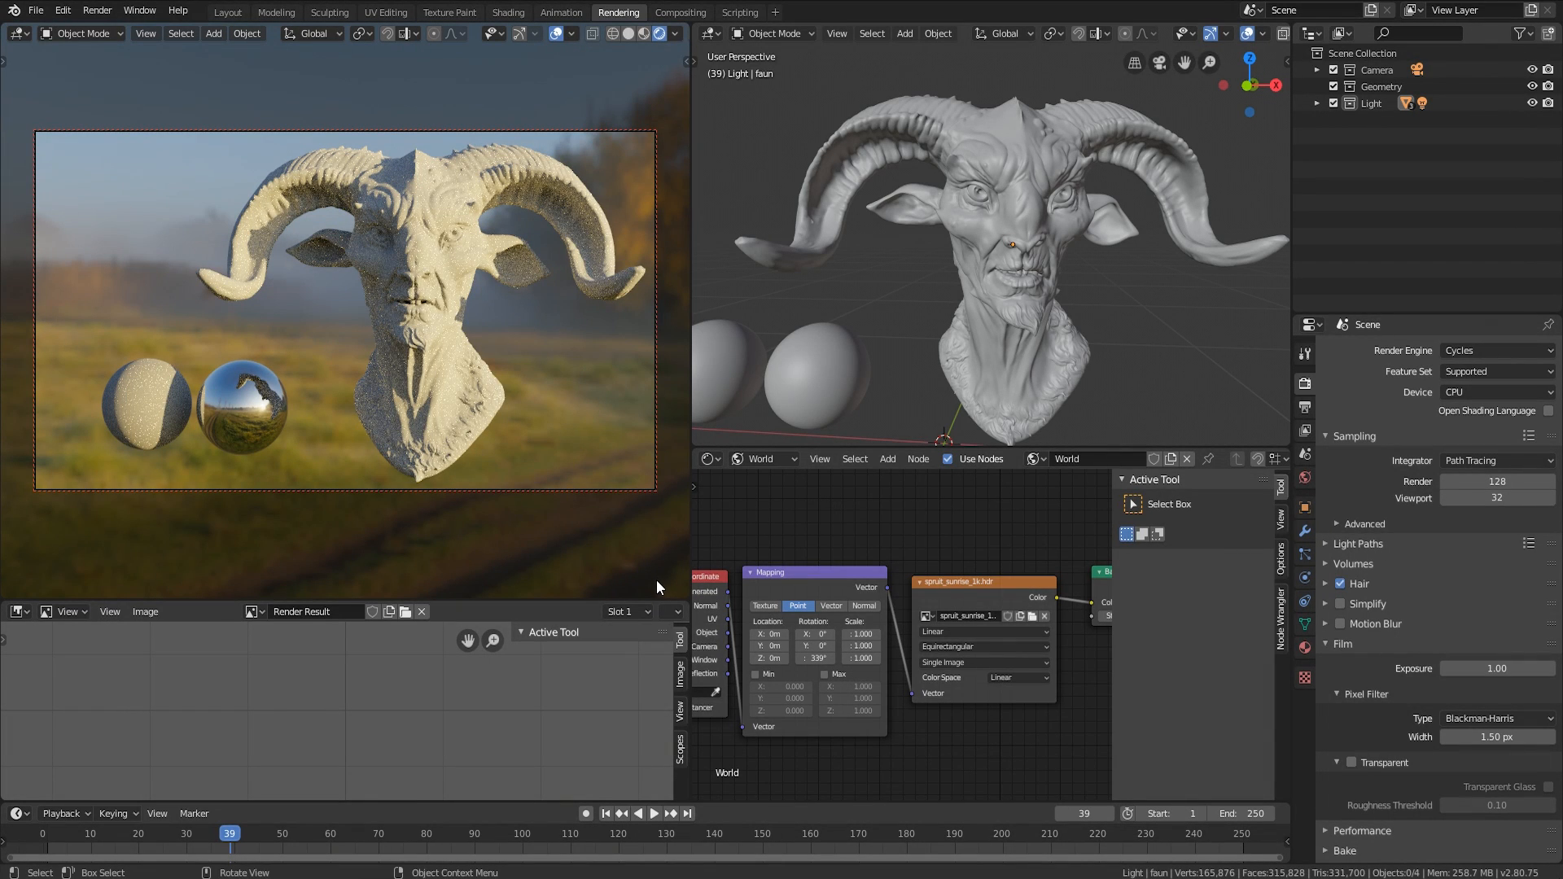
pyautogui.moveTo(657, 588)
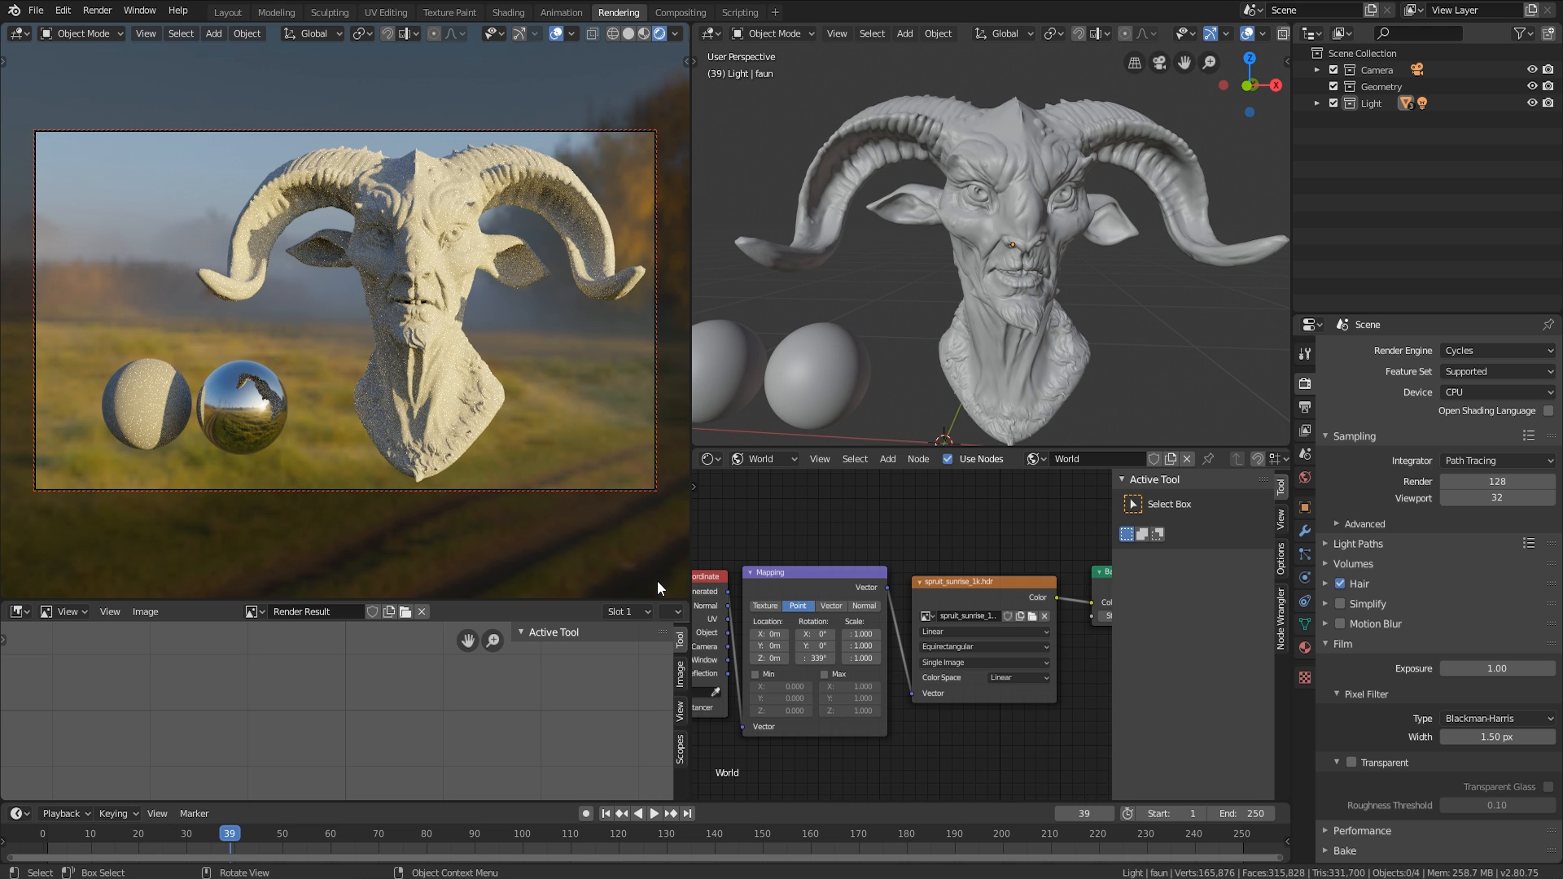
pyautogui.moveTo(462, 505)
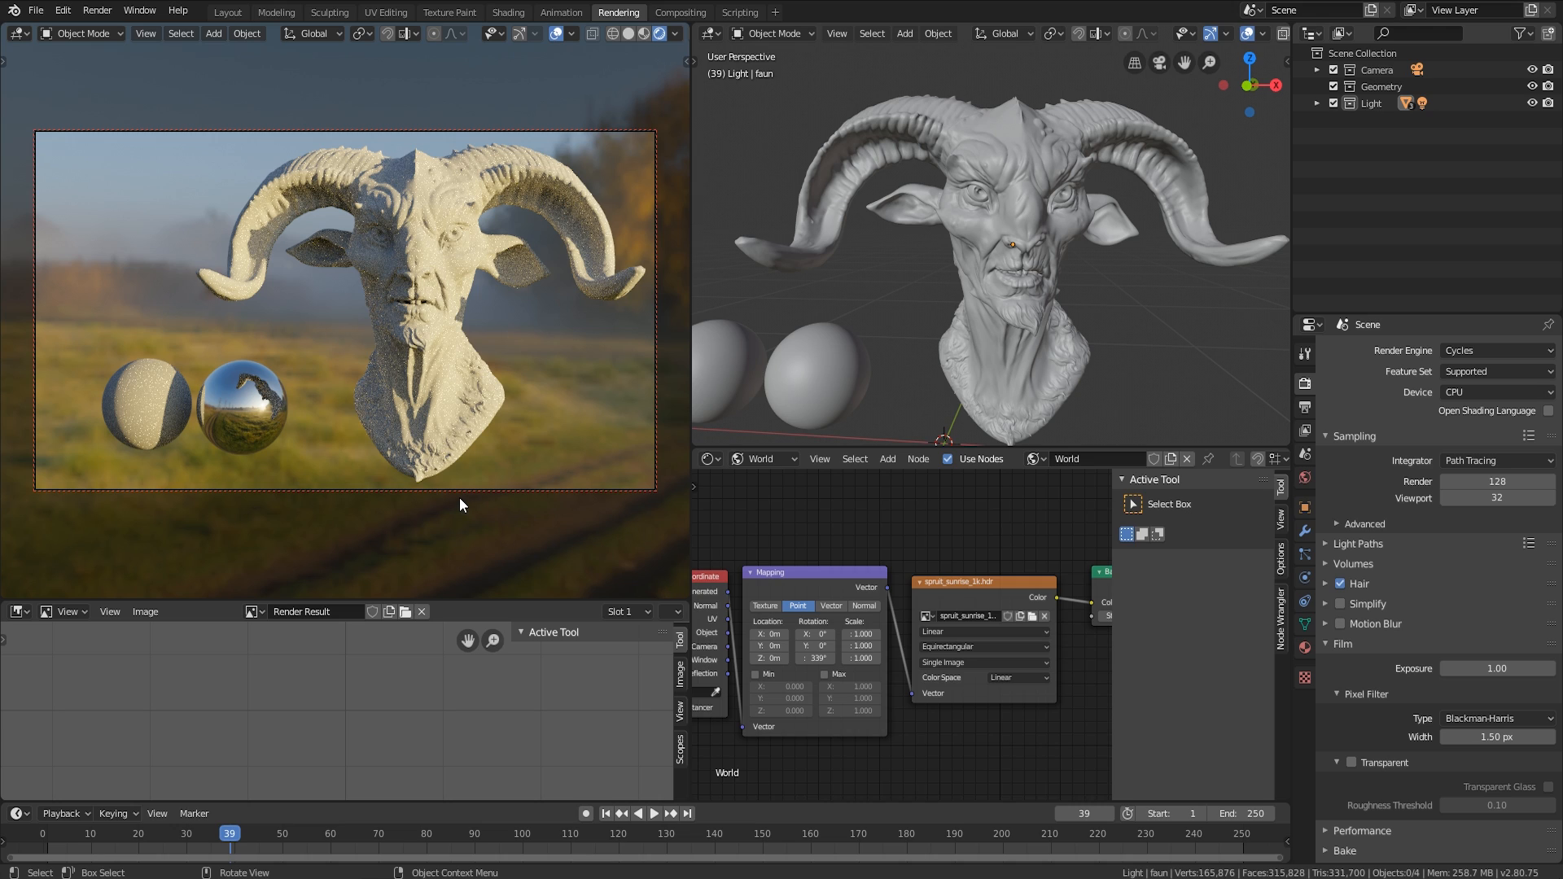
pyautogui.moveTo(421, 362)
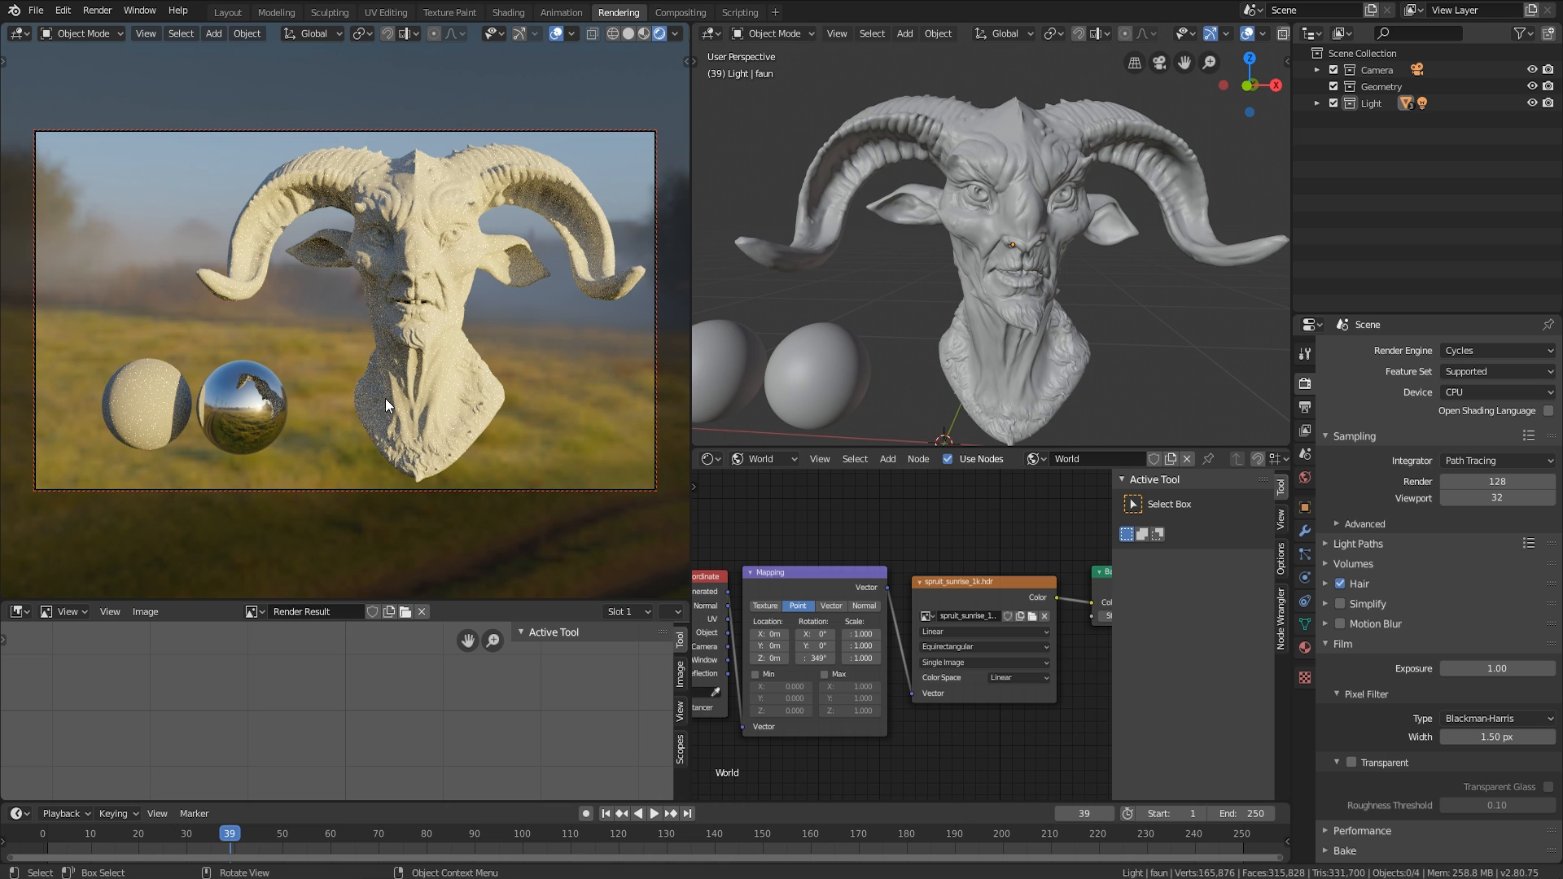
pyautogui.moveTo(444, 515)
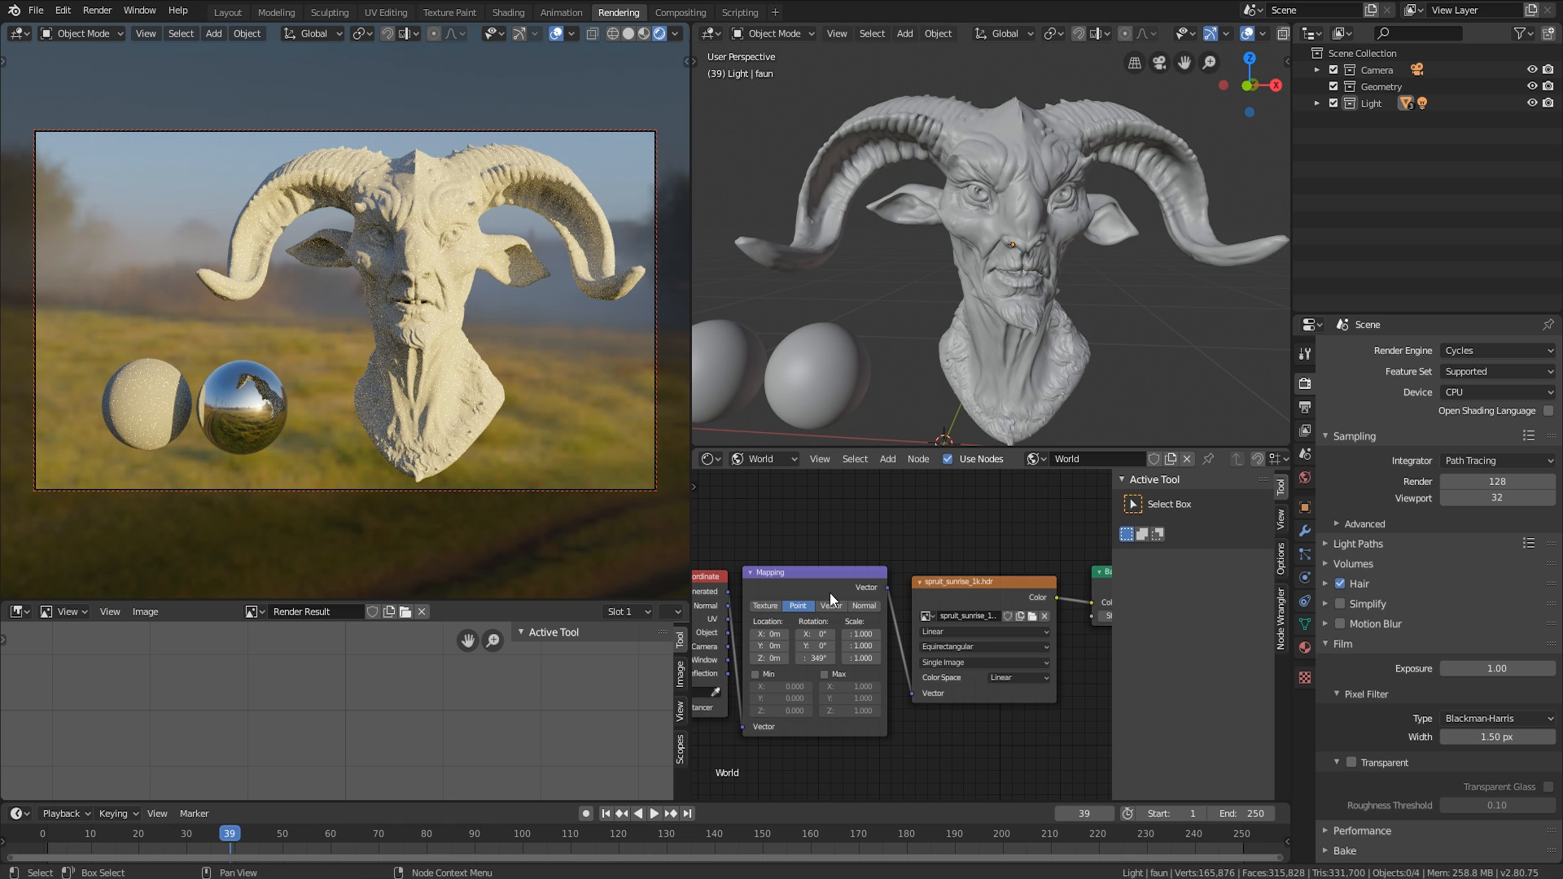
# - Add a point light, tint it red and move it beside the faun bust
pyautogui.click(903, 32)
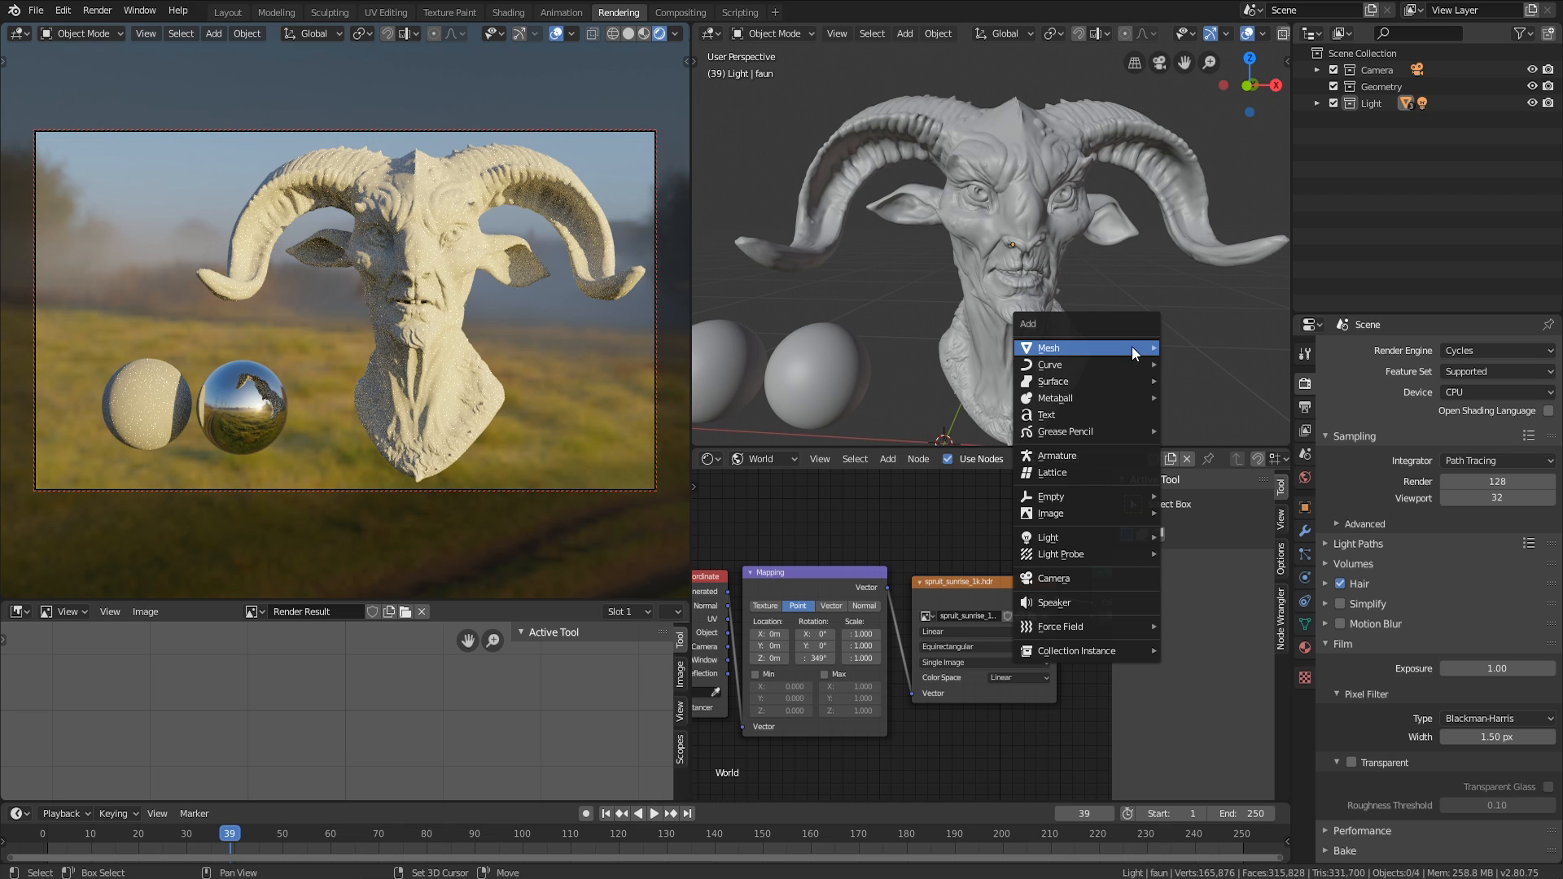
pyautogui.moveTo(1104, 495)
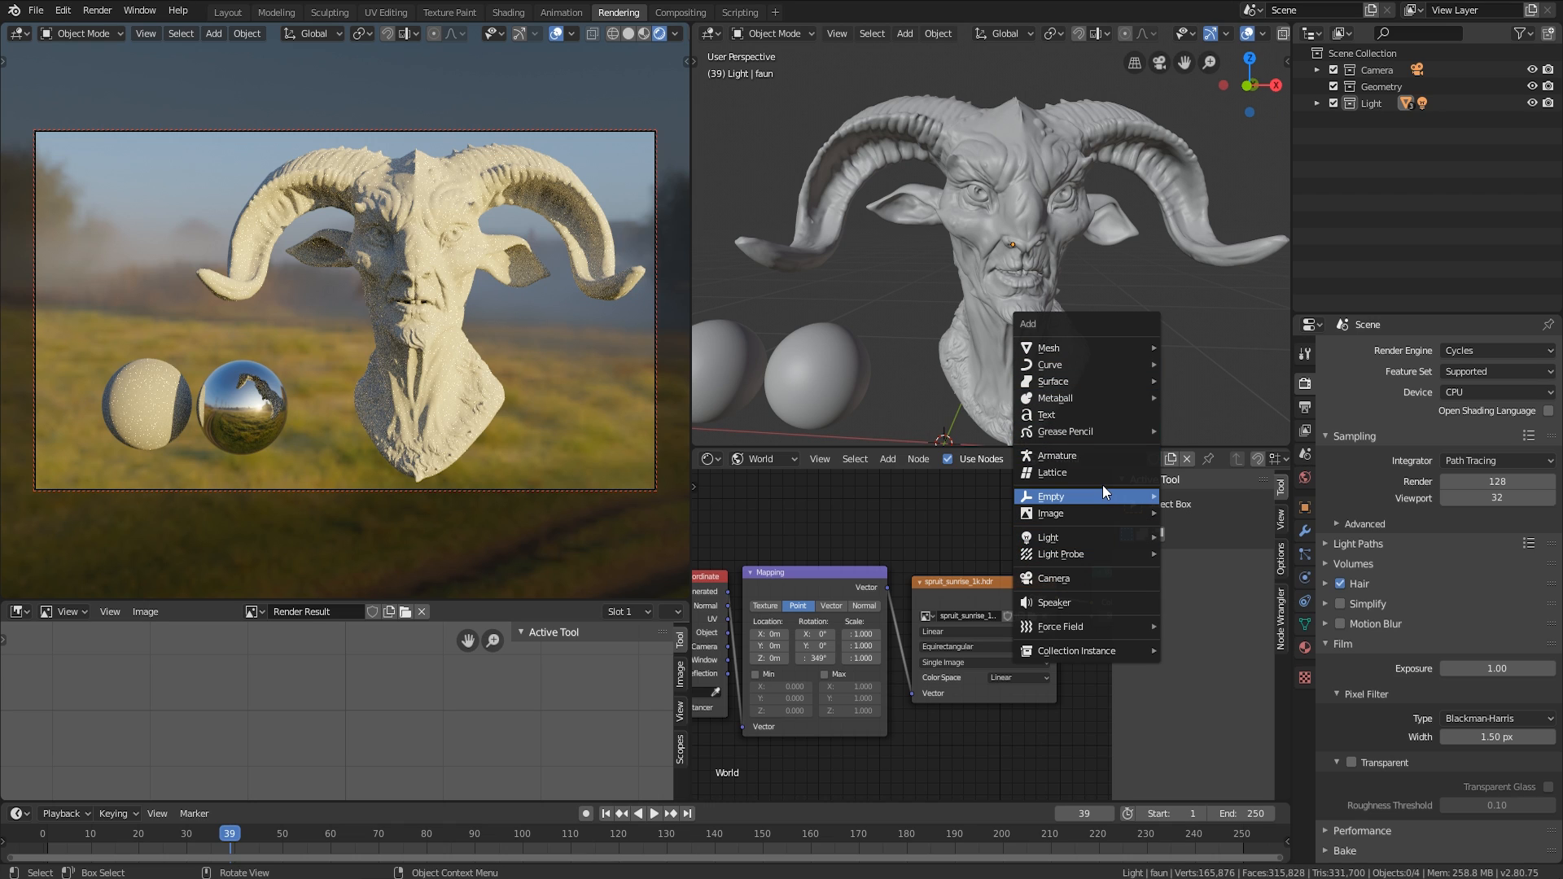
pyautogui.moveTo(1090, 537)
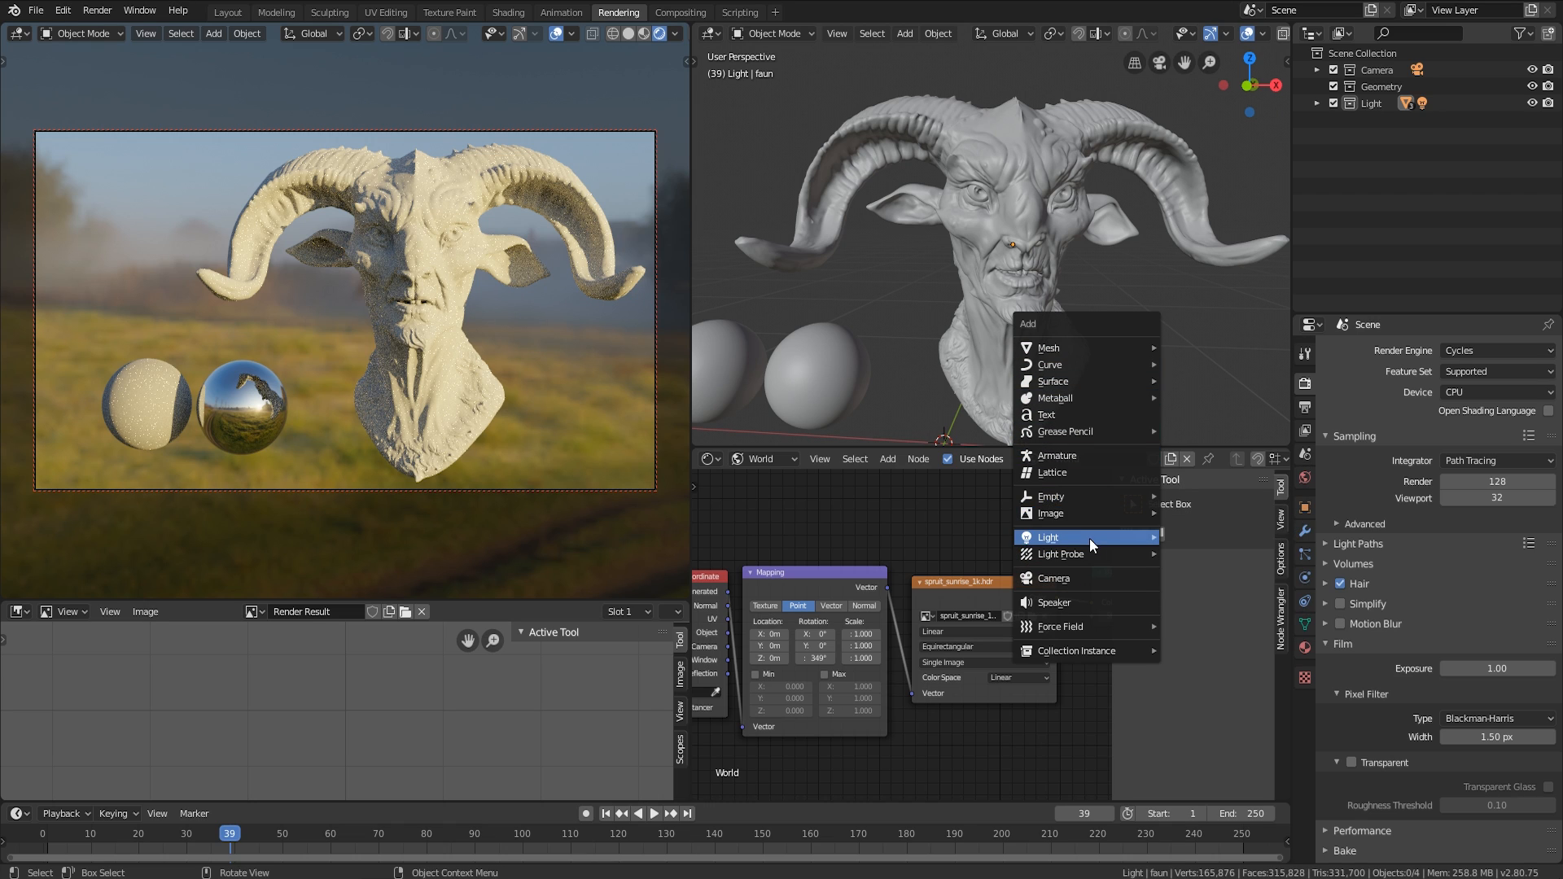
pyautogui.click(1048, 538)
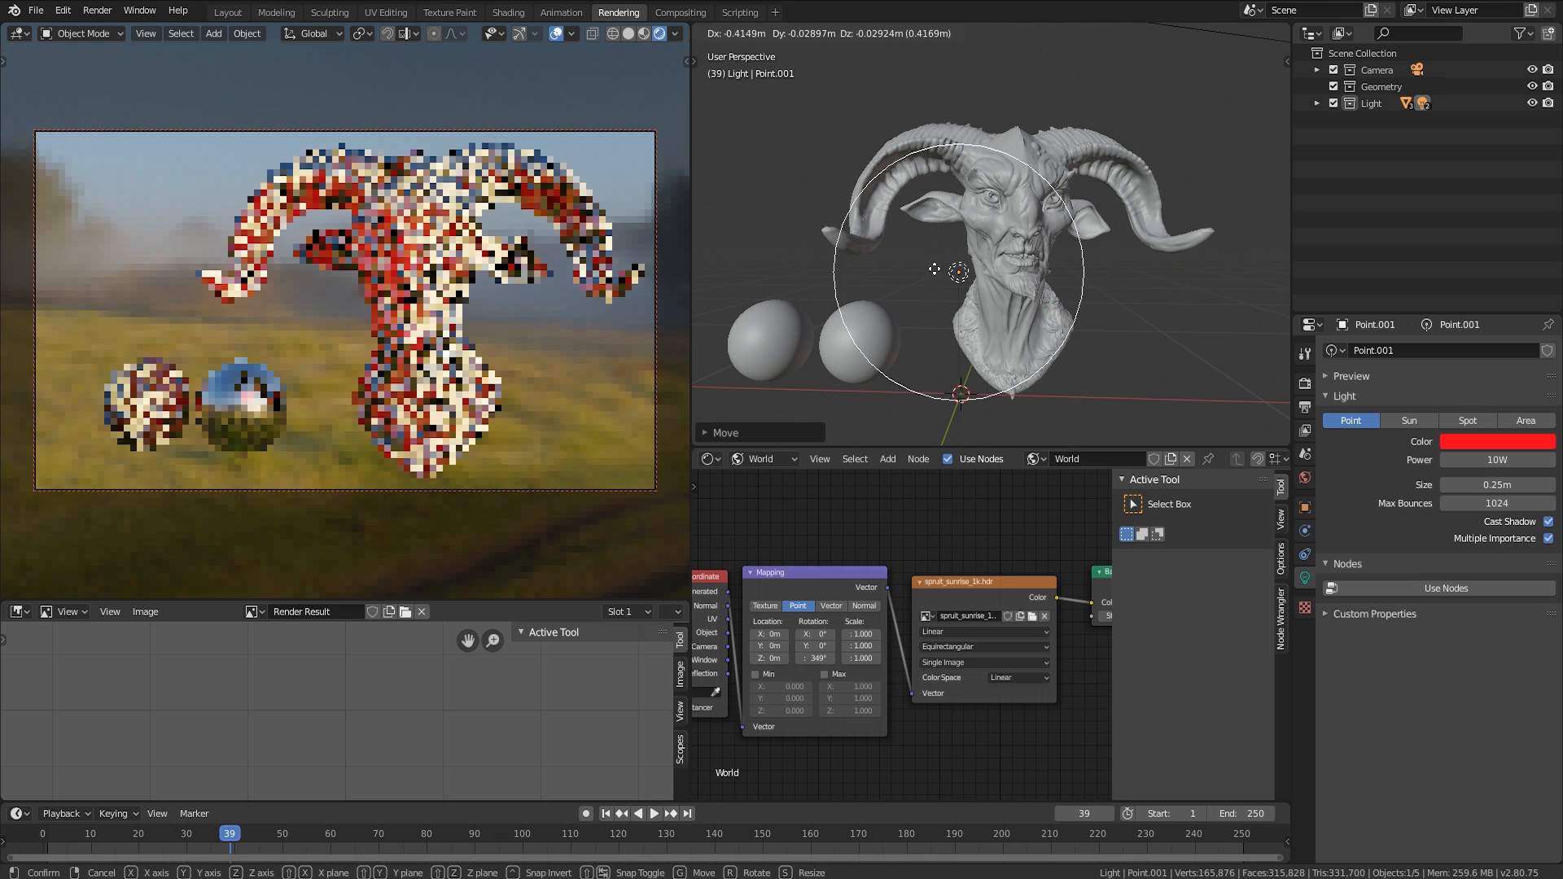
pyautogui.click(883, 275)
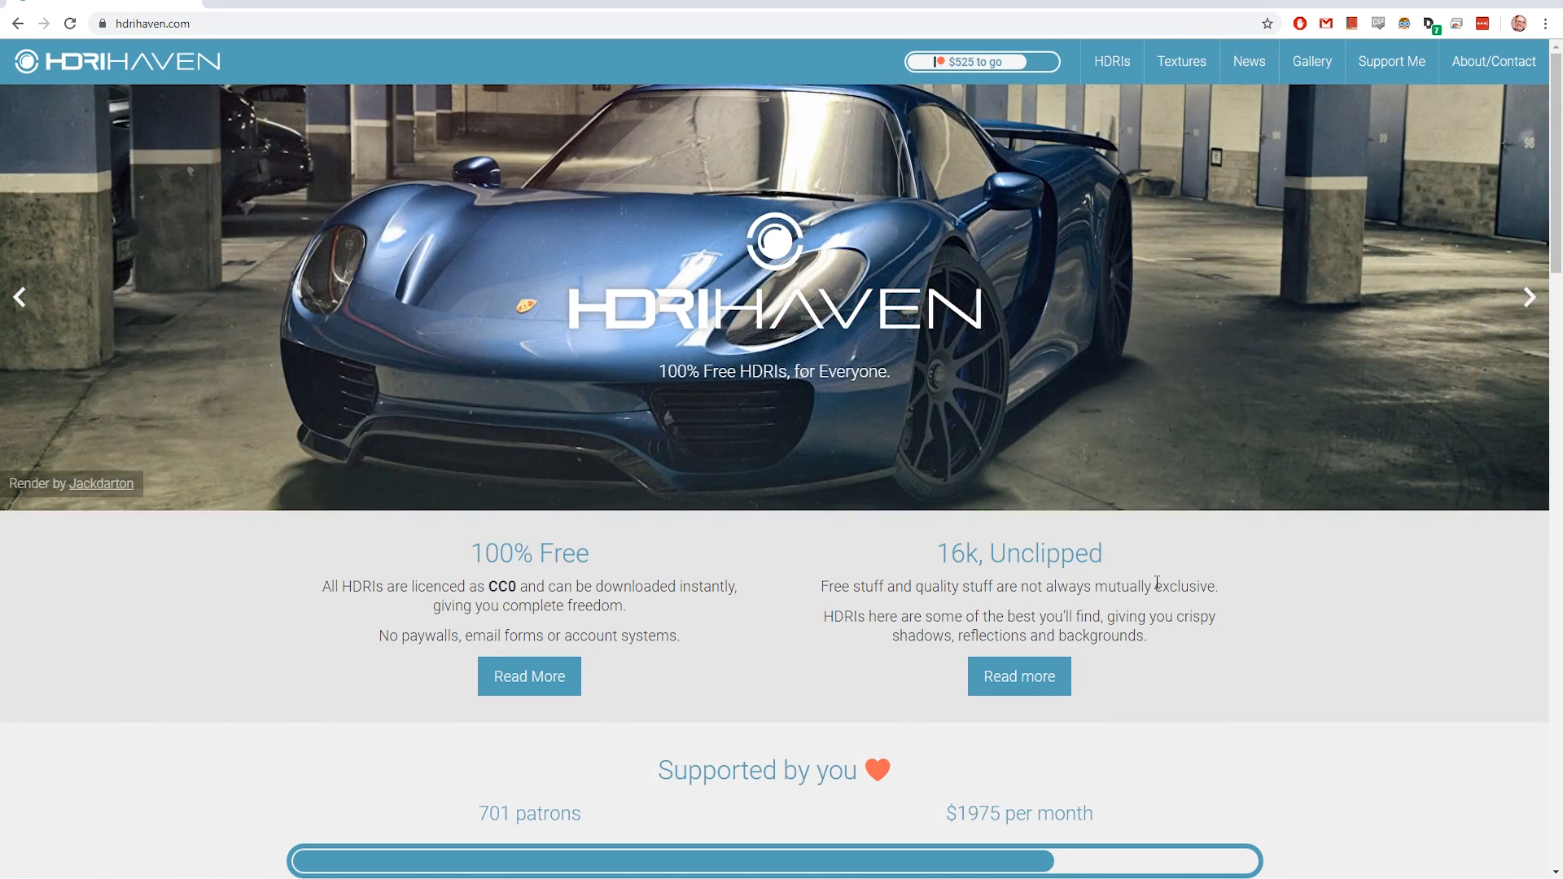
# - Browse the HDRI Haven catalogue down to Derelict Overpass and open its page
pyautogui.click(1109, 62)
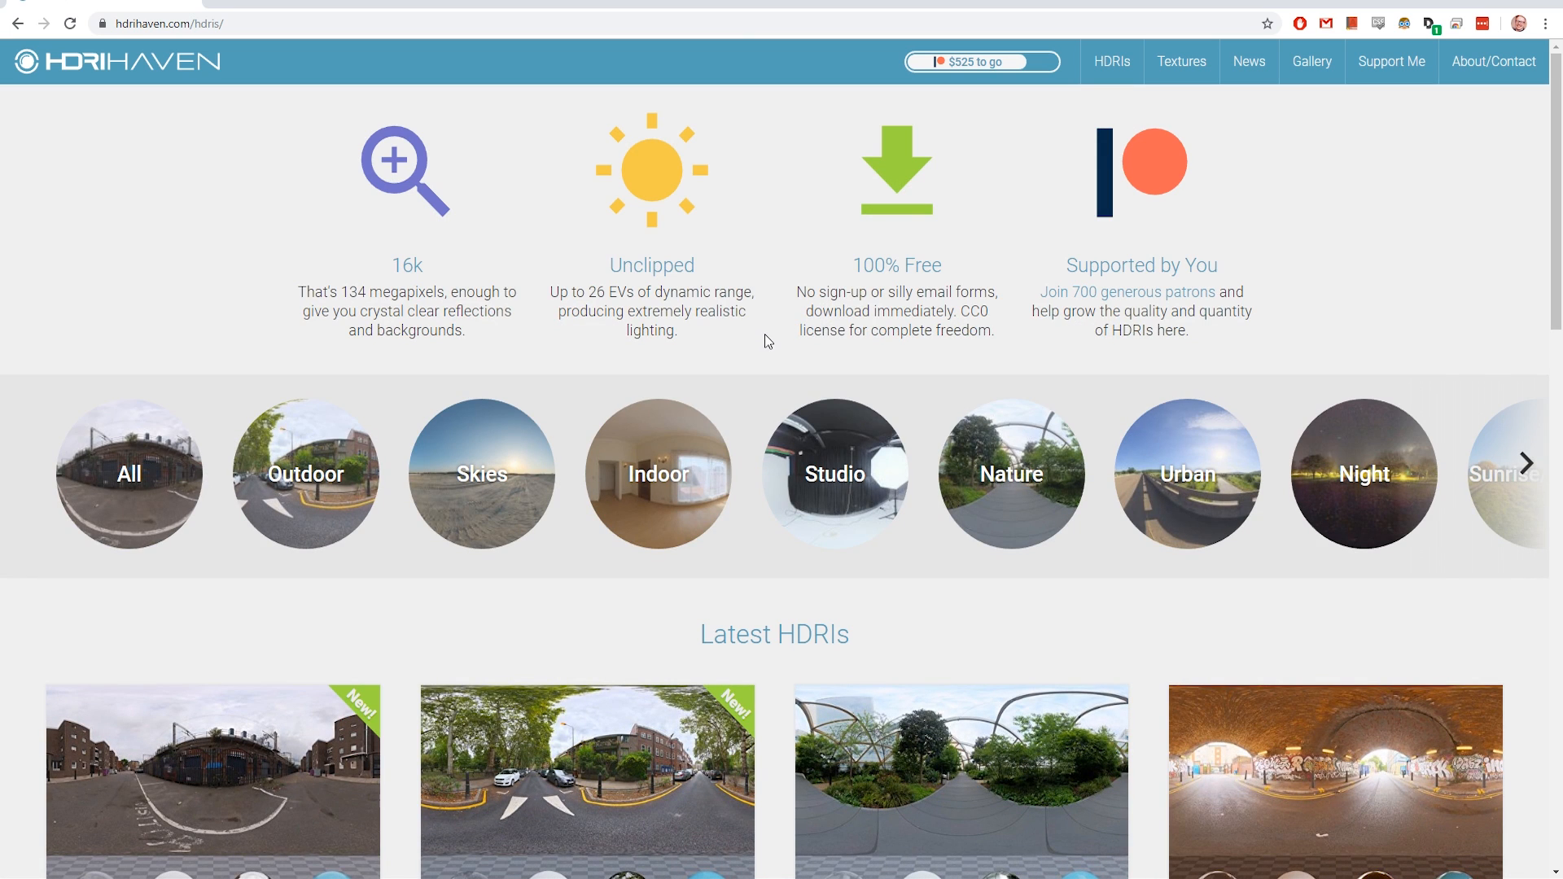
pyautogui.scroll(-3)
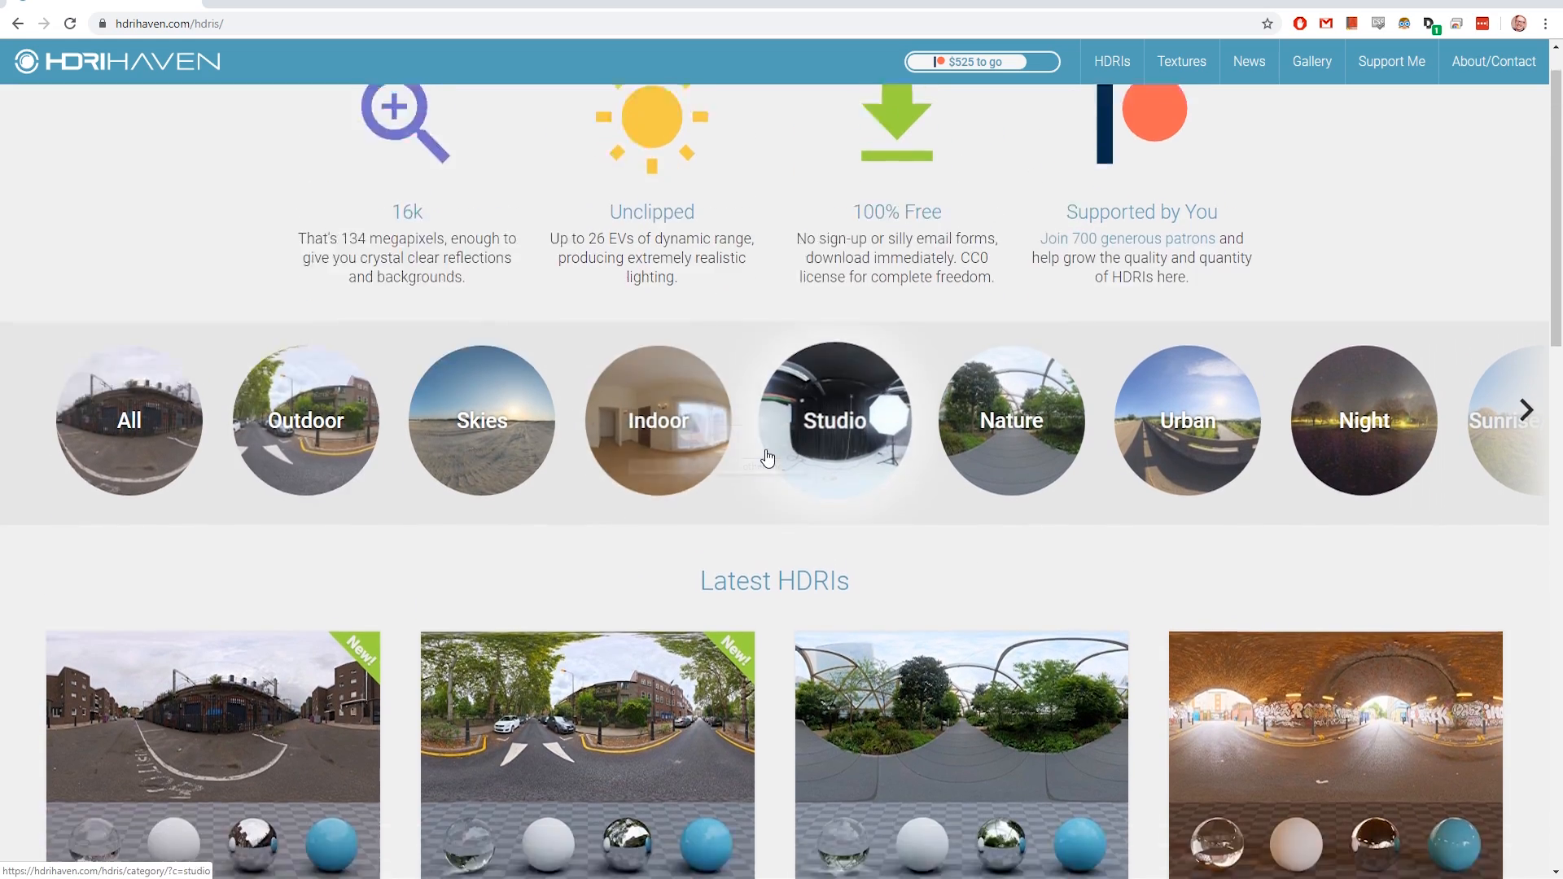
pyautogui.scroll(-3)
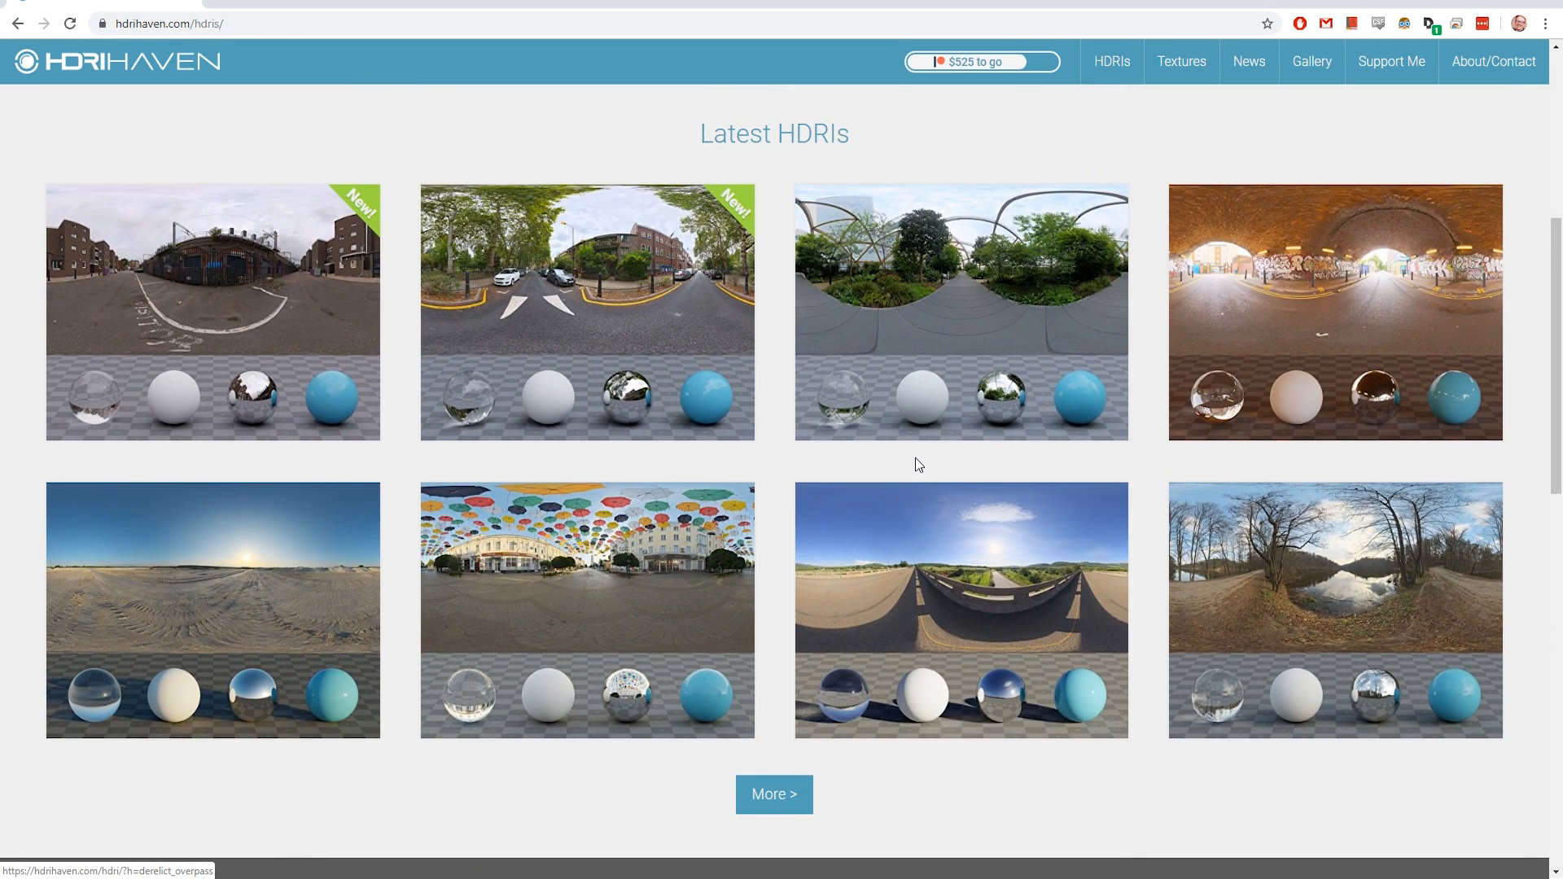
pyautogui.moveTo(907, 458)
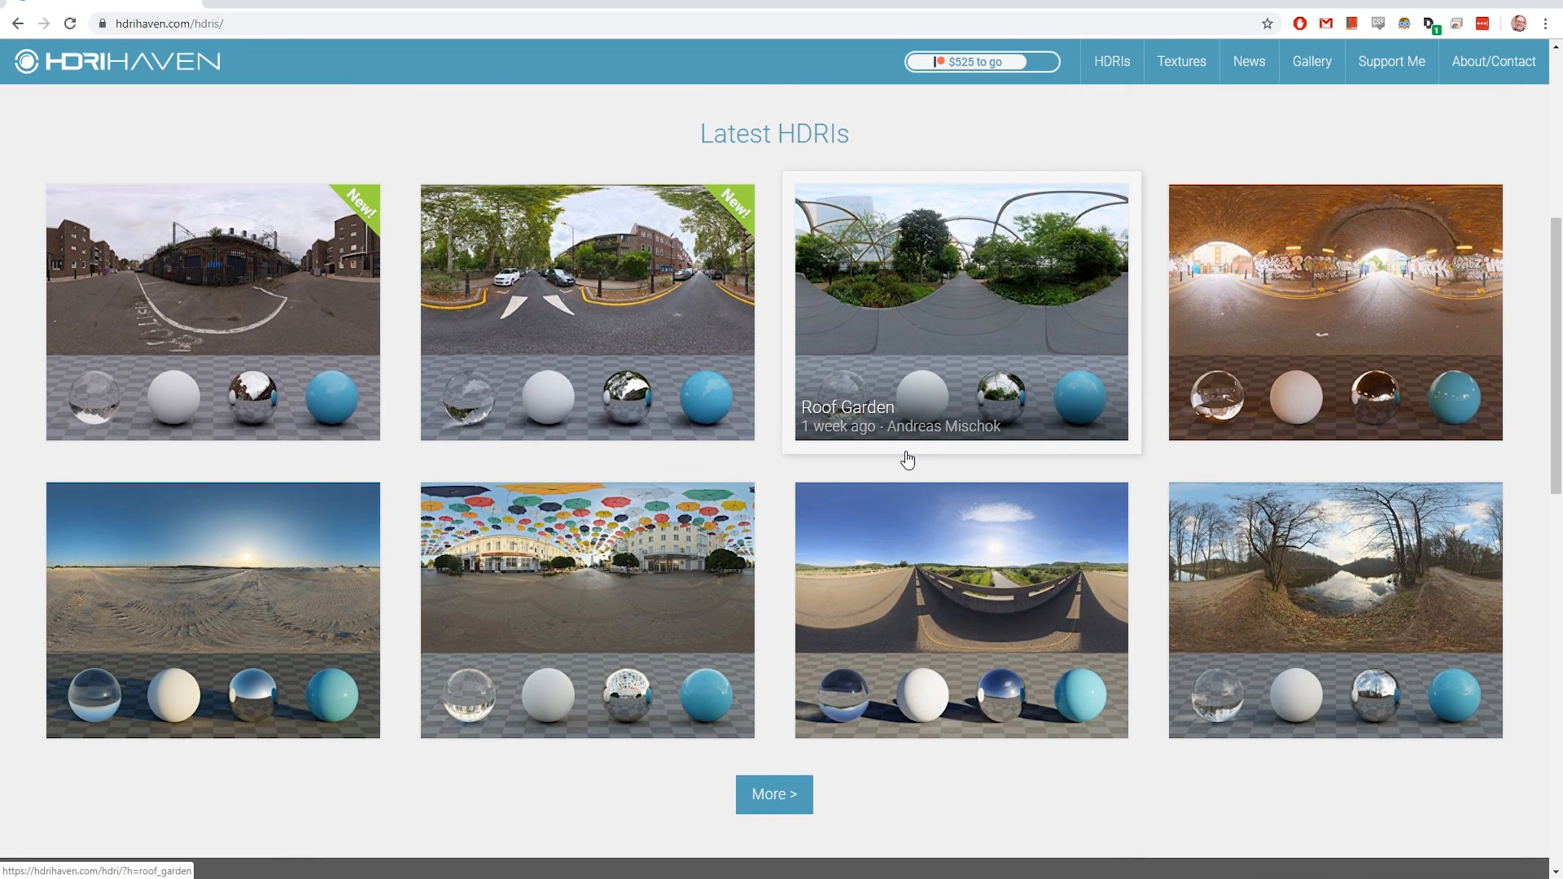
pyautogui.moveTo(628, 302)
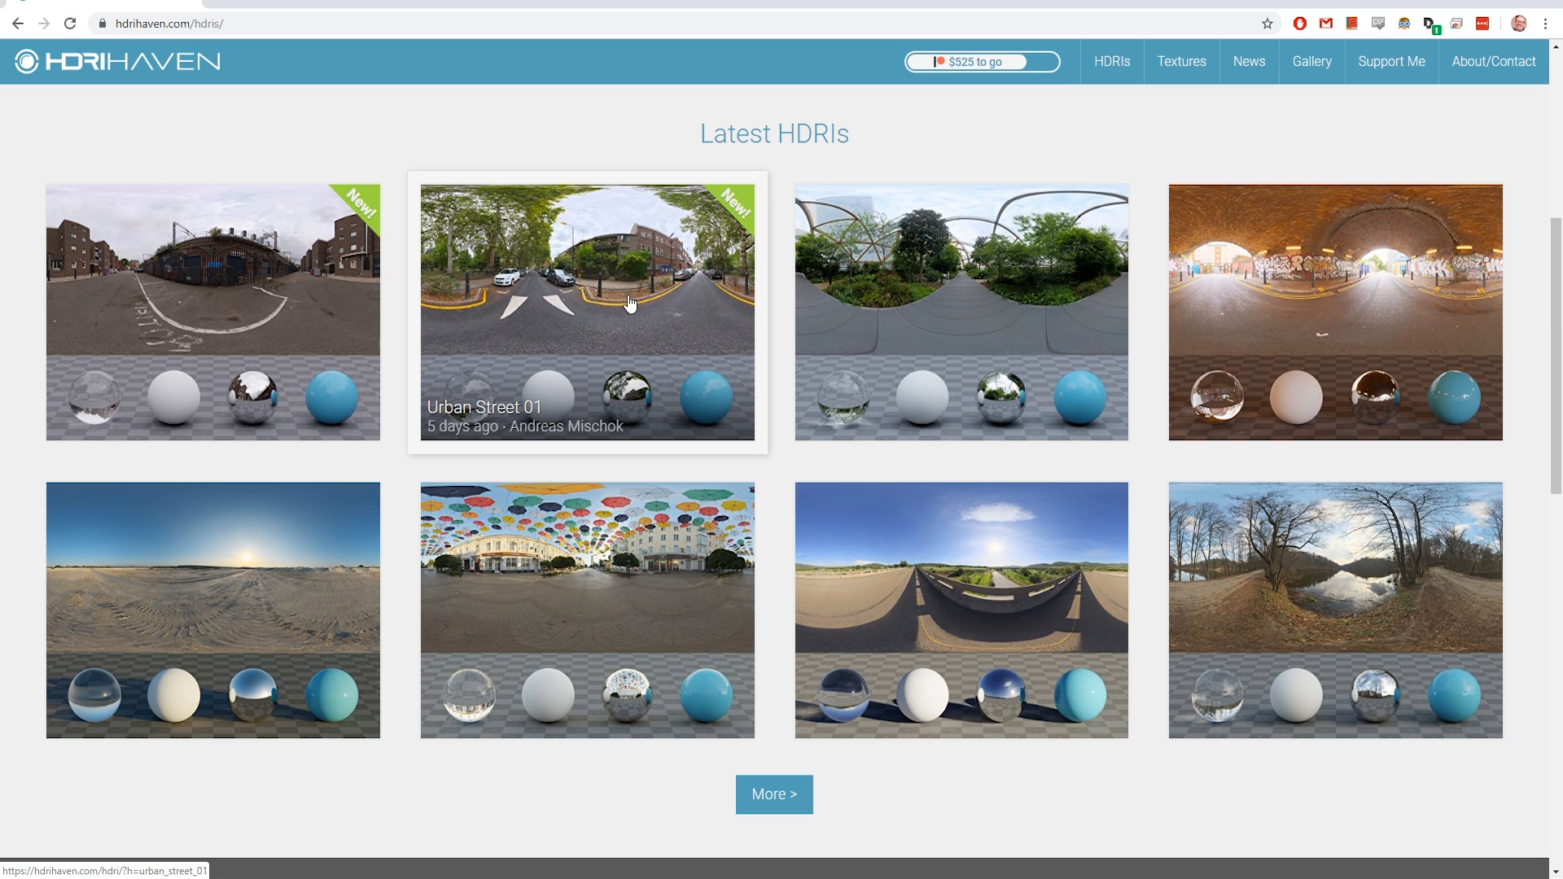
pyautogui.click(960, 609)
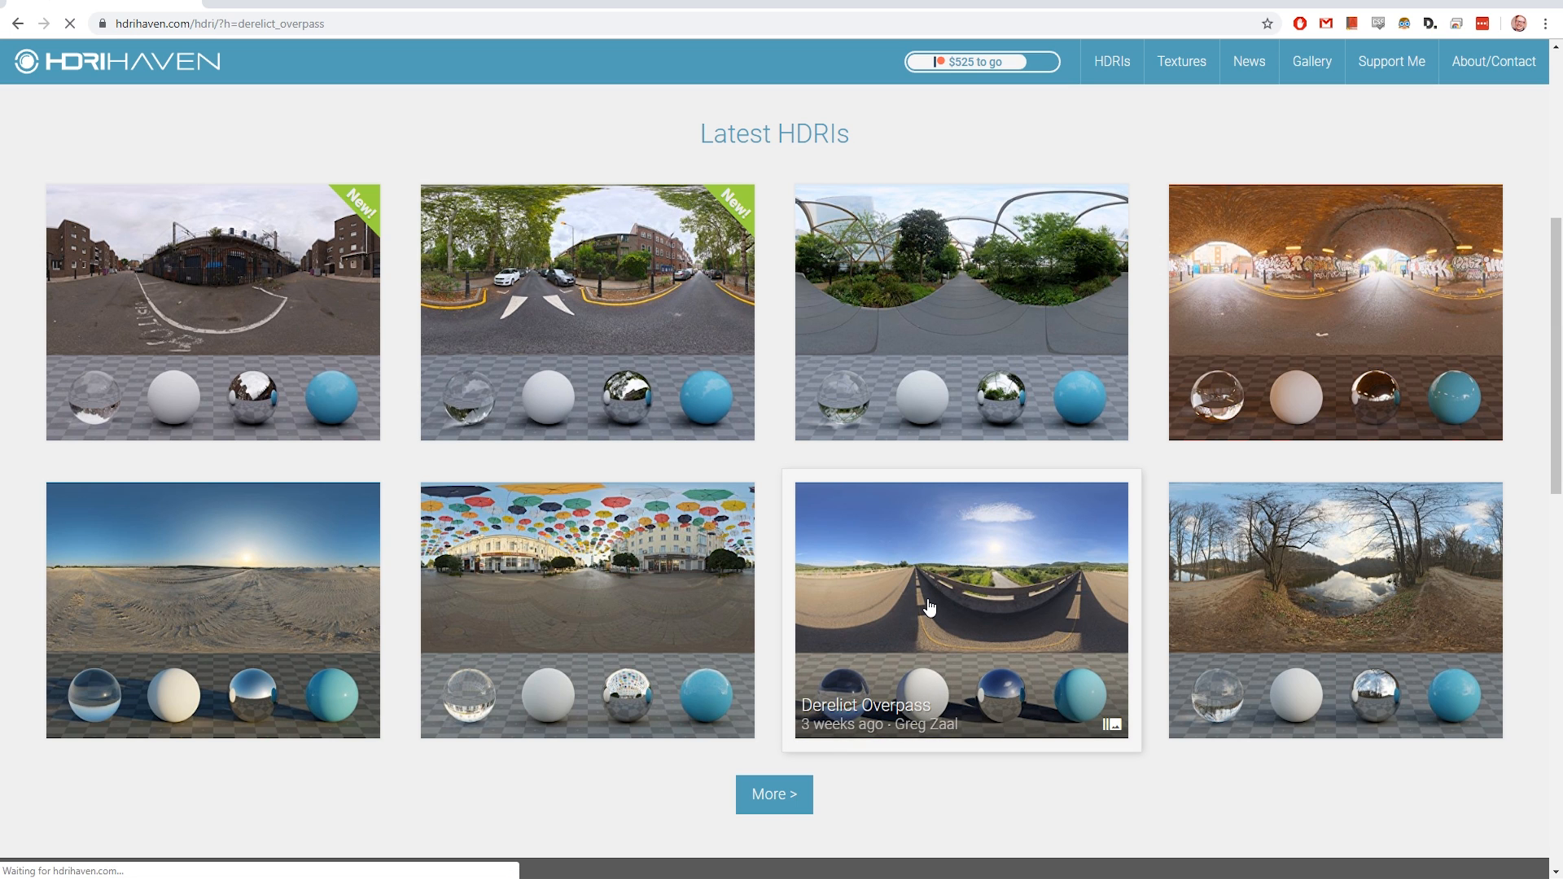
pyautogui.click(960, 608)
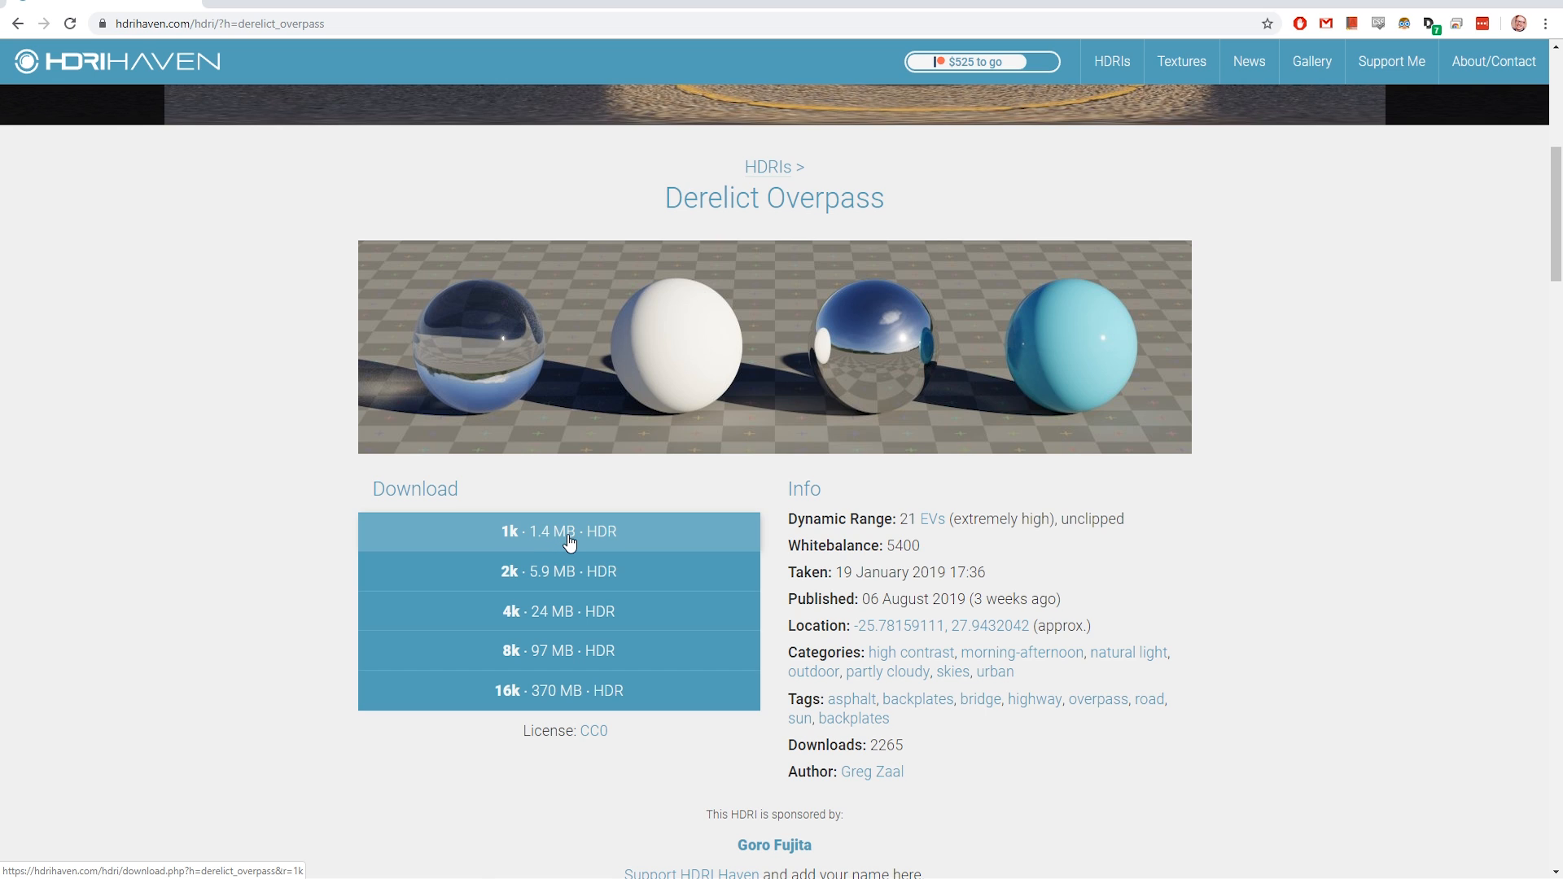
pyautogui.moveTo(569, 548)
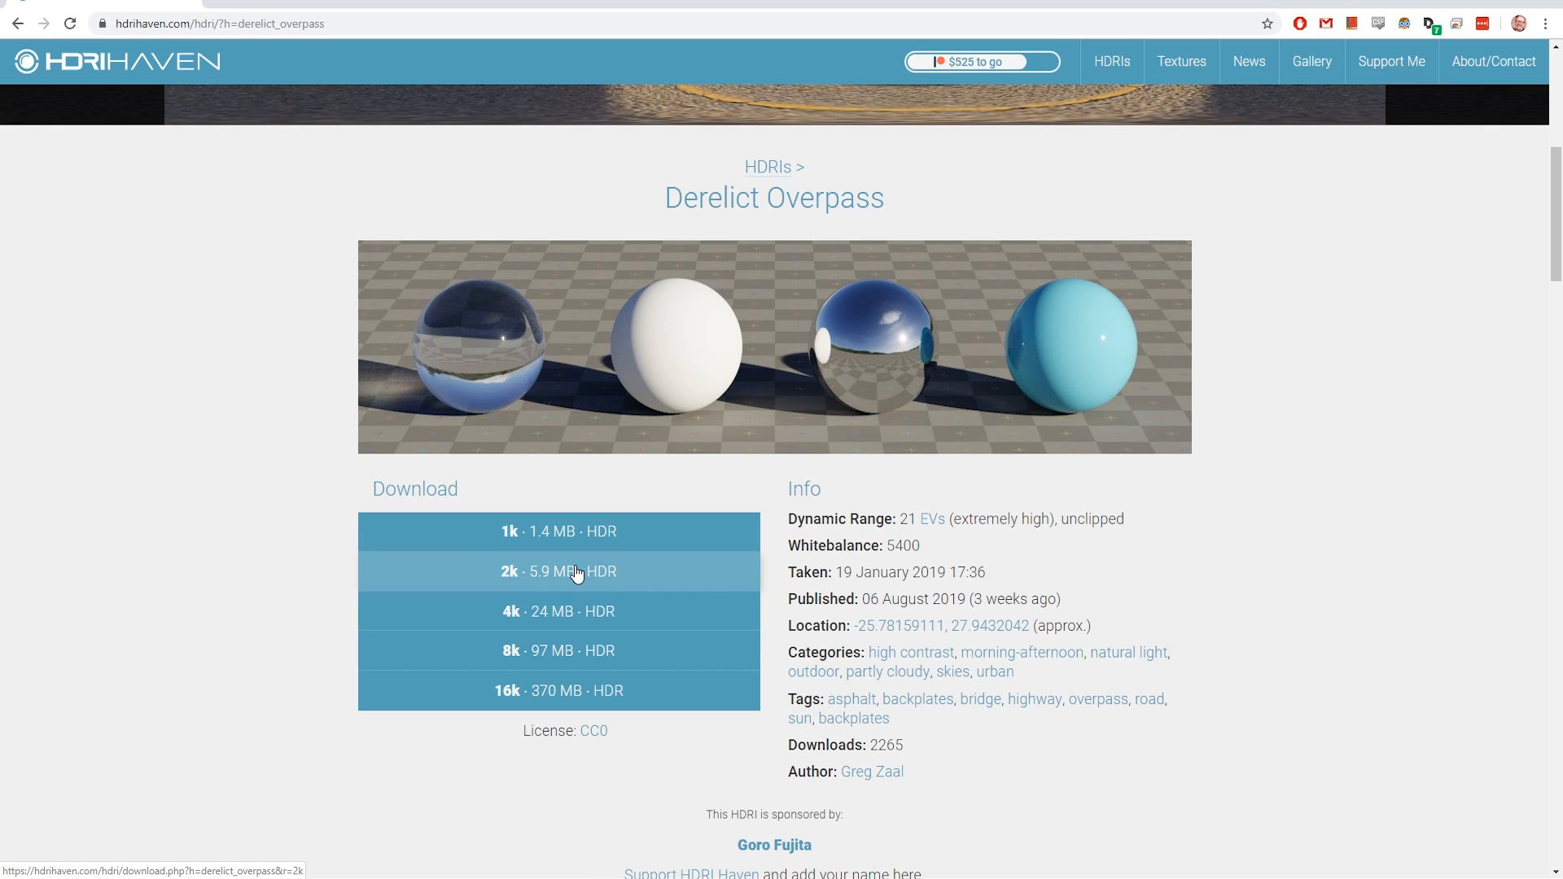
# - Scroll the Derelict Overpass page to its 1k–16k download list
pyautogui.scroll(-3)
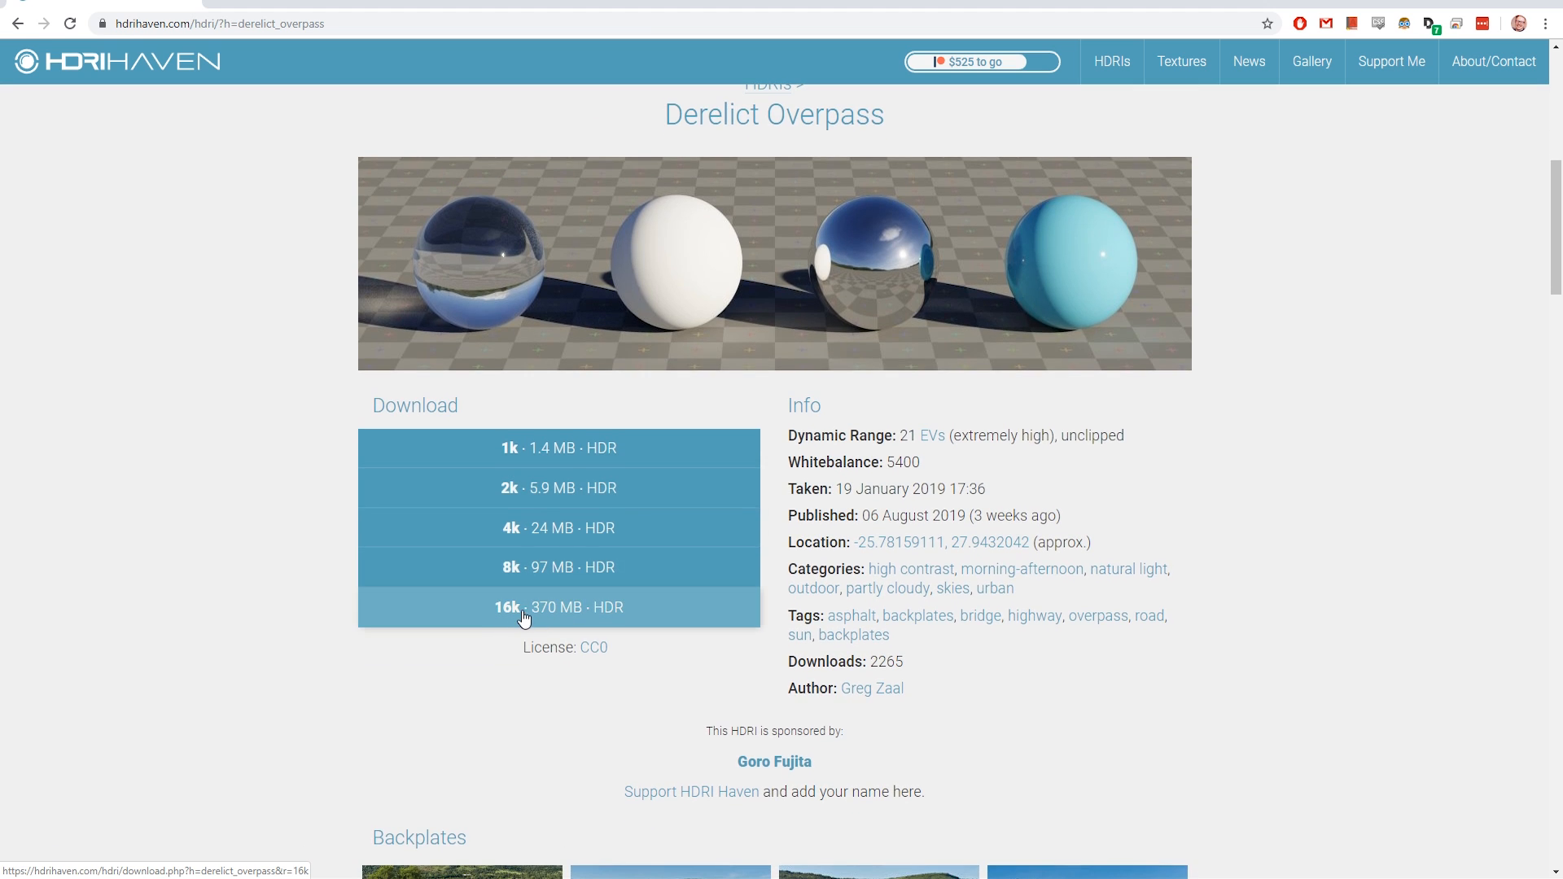
pyautogui.scroll(-3)
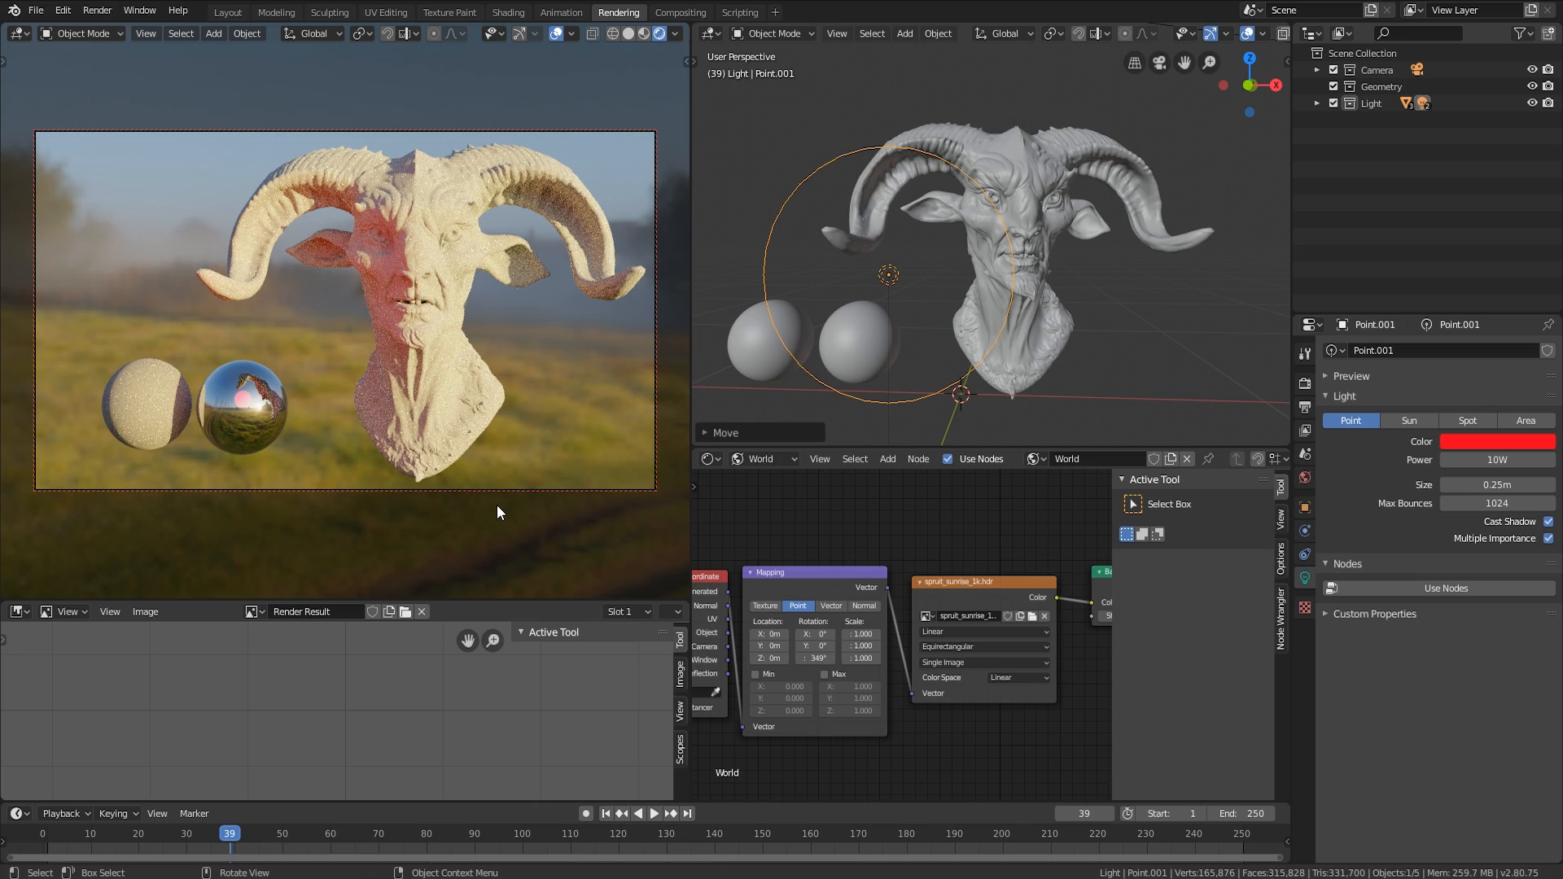
pyautogui.moveTo(598, 459)
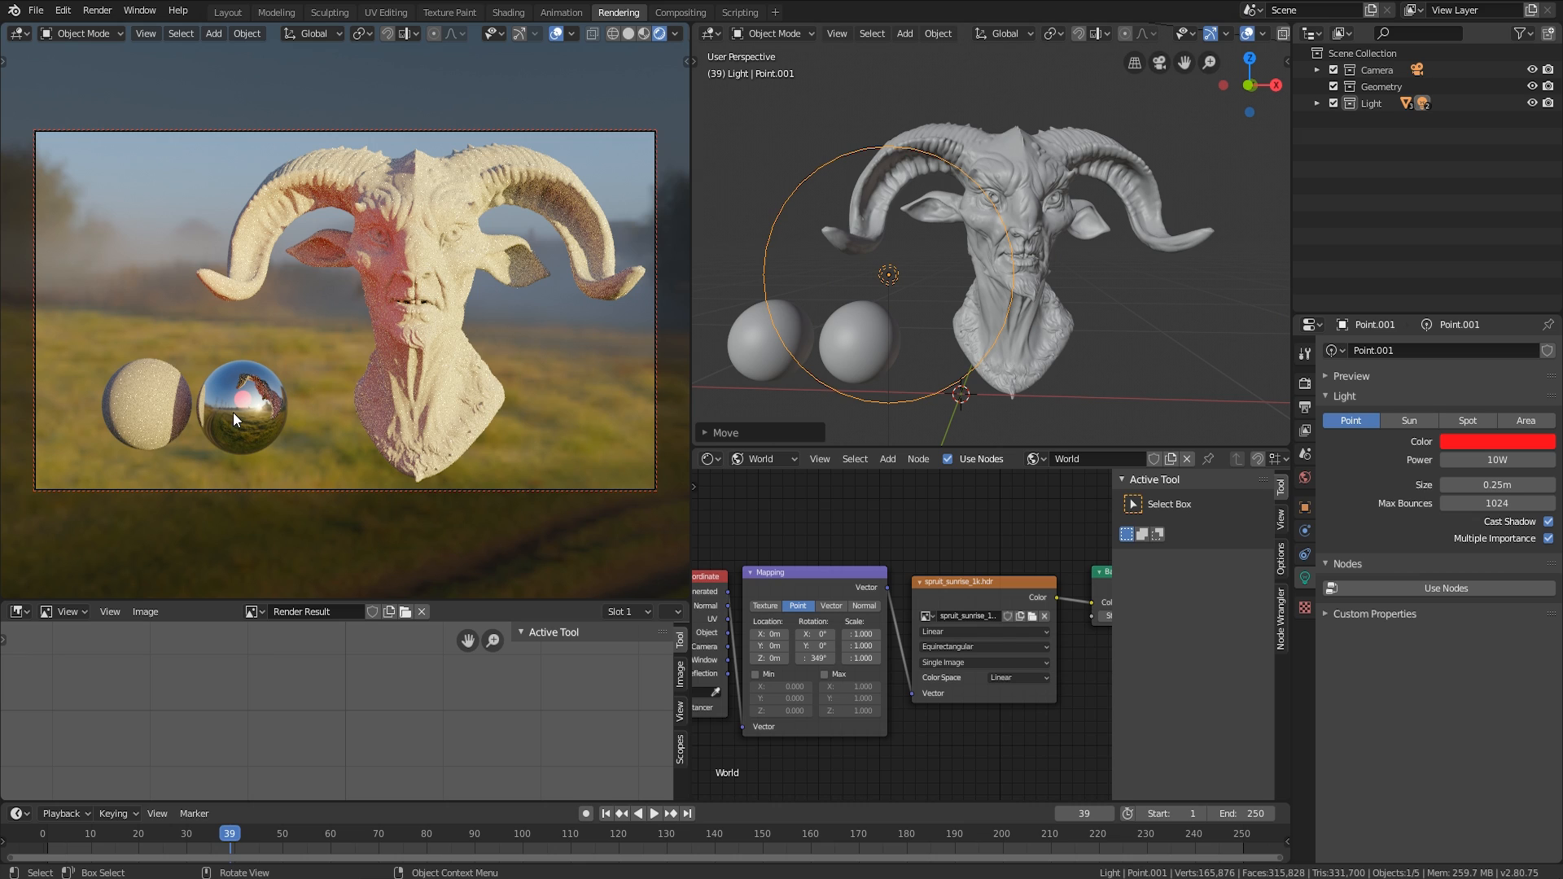
pyautogui.moveTo(252, 425)
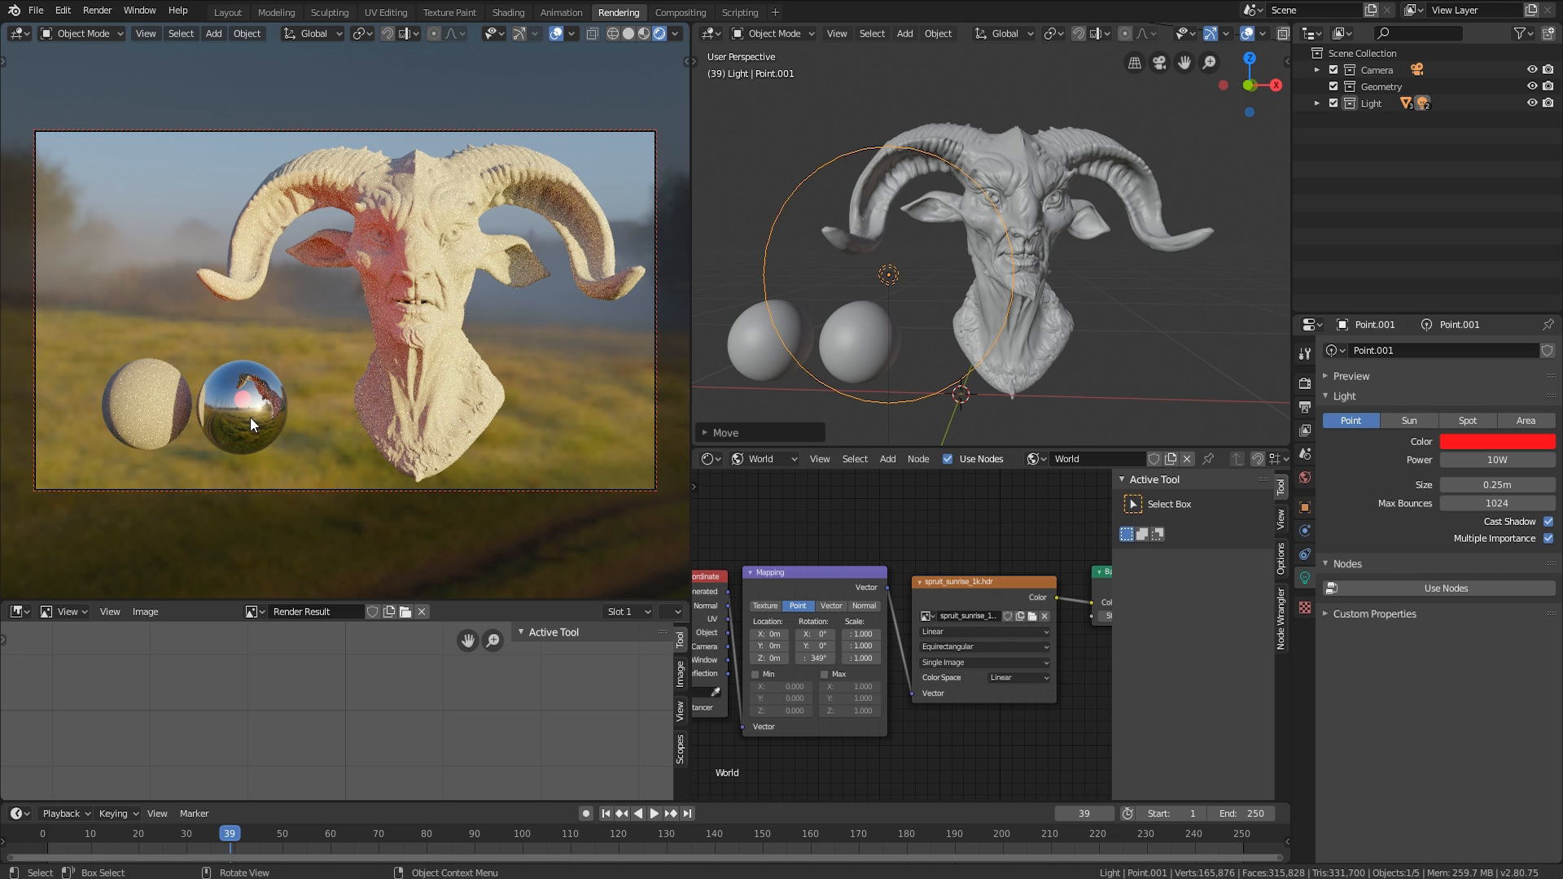
pyautogui.moveTo(707, 396)
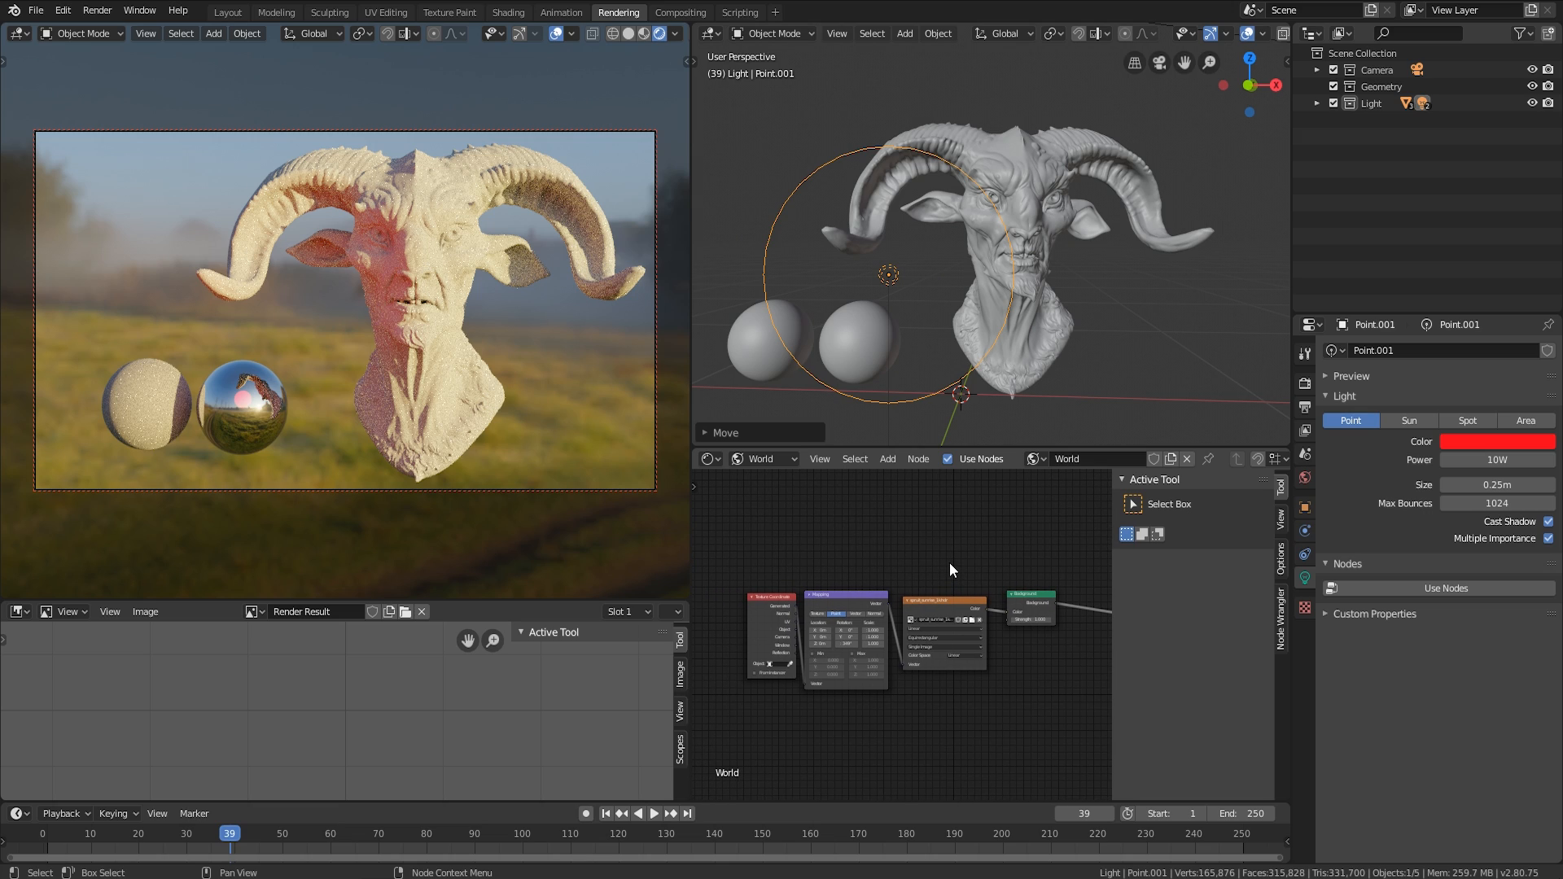
pyautogui.moveTo(958, 570)
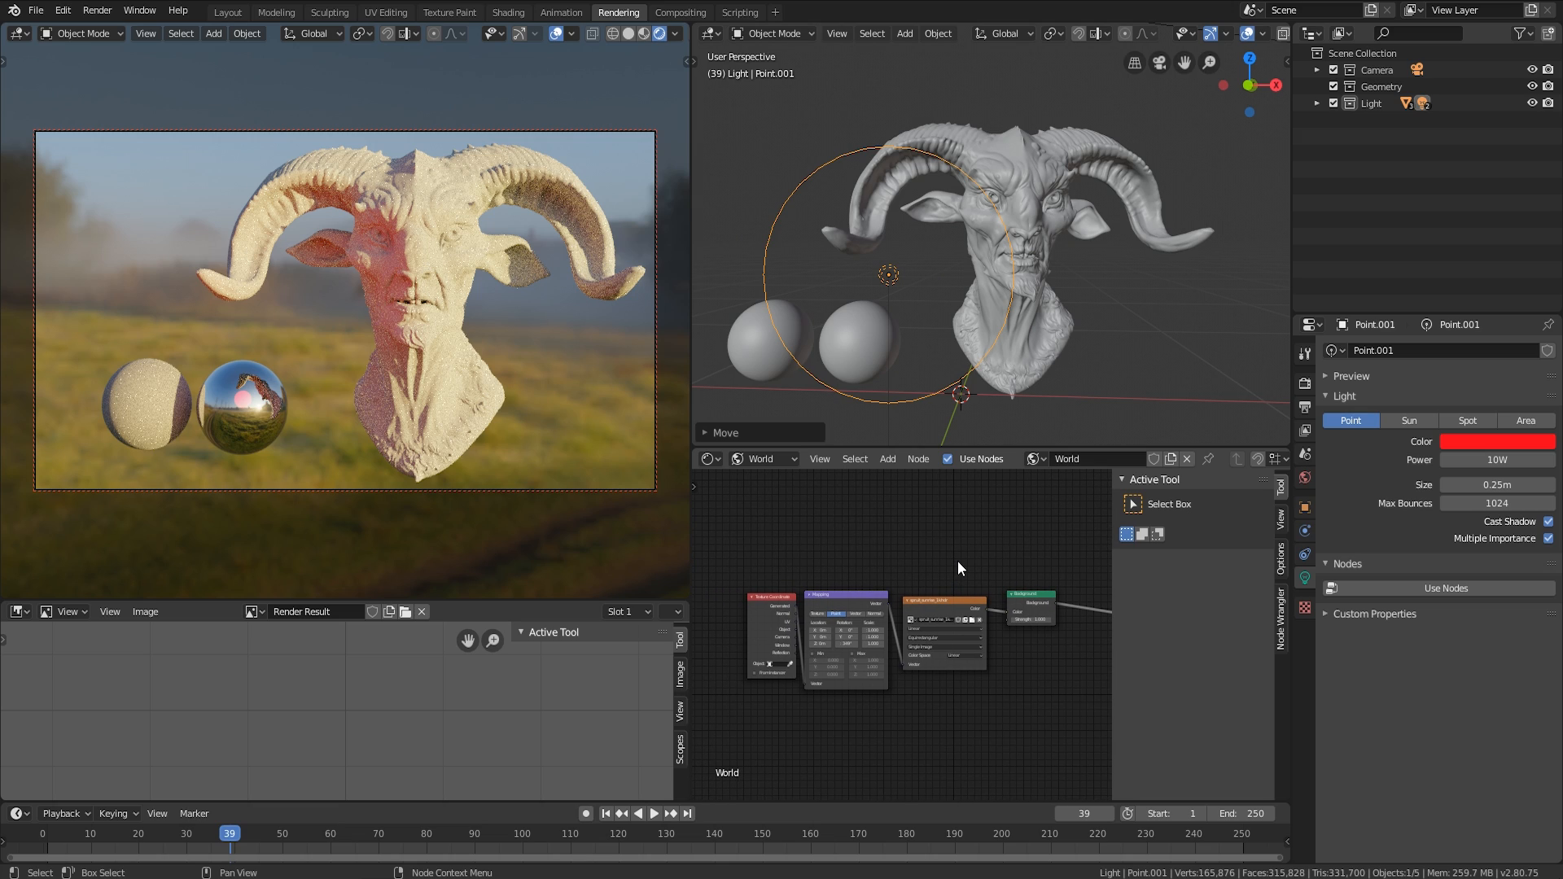
pyautogui.moveTo(954, 572)
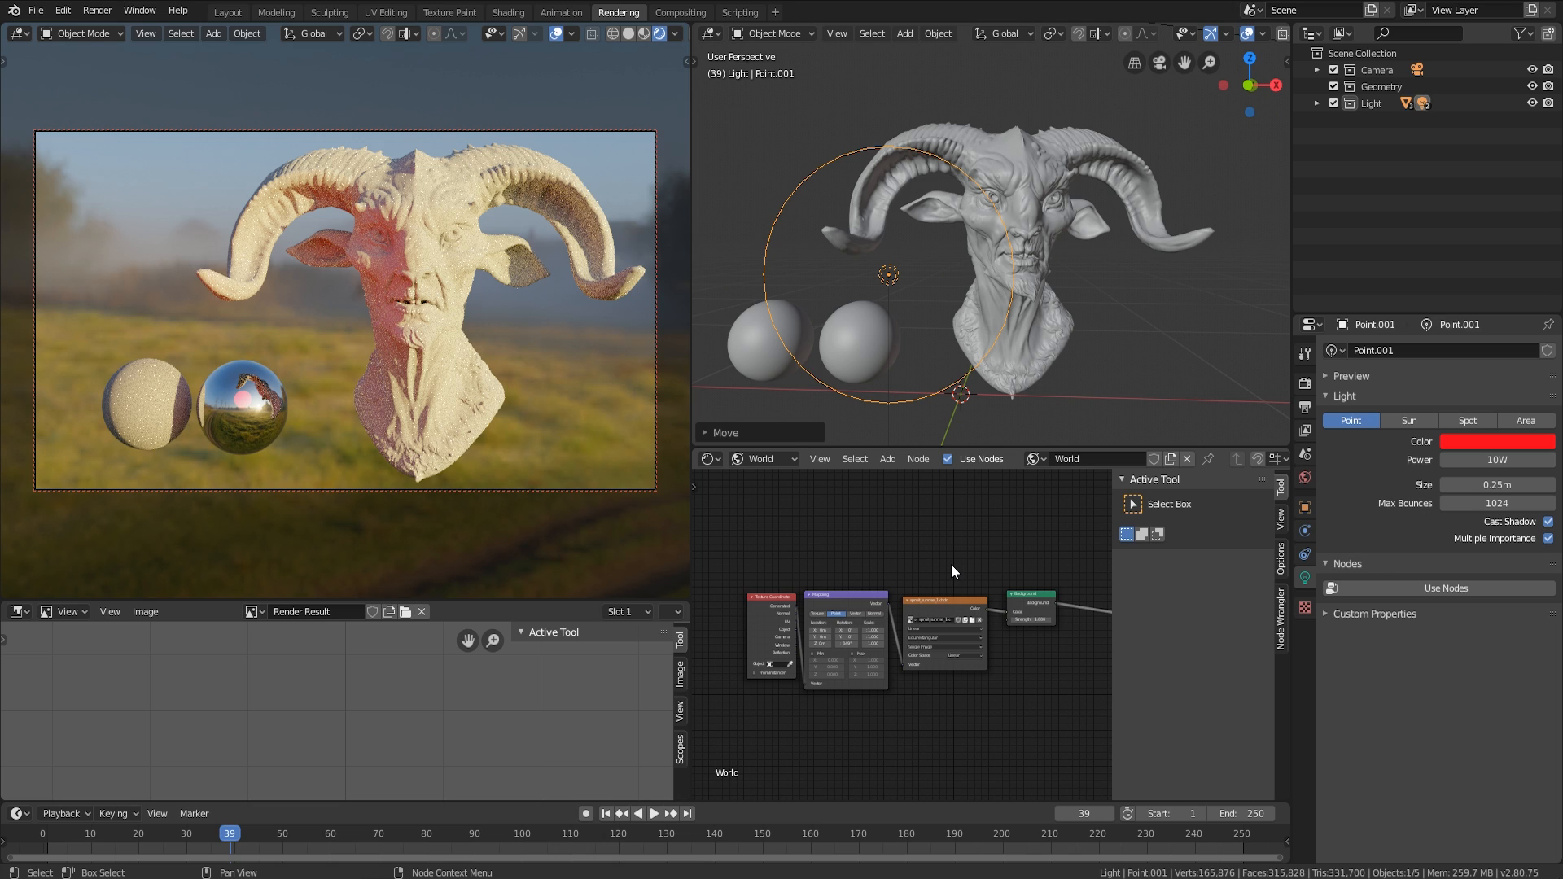
# - In Preferences > Add-ons, search 'node' to confirm Node Wrangler is enabled, then close
pyautogui.click(62, 10)
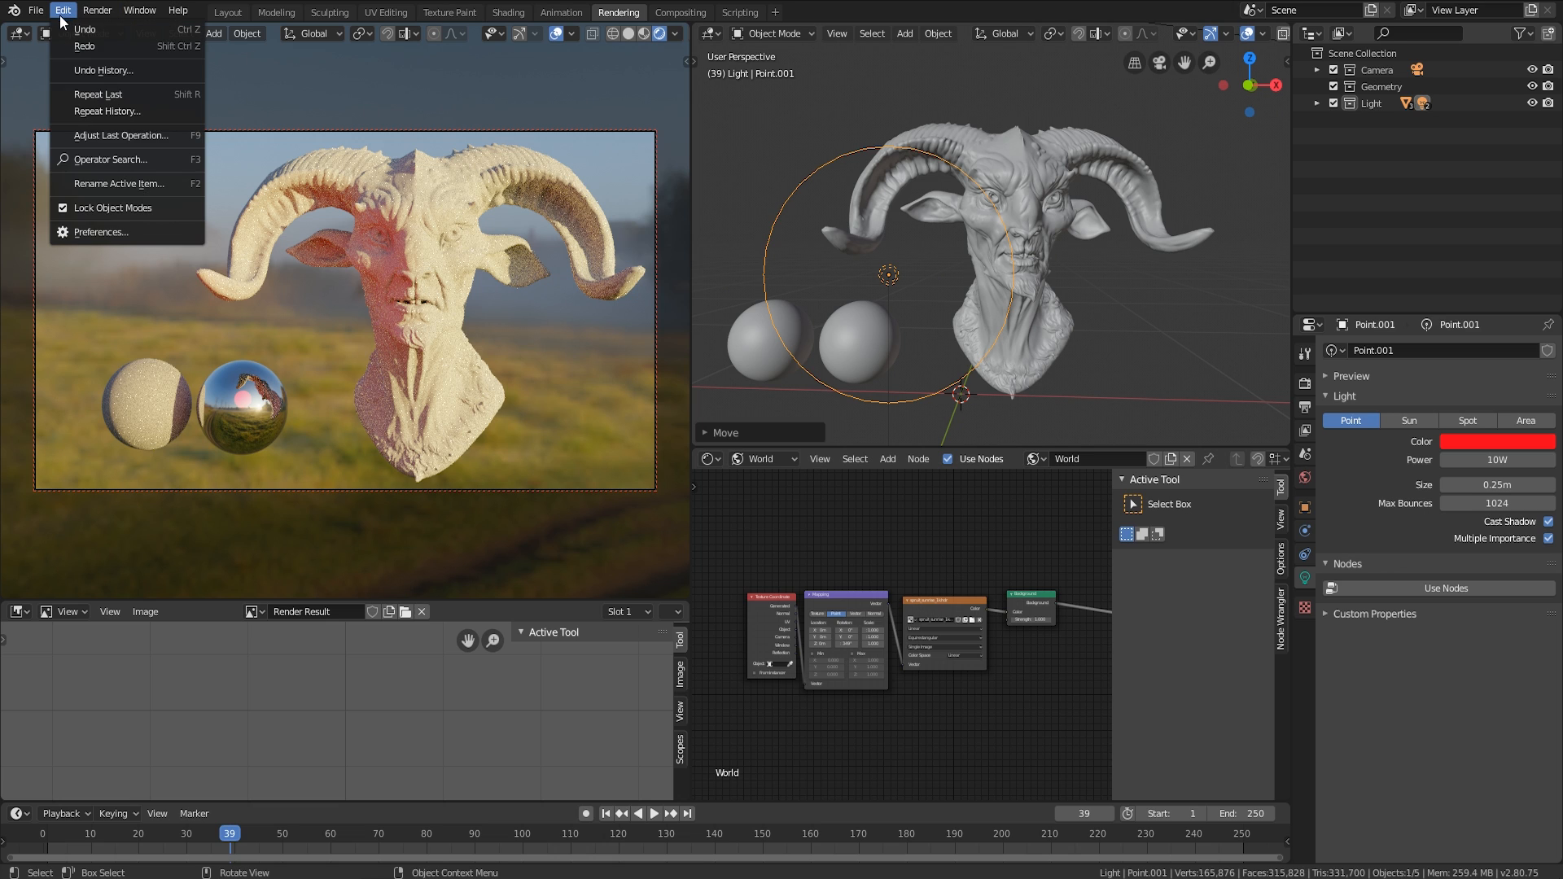
pyautogui.click(101, 231)
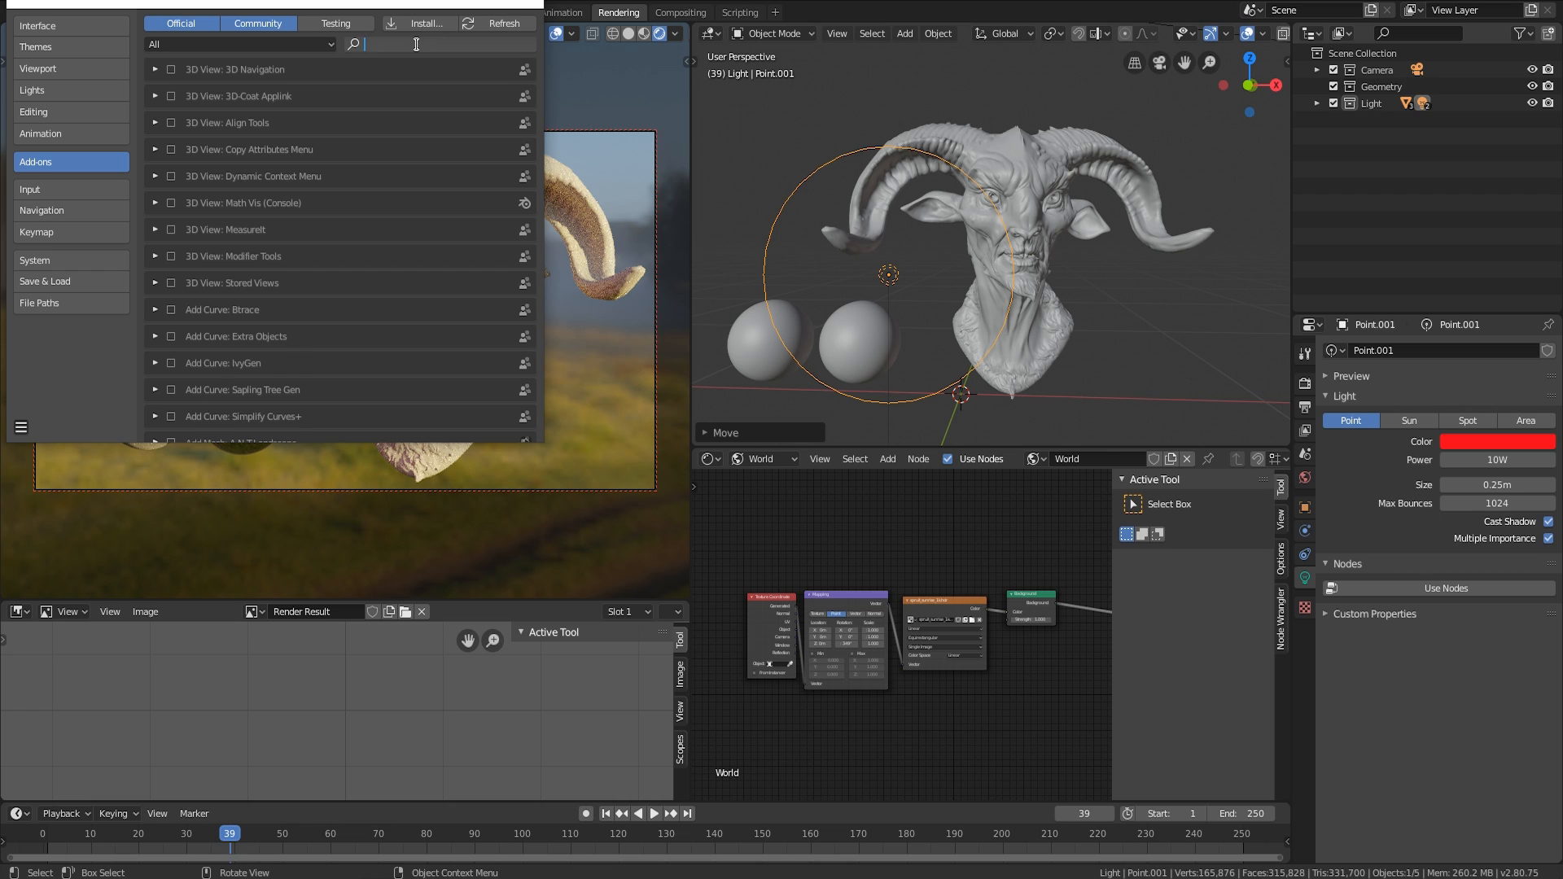
pyautogui.write('node')
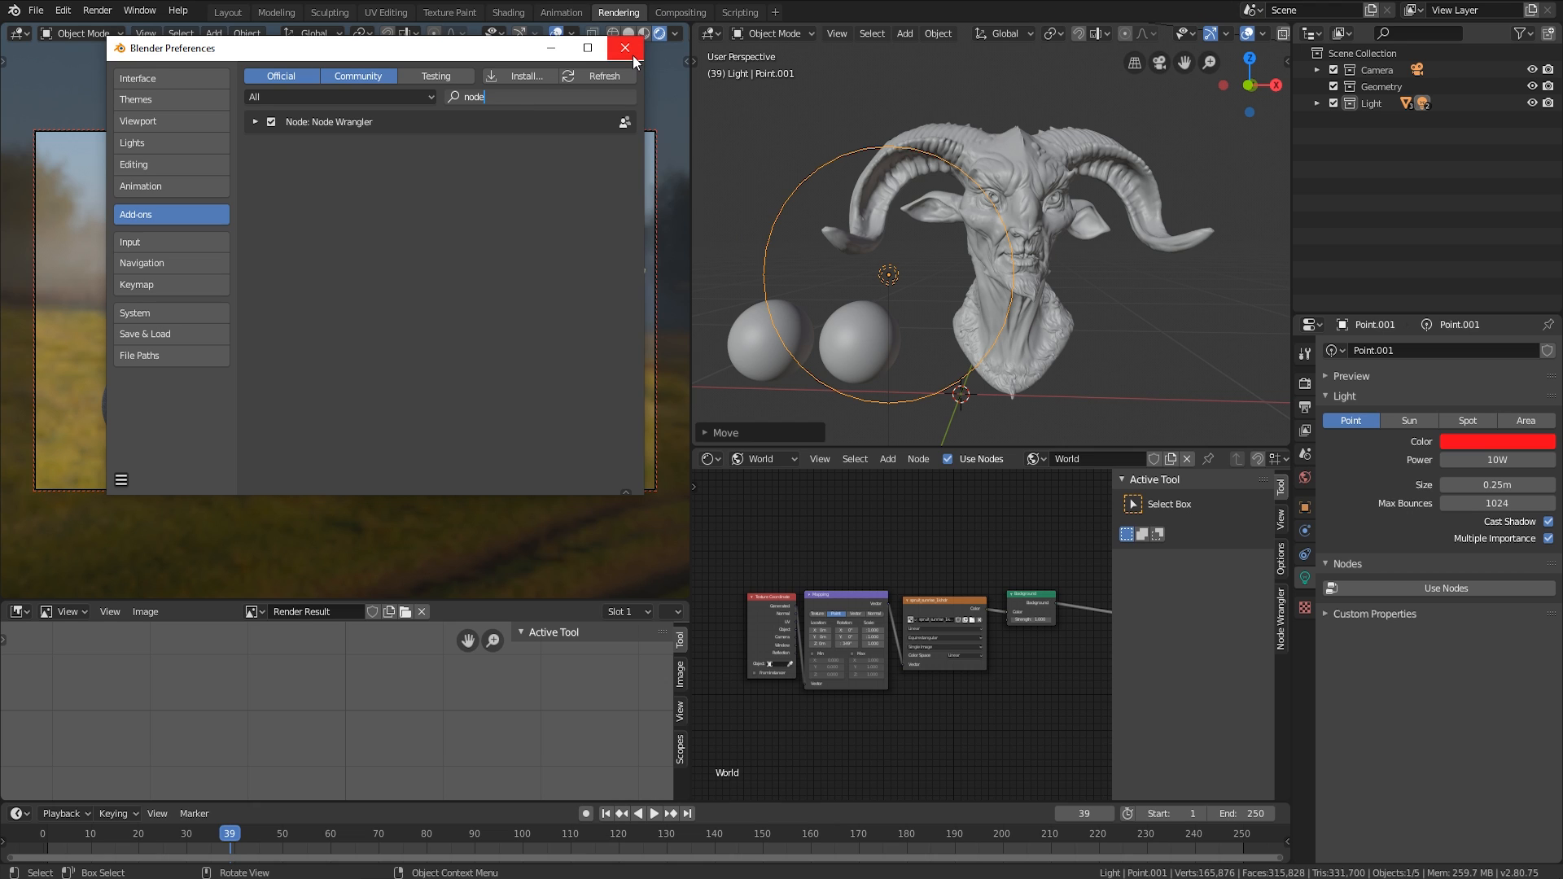
pyautogui.click(624, 48)
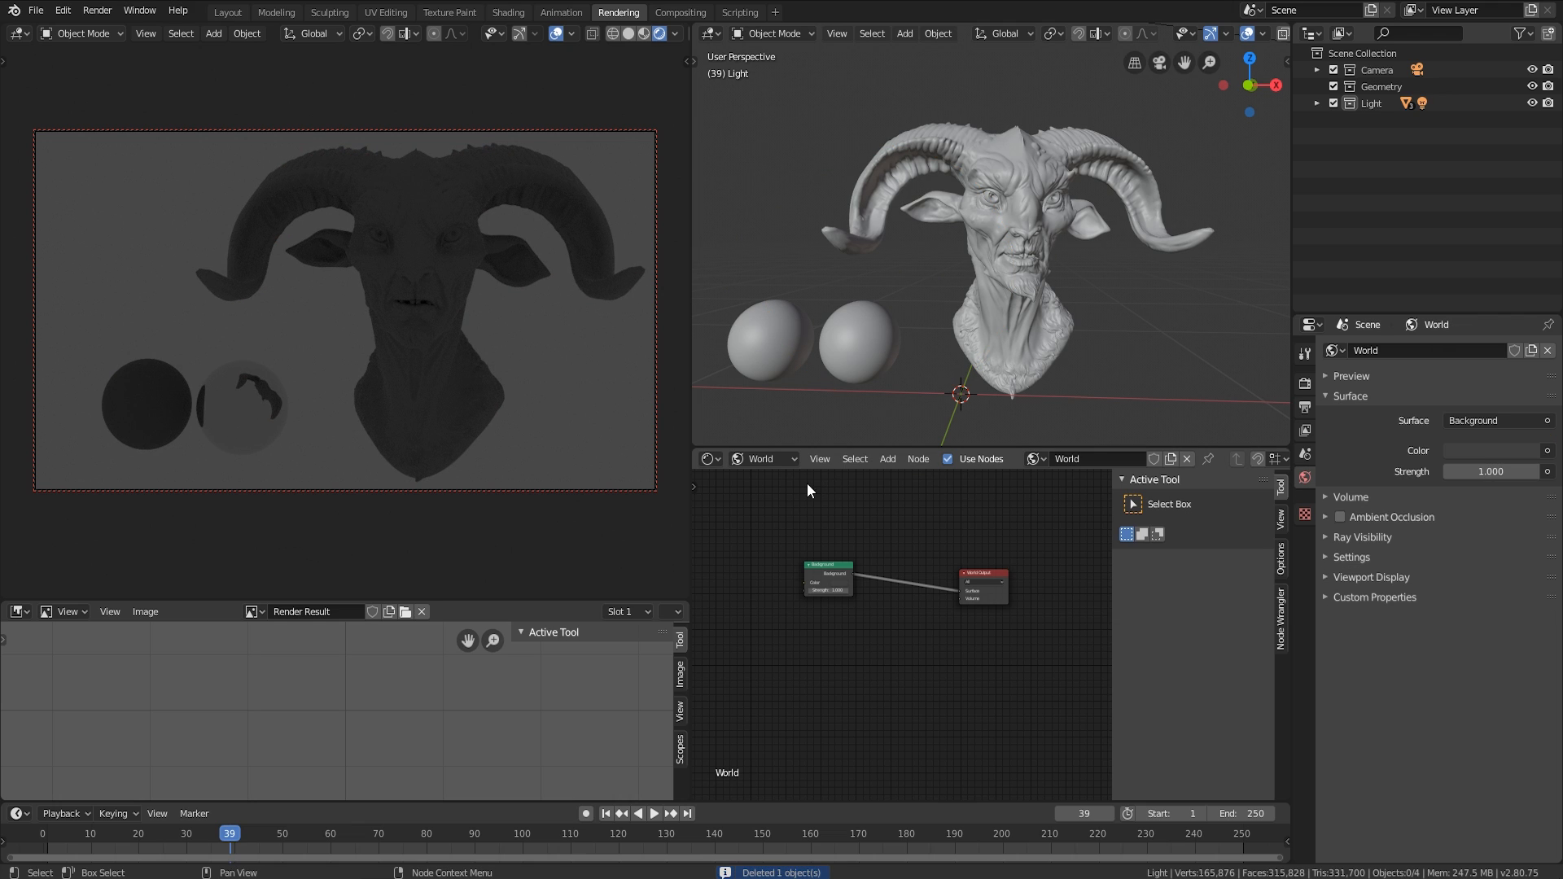
pyautogui.moveTo(887, 459)
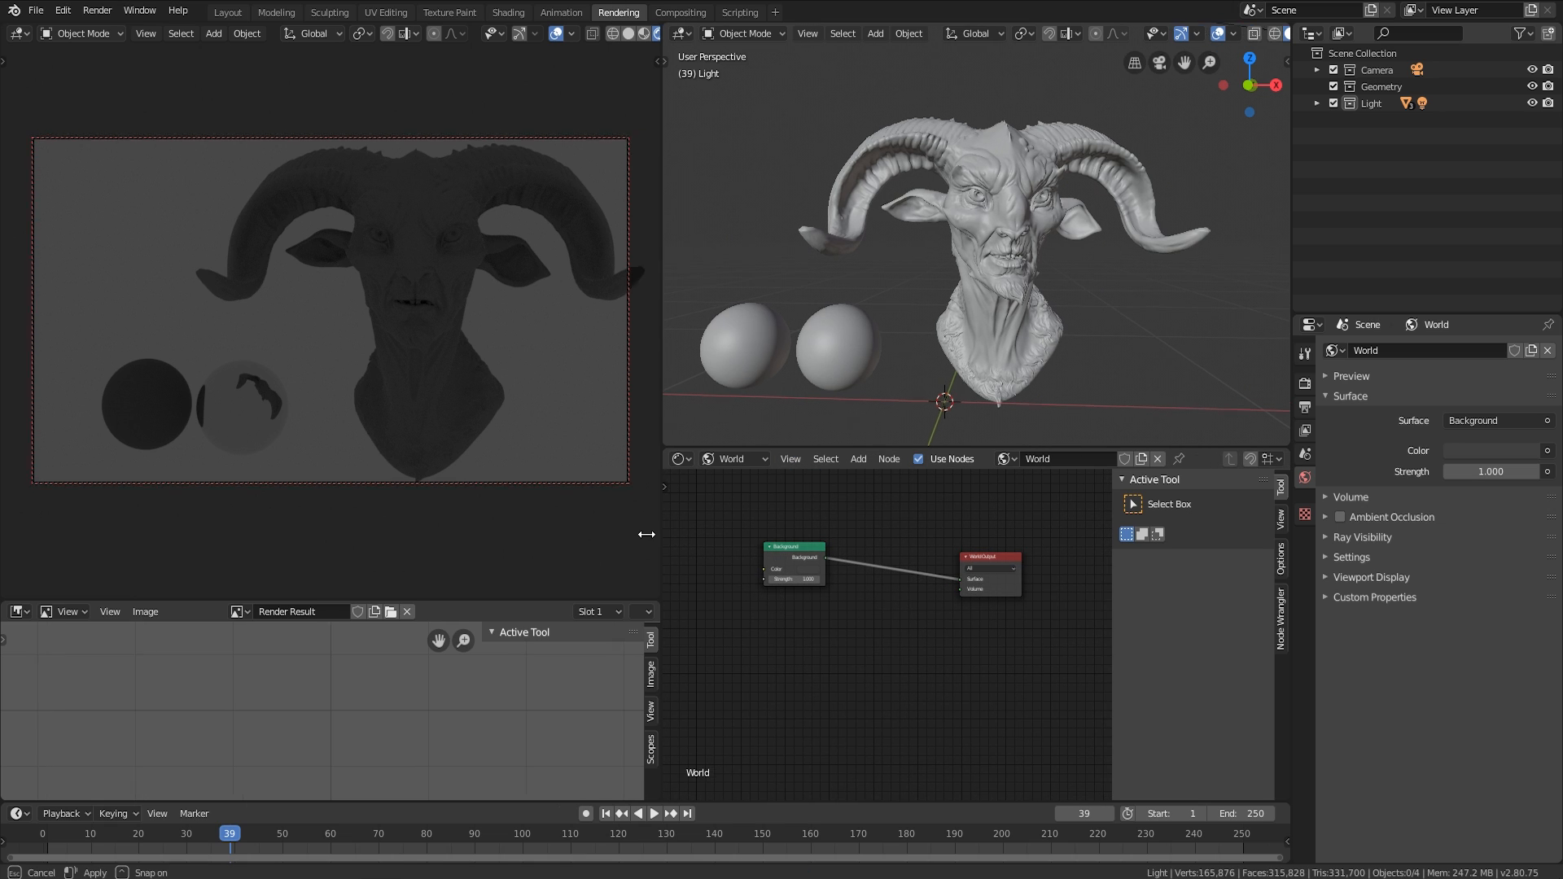
# - Switch the lower area's editor type and select the faun bust to show its material
pyautogui.click(662, 458)
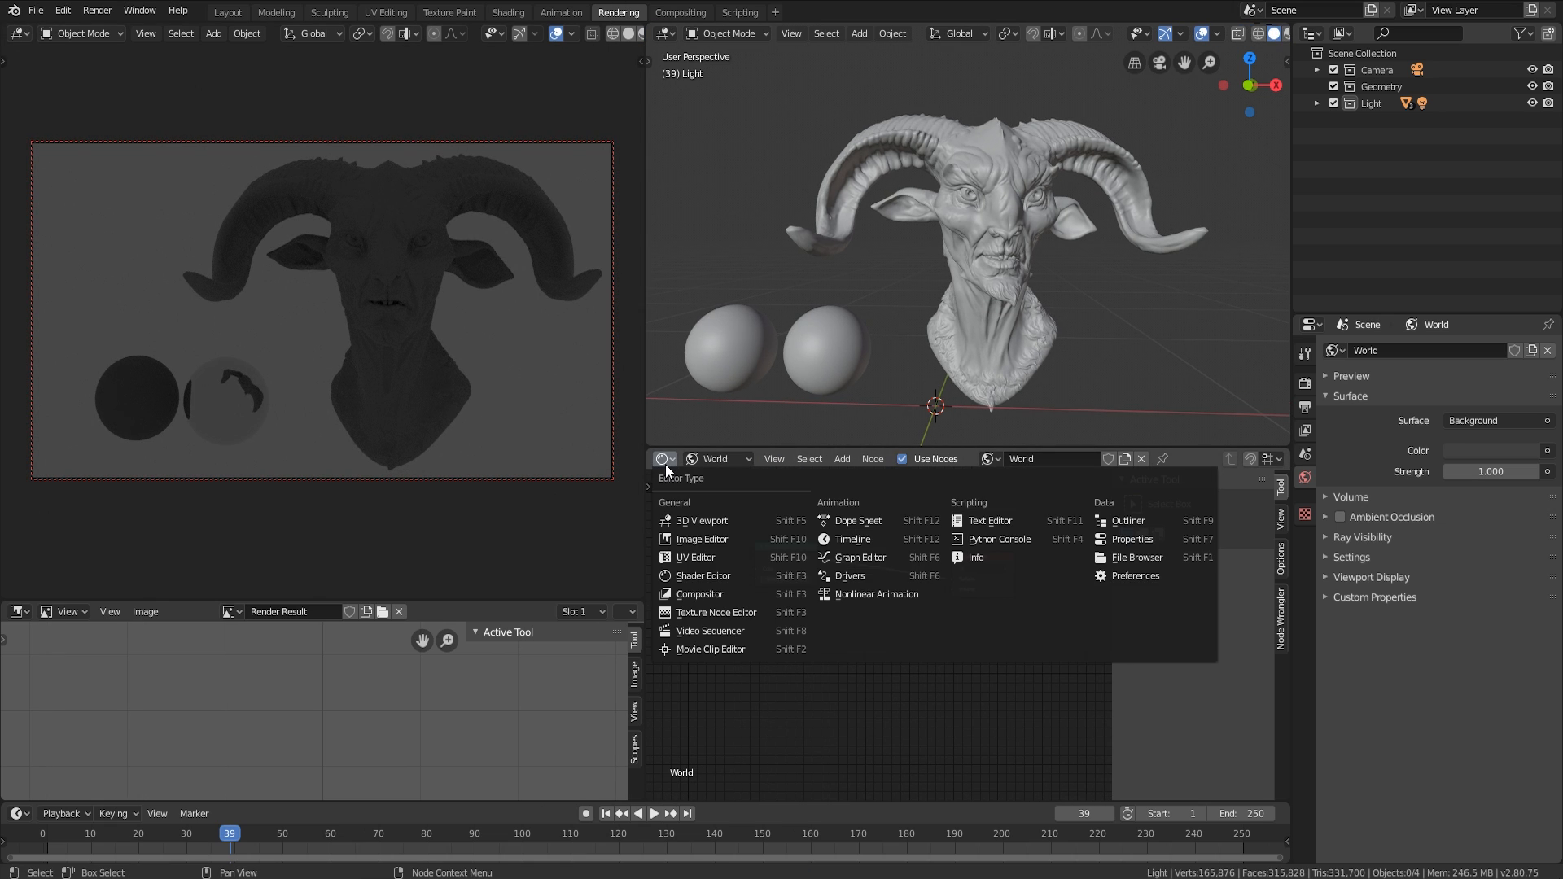
pyautogui.moveTo(703, 521)
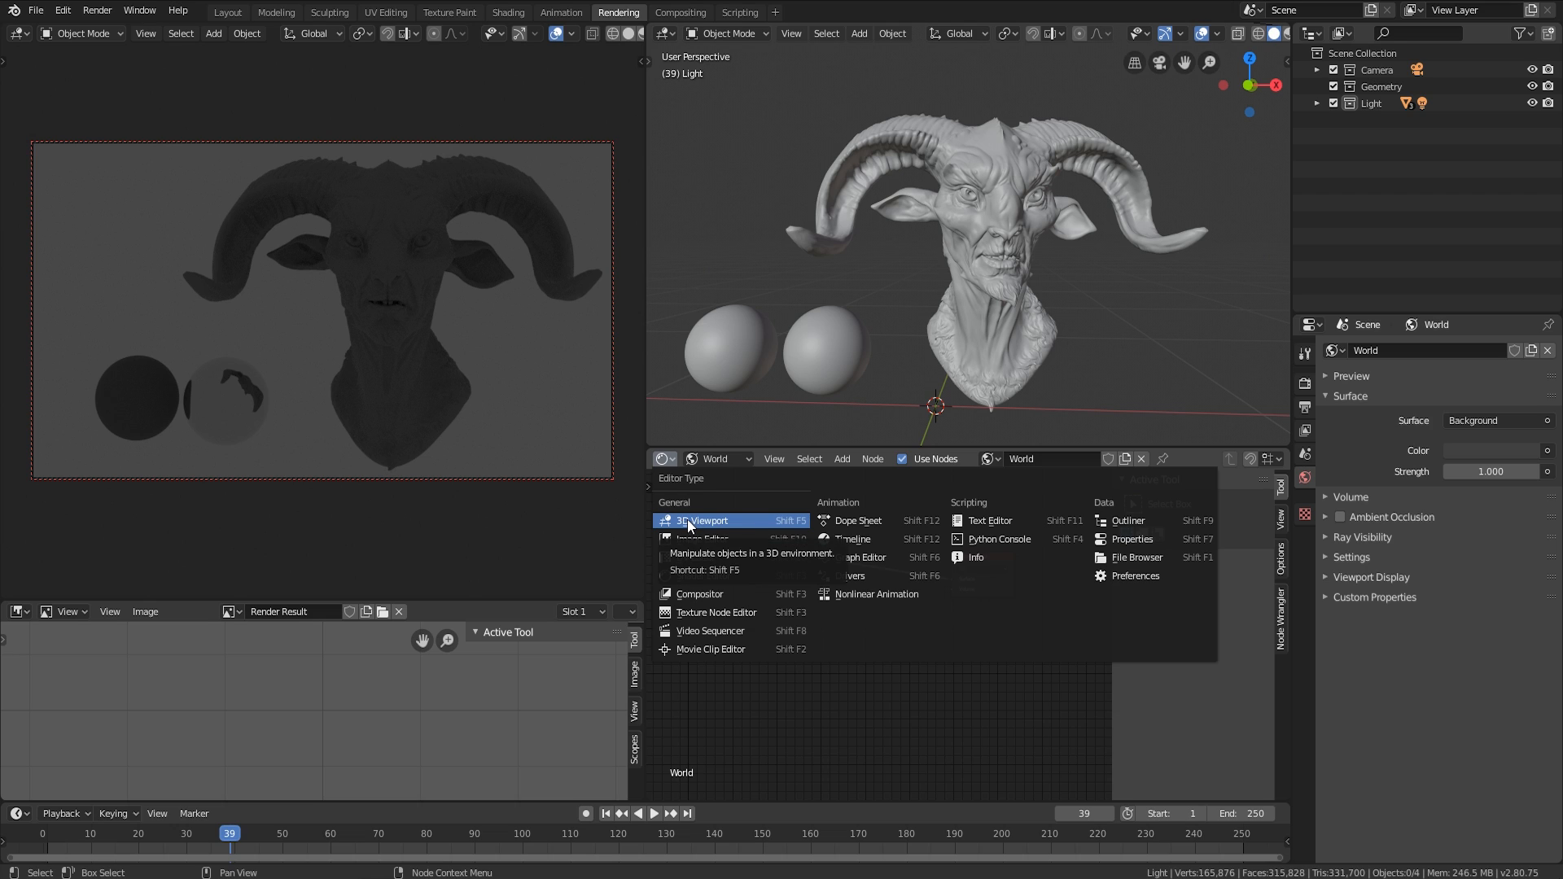
pyautogui.moveTo(731, 534)
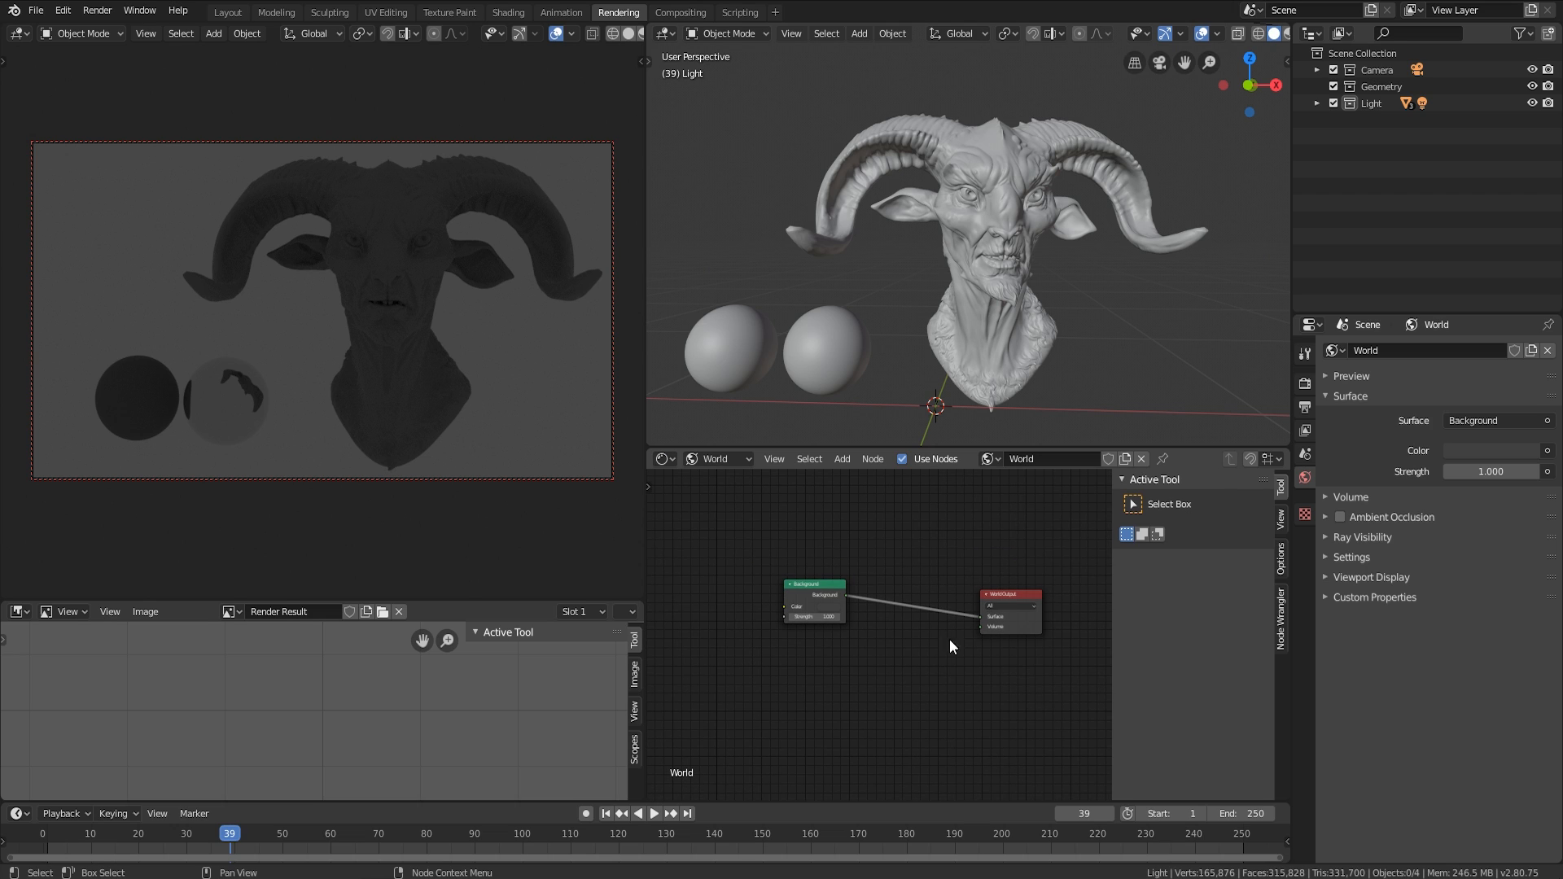
pyautogui.click(718, 459)
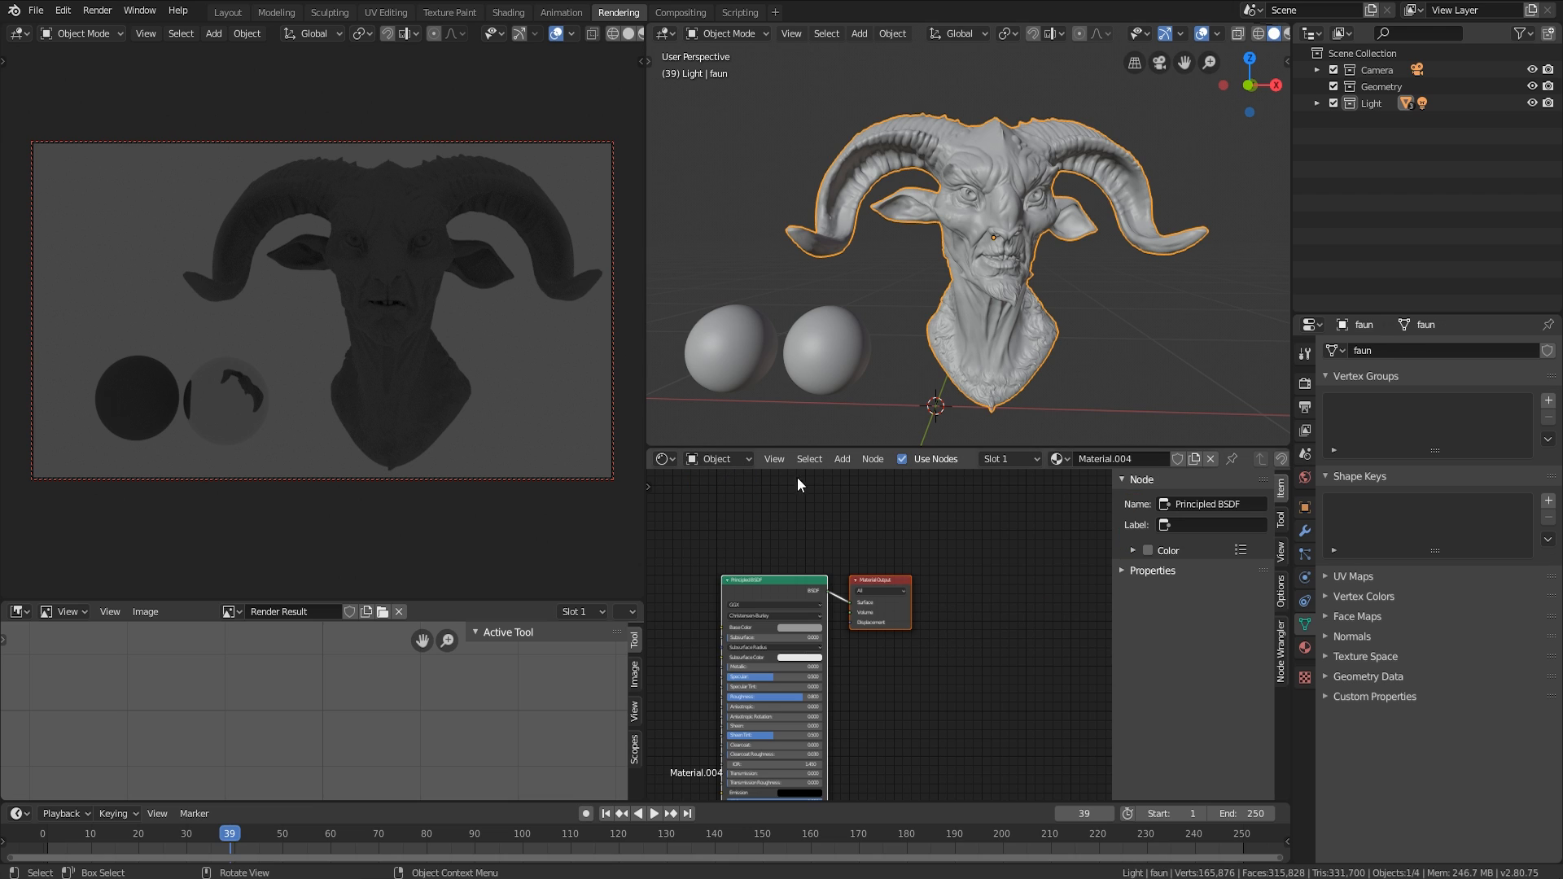
pyautogui.click(710, 459)
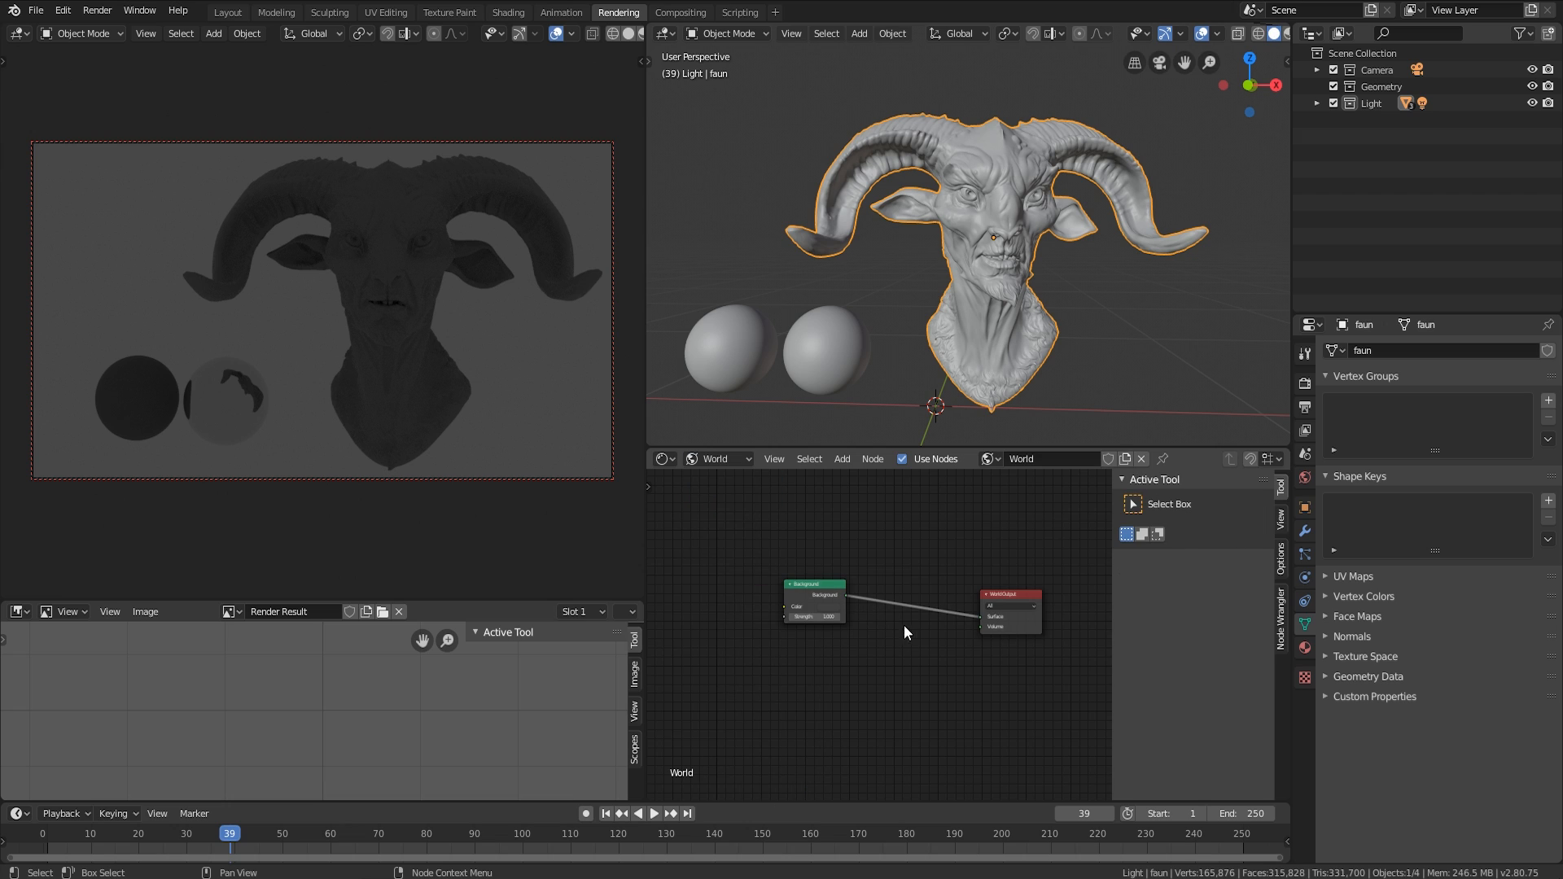
pyautogui.click(814, 583)
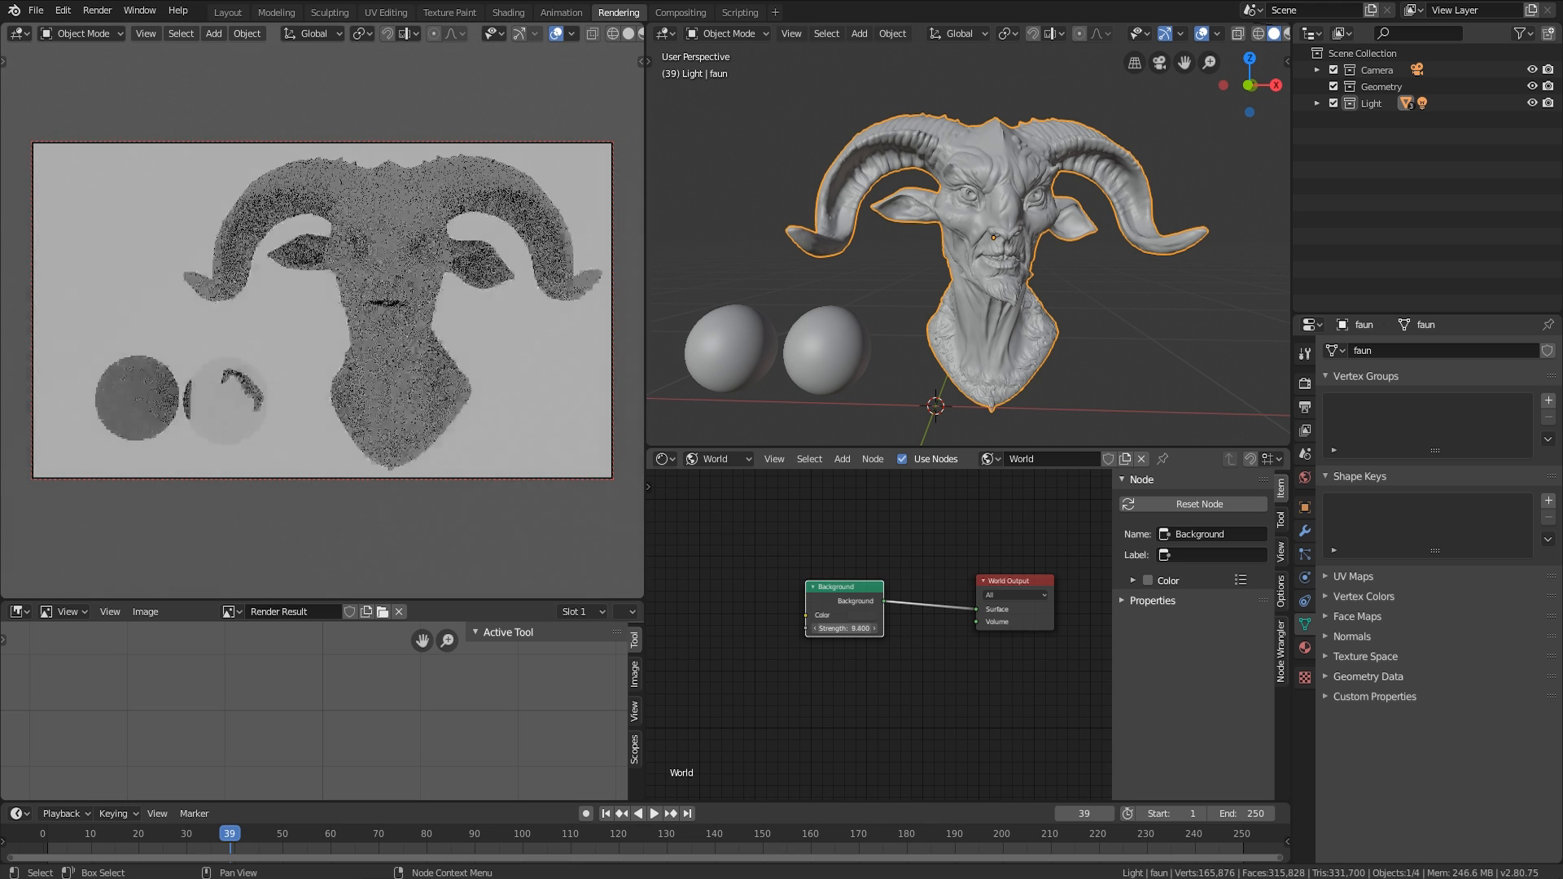
pyautogui.click(843, 628)
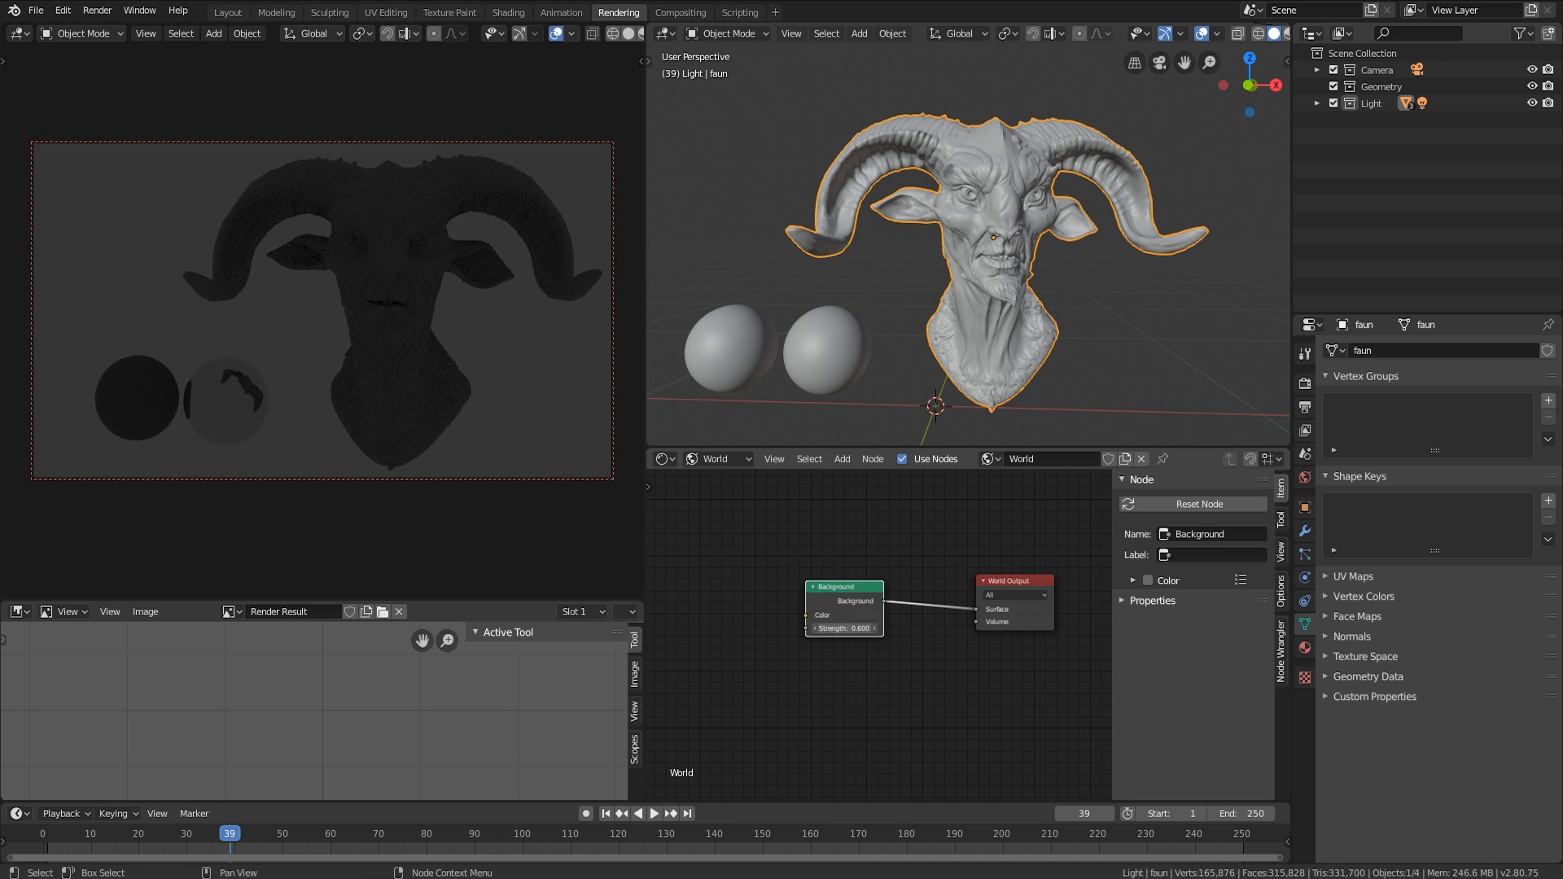
pyautogui.click(843, 628)
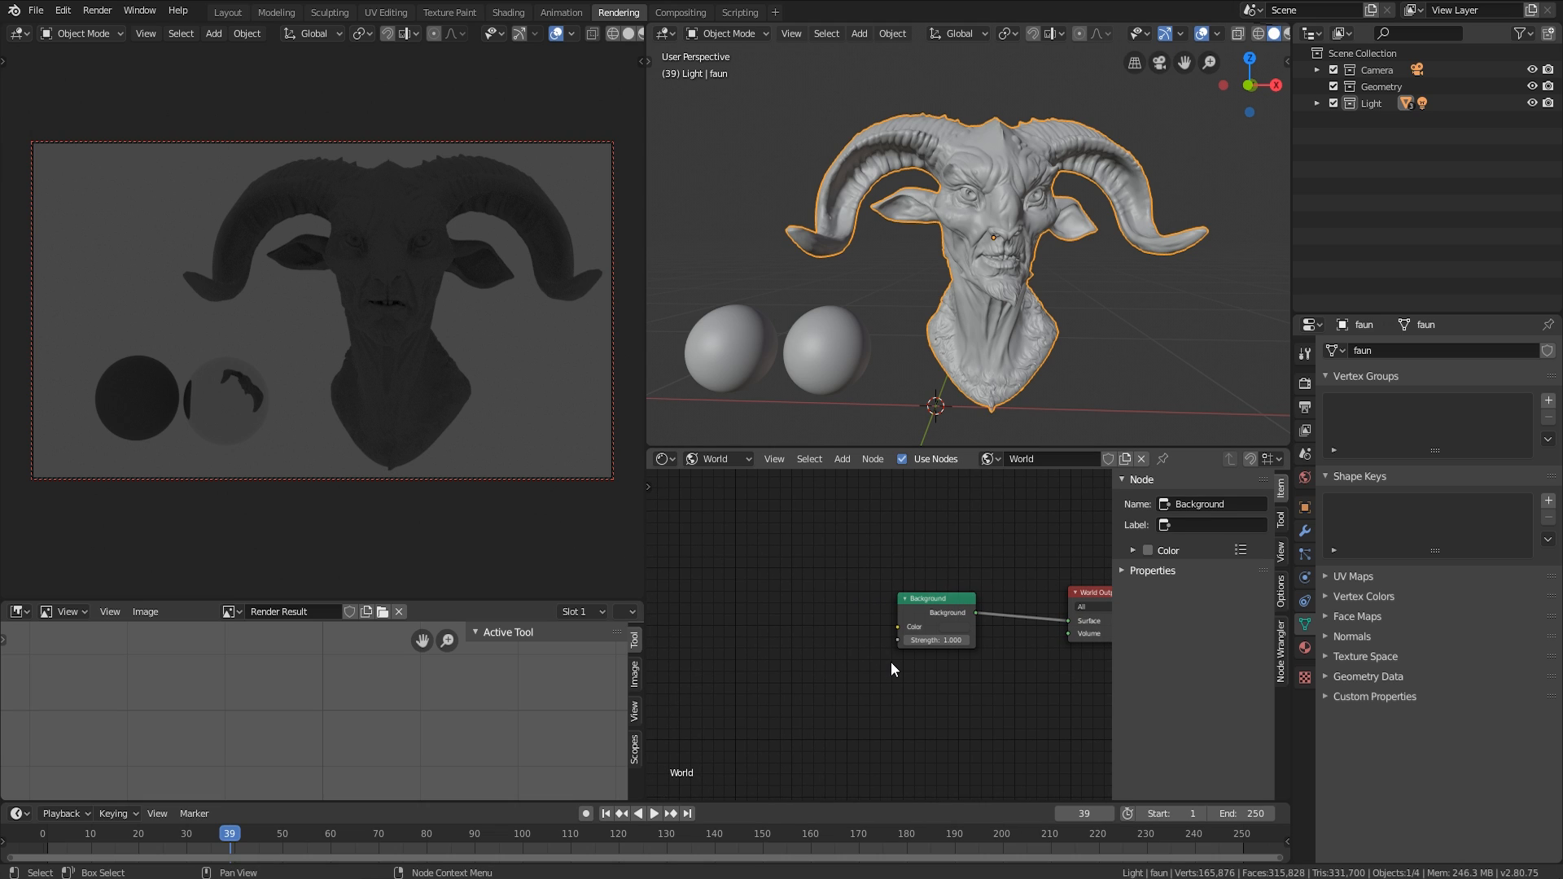
# - Give the Background node an Environment Texture with mapping and load sunset_in_the_chalk_quarry_1k.hdr
pyautogui.click(907, 598)
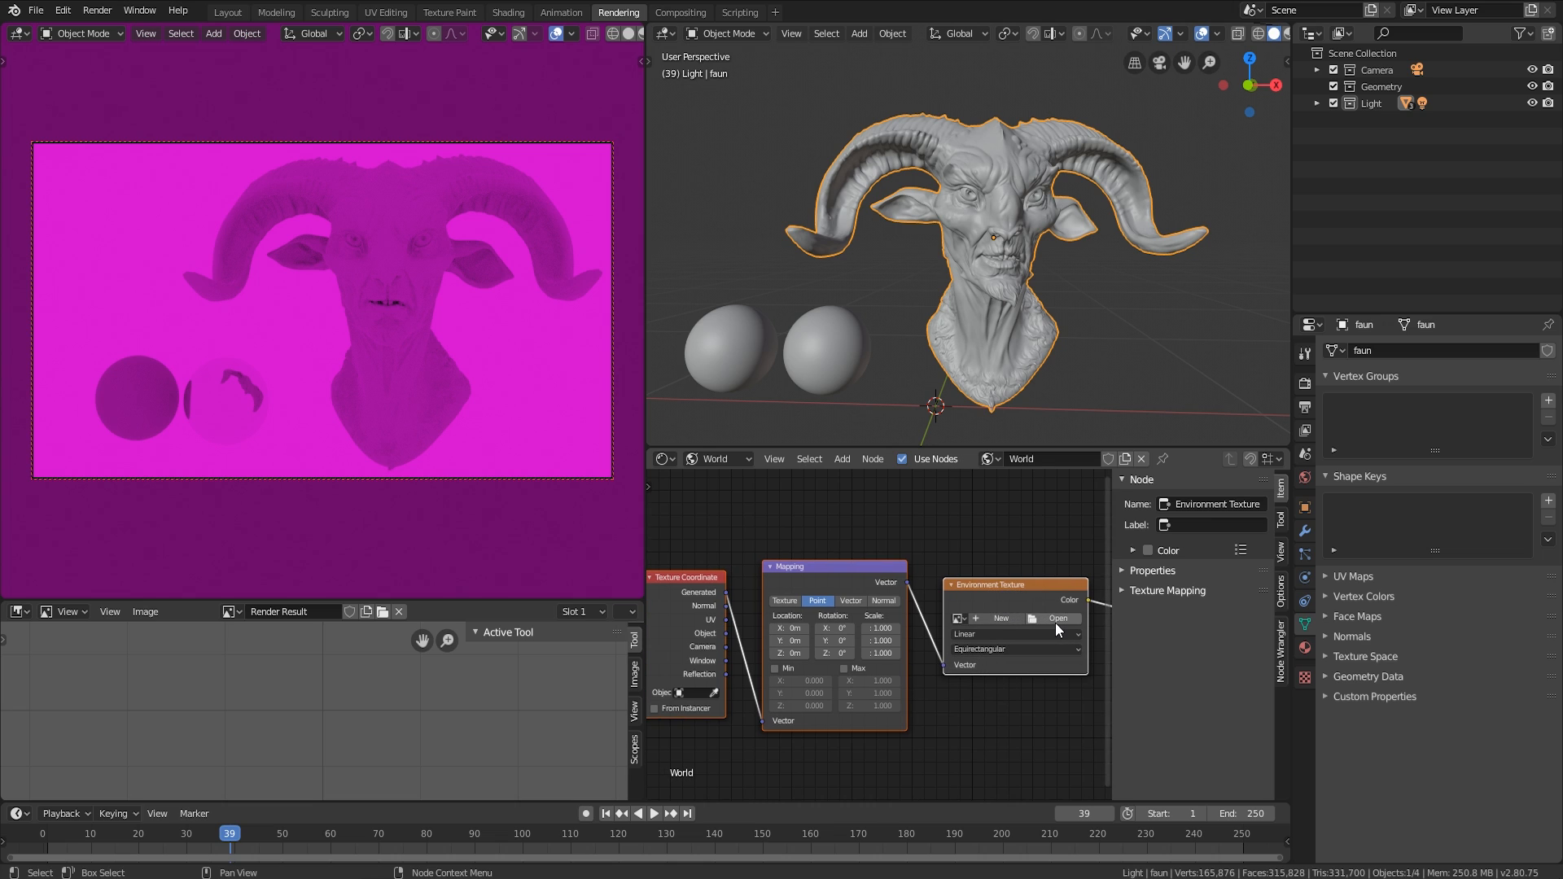
pyautogui.click(1057, 618)
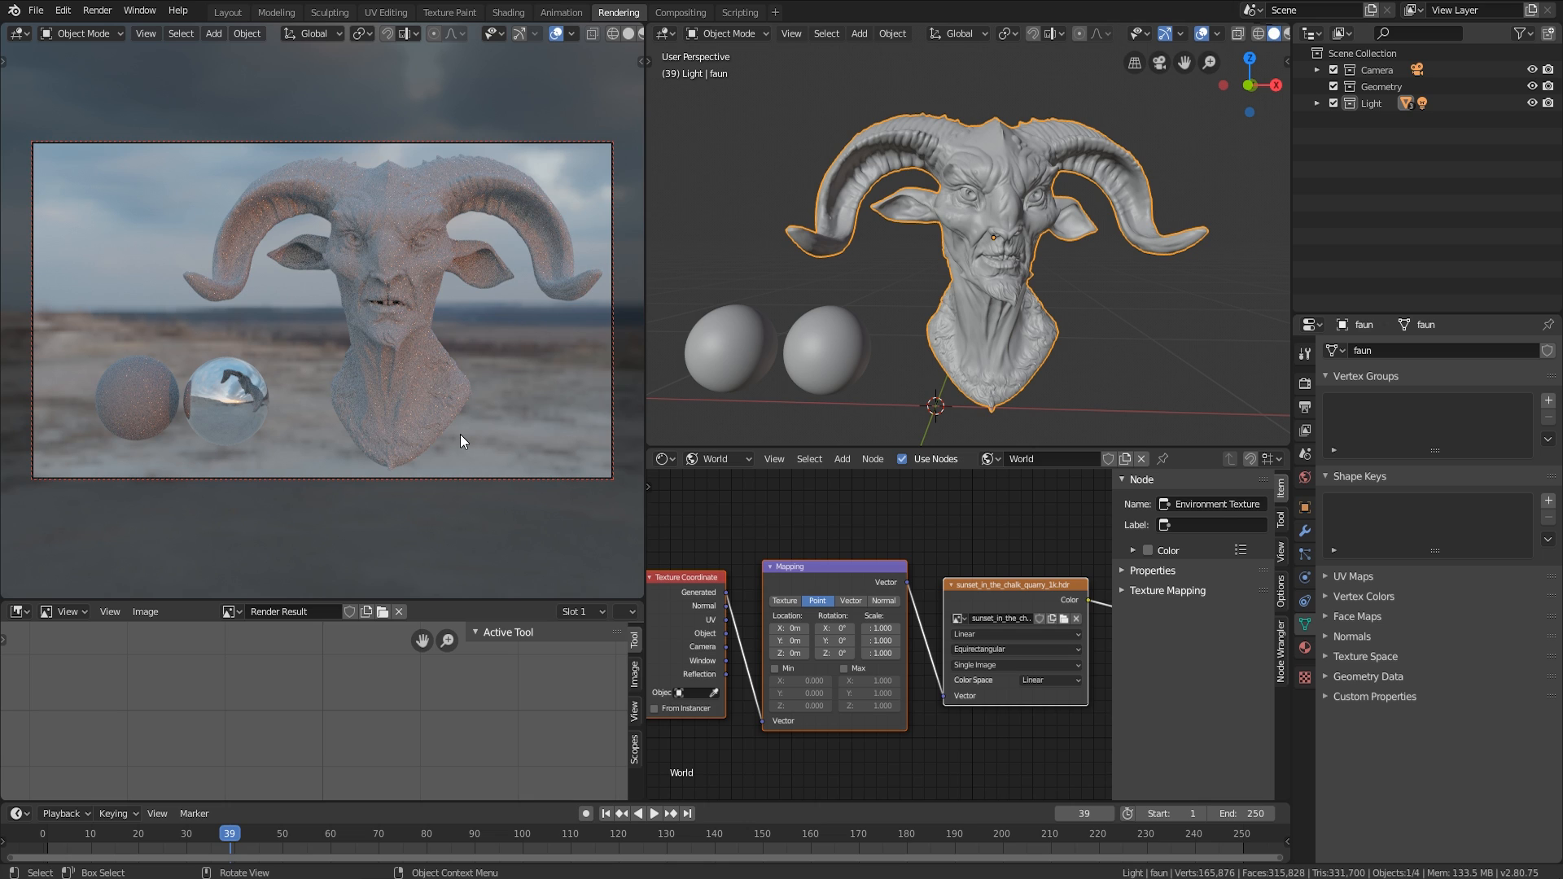
pyautogui.moveTo(258, 252)
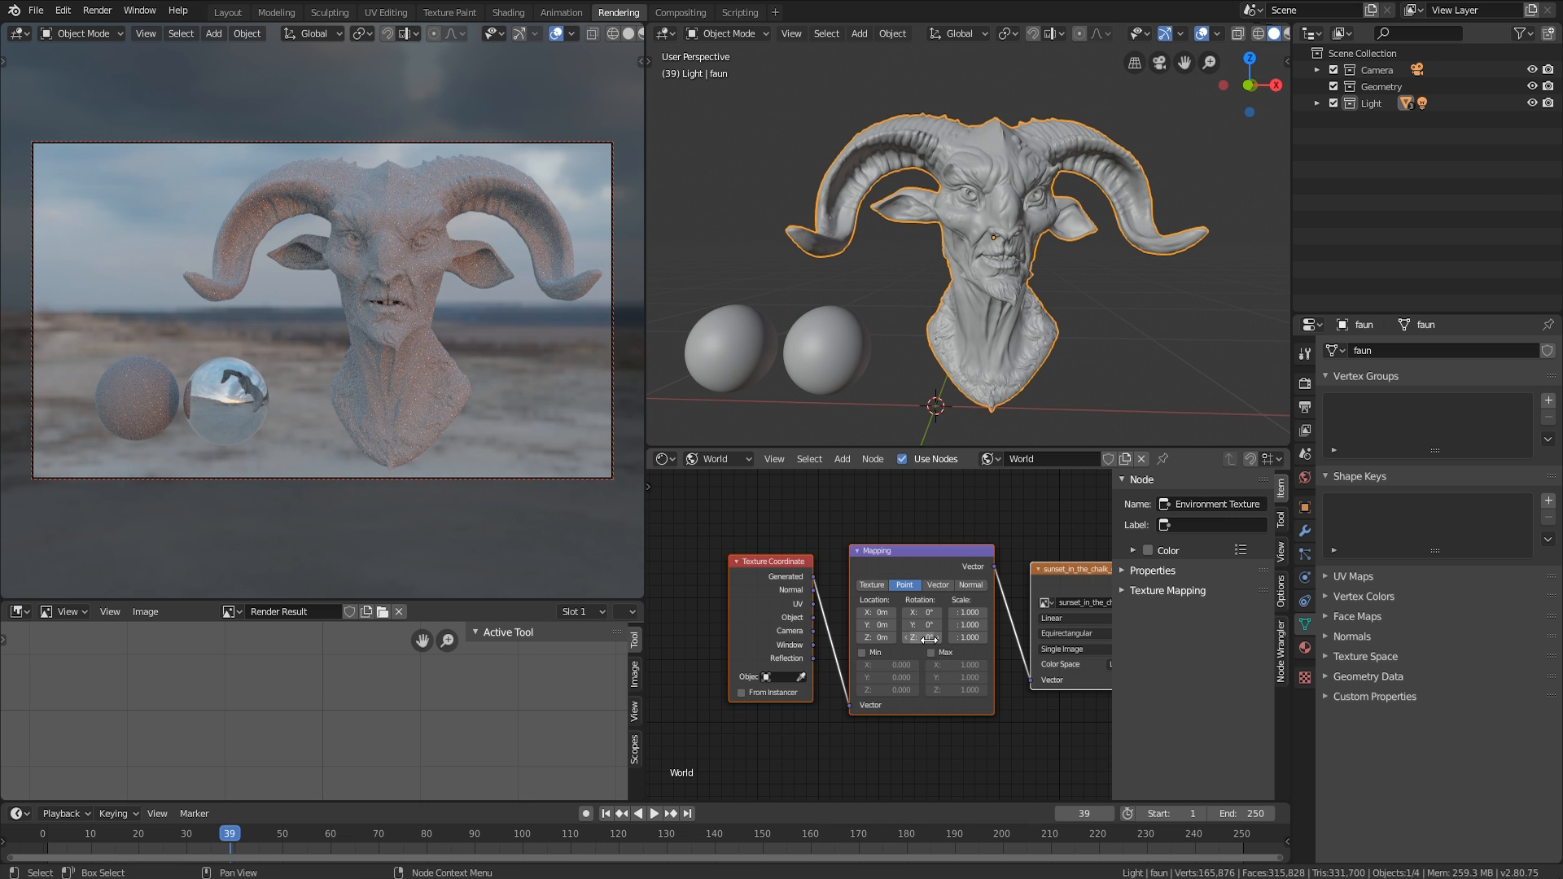
# - Rotate the environment about -24° on Z and load the_sky_is_on_fire_1k.hdr instead
pyautogui.moveTo(928, 637); pyautogui.dragTo(917, 636)
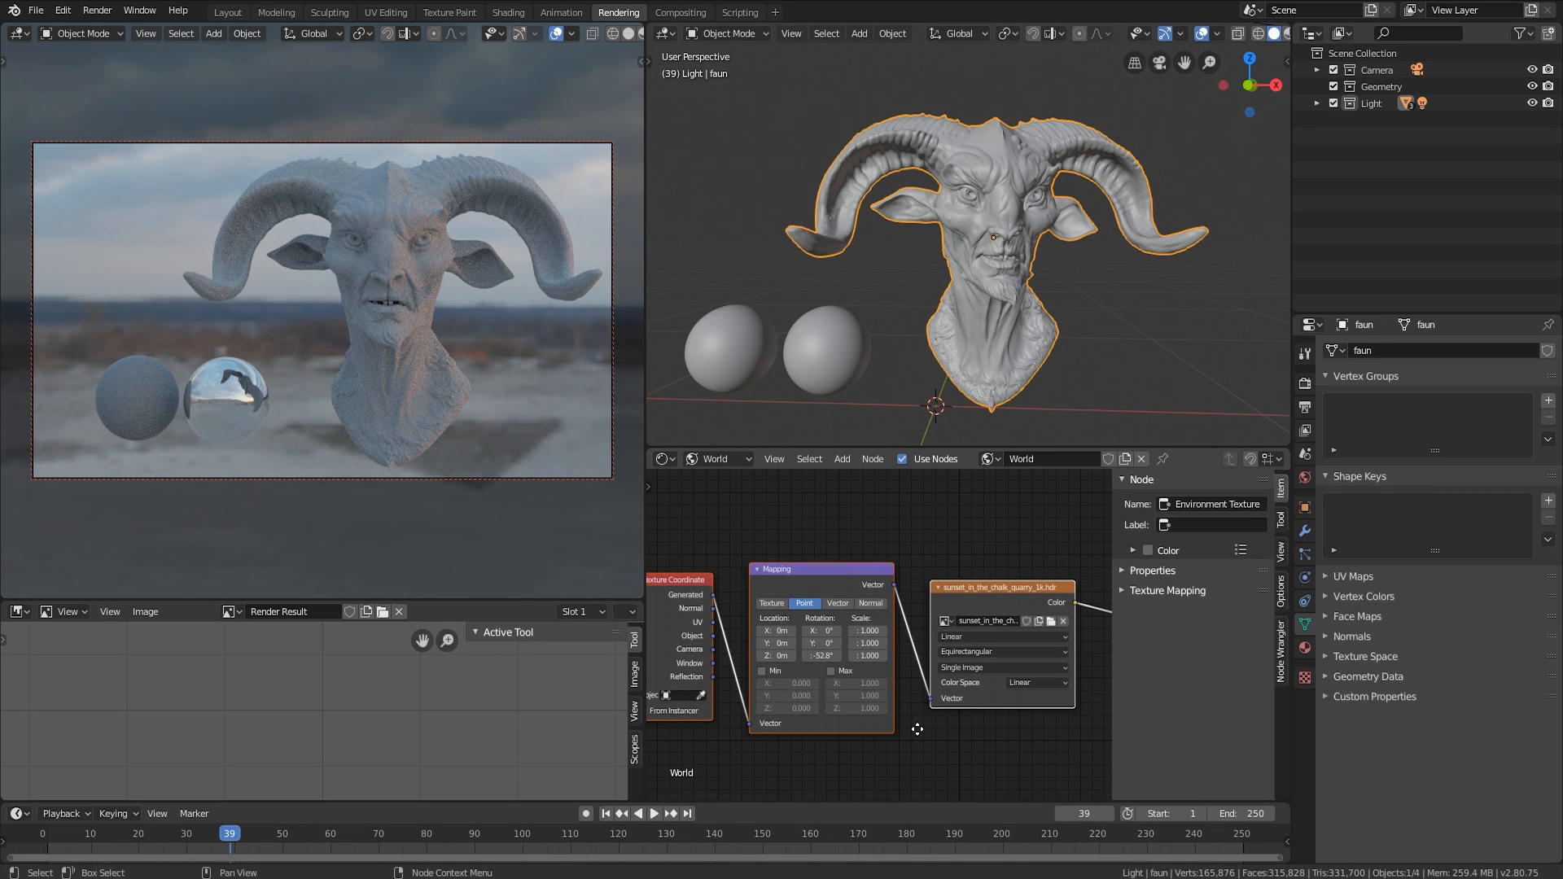
pyautogui.moveTo(942, 722)
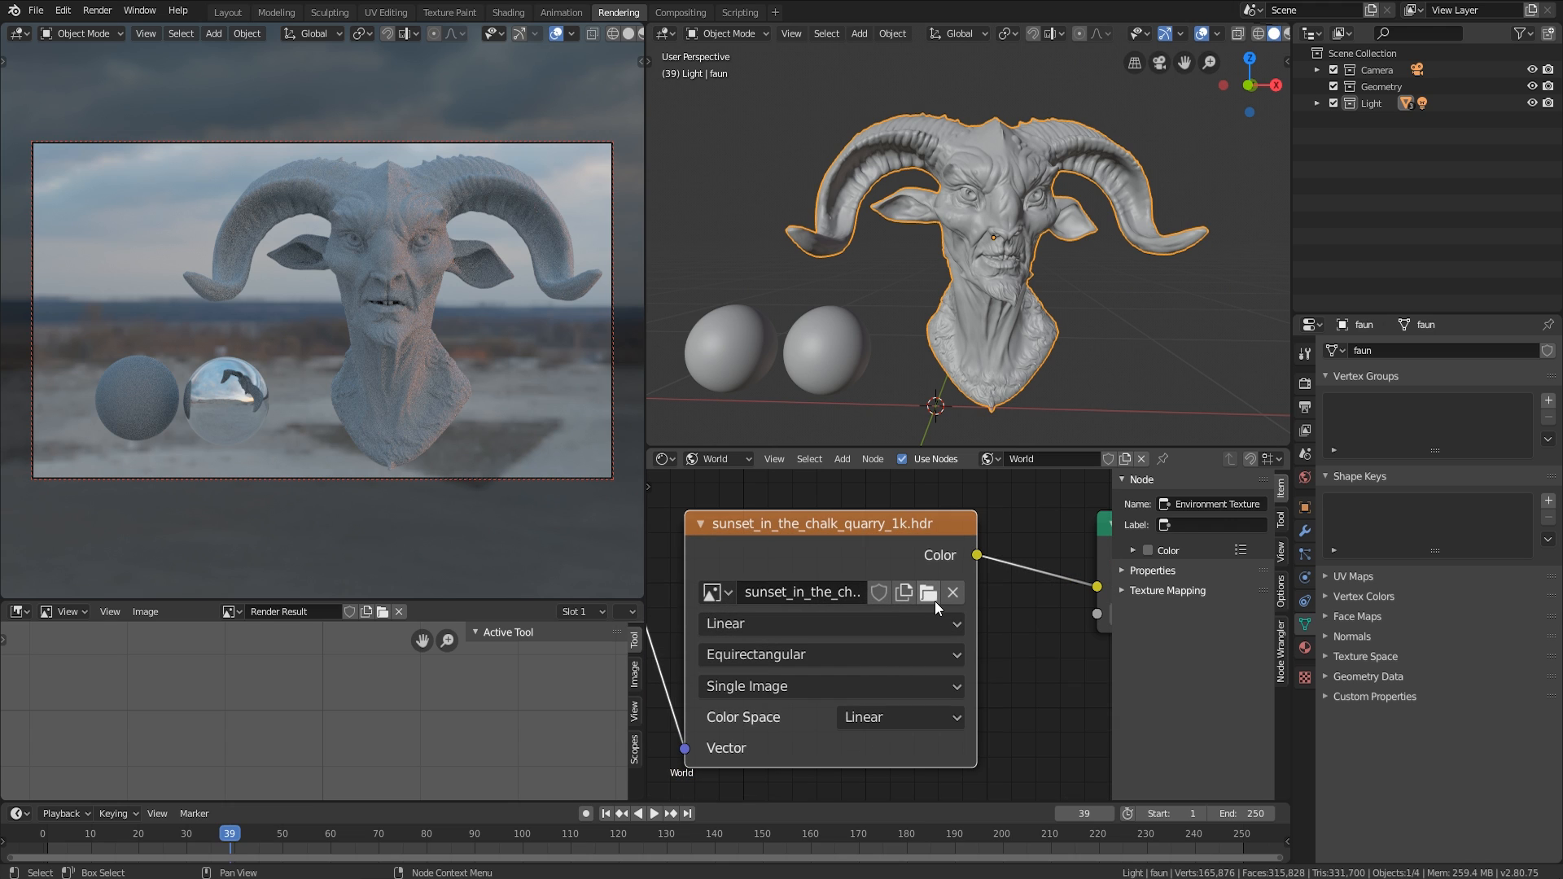
pyautogui.click(928, 592)
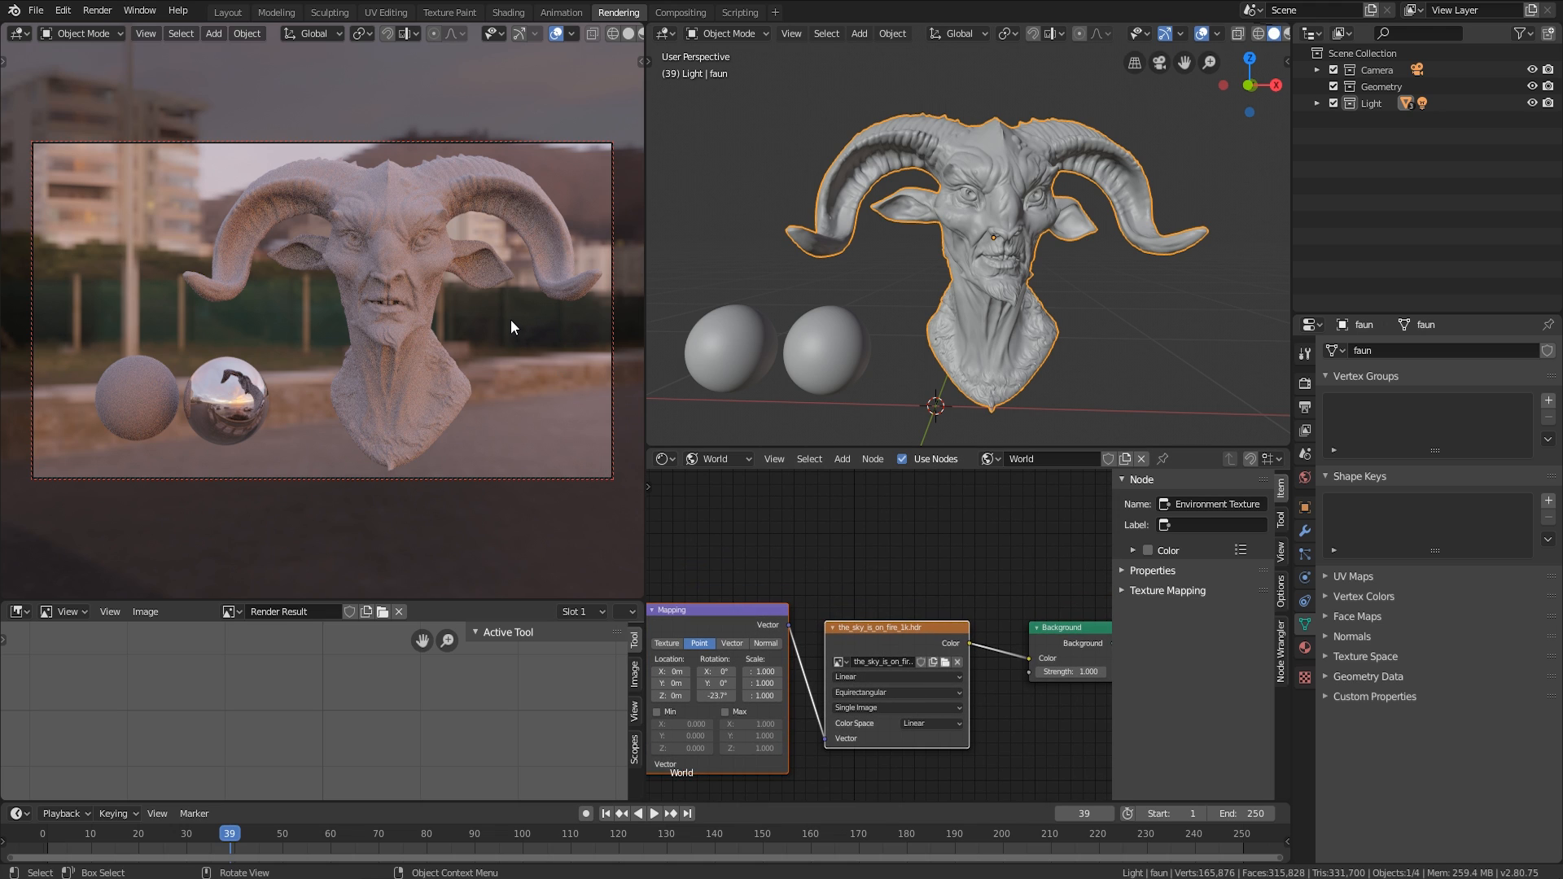
pyautogui.moveTo(484, 317)
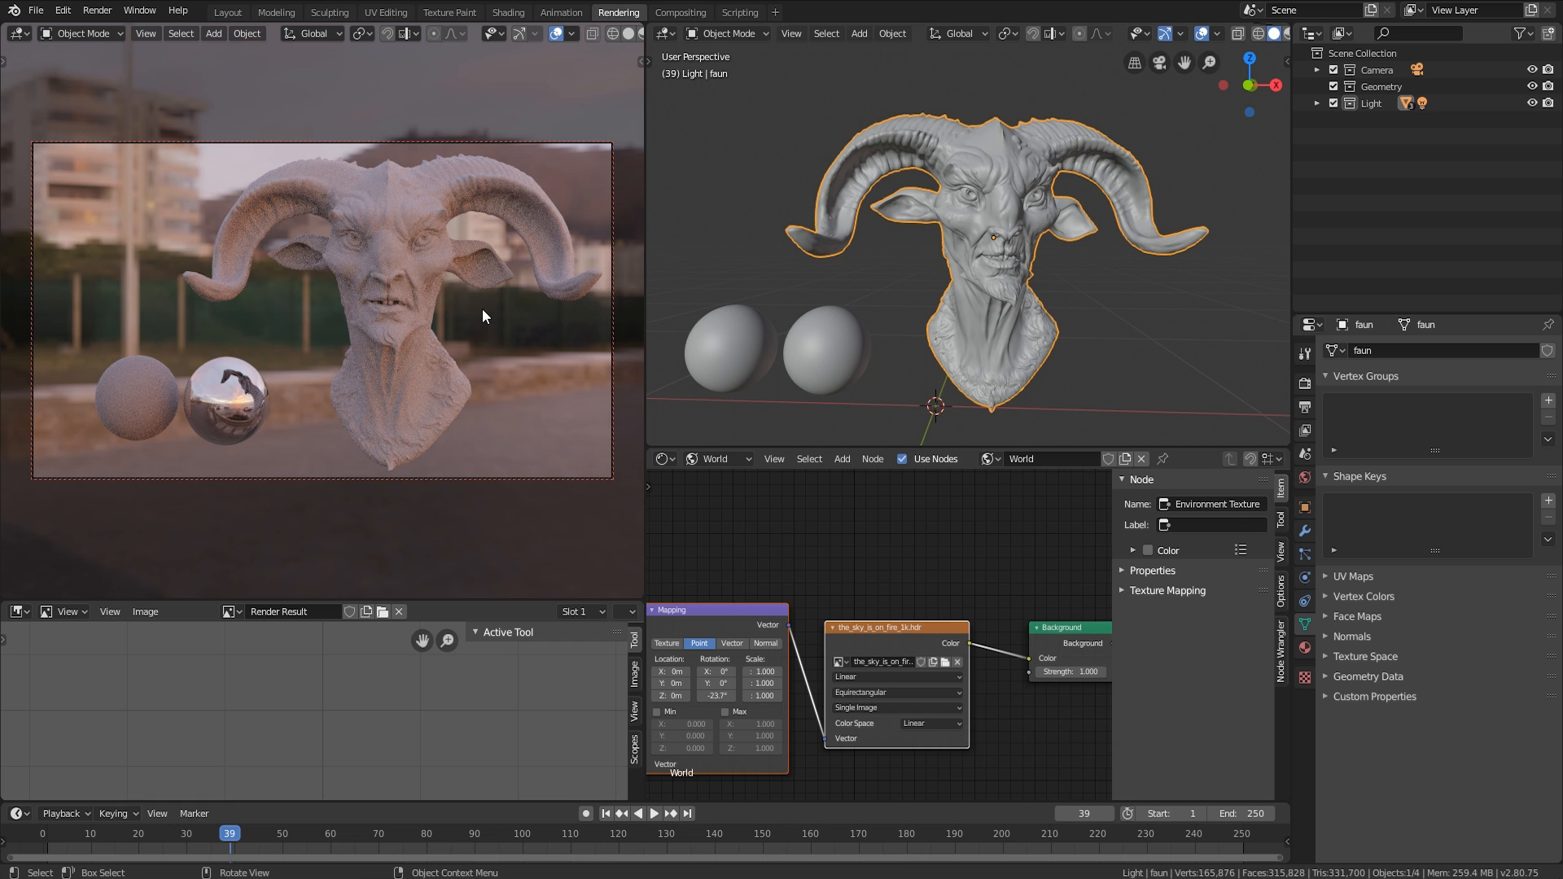
pyautogui.moveTo(517, 324)
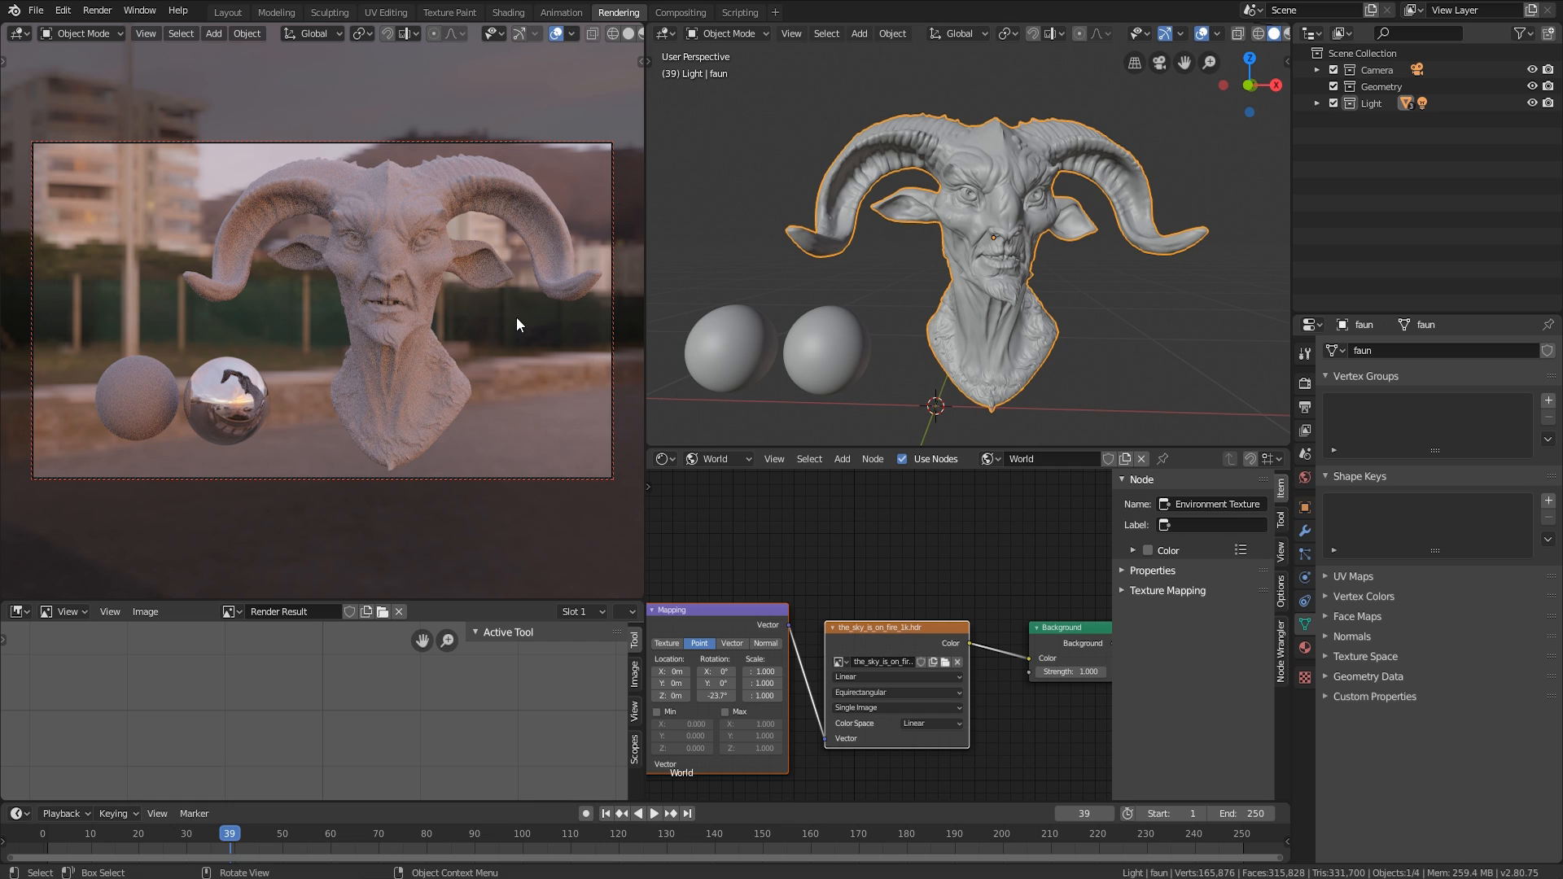
pyautogui.moveTo(147, 257)
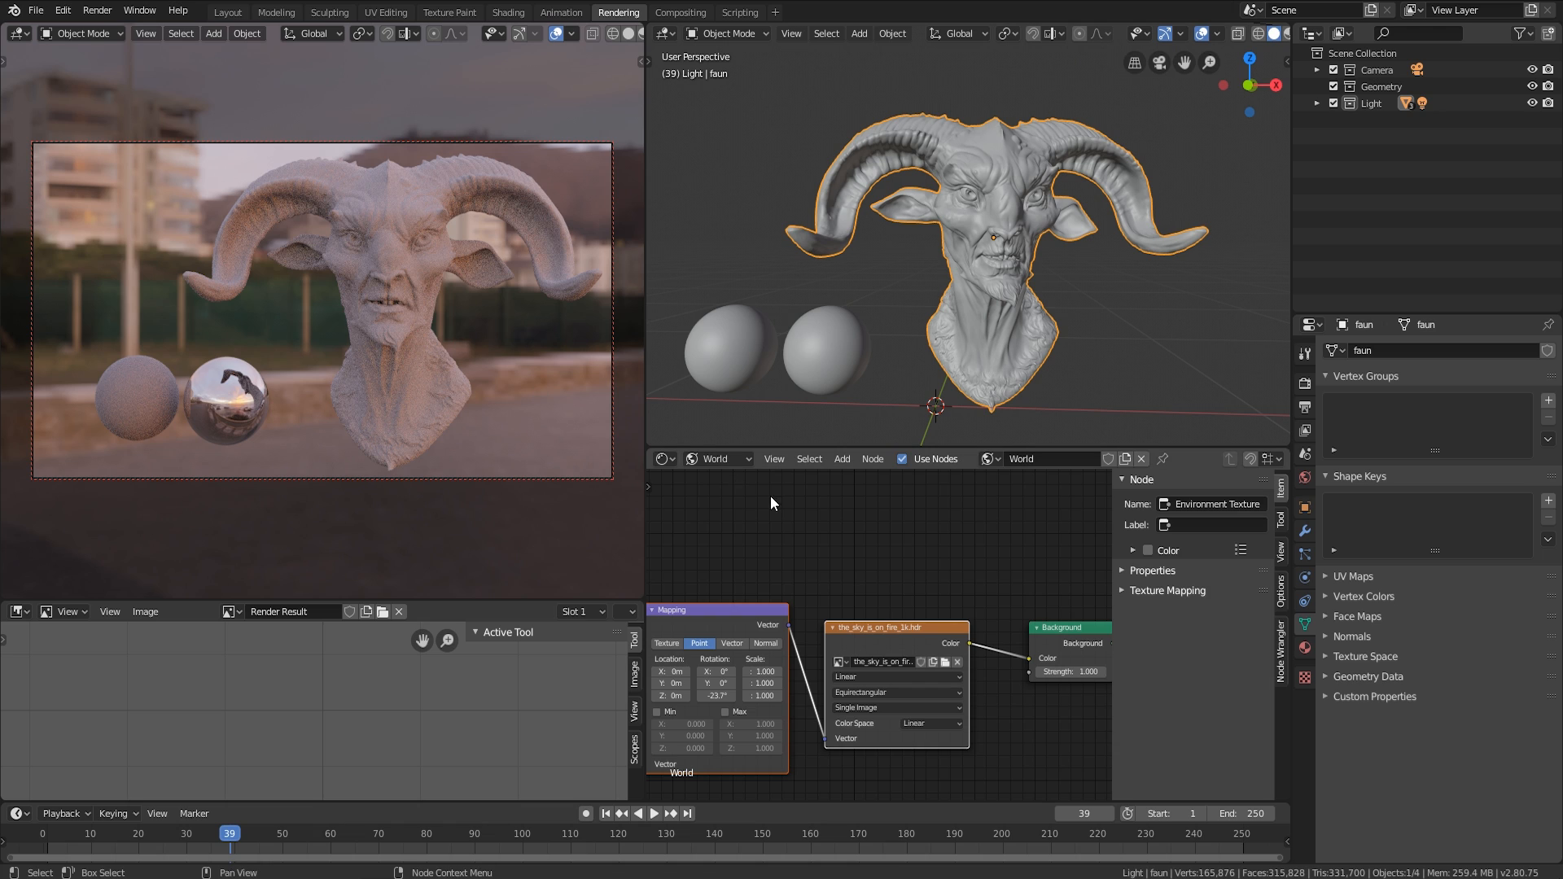
# - Show the Cycles render properties and expand the Film panel
pyautogui.click(1304, 352)
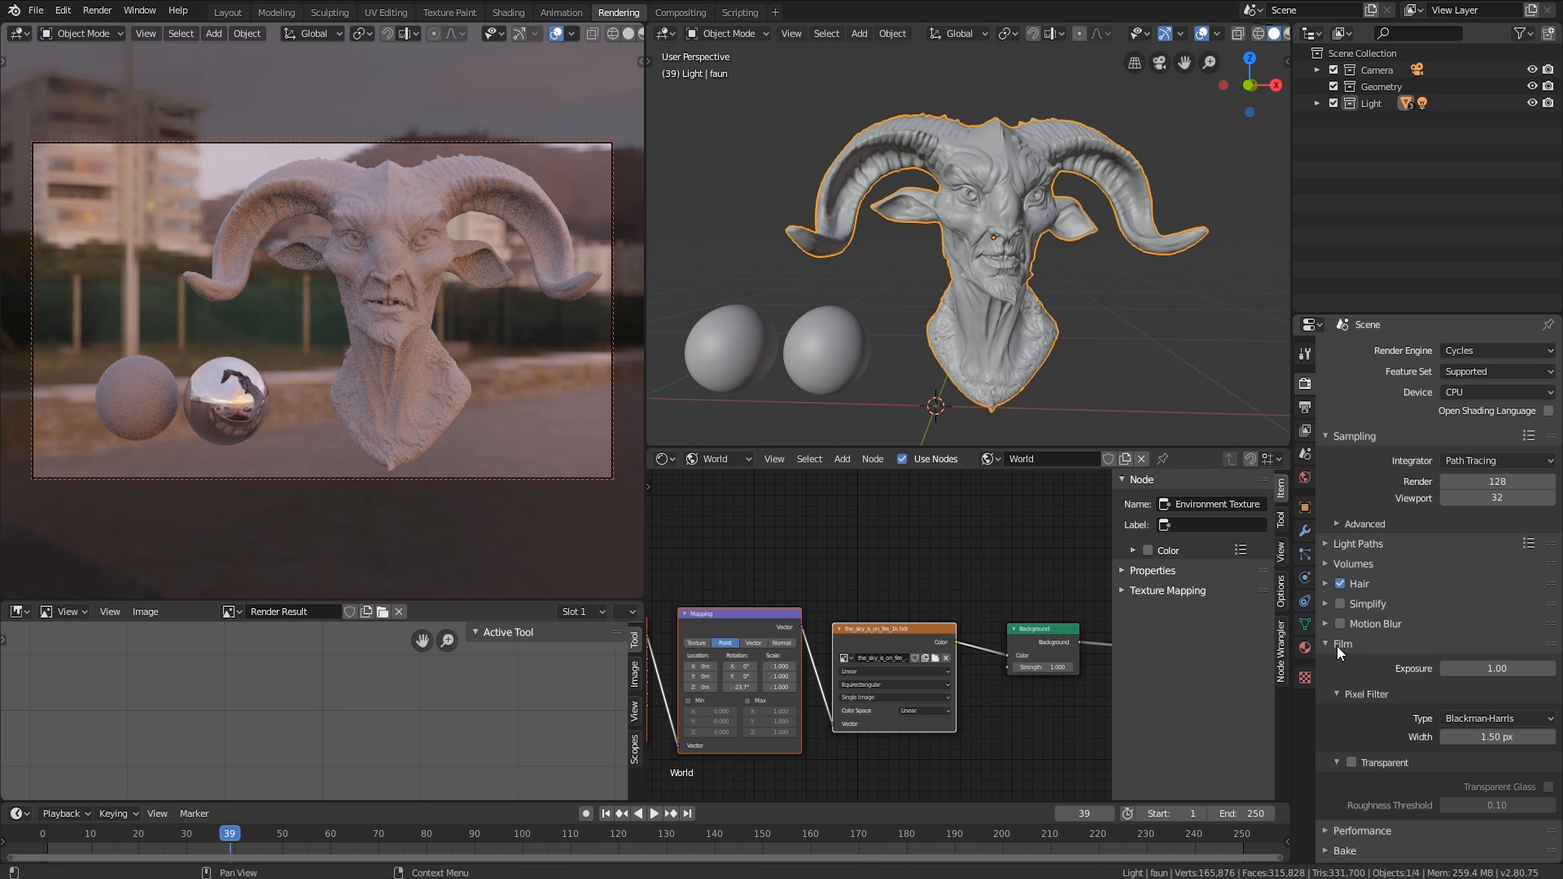
pyautogui.click(1350, 762)
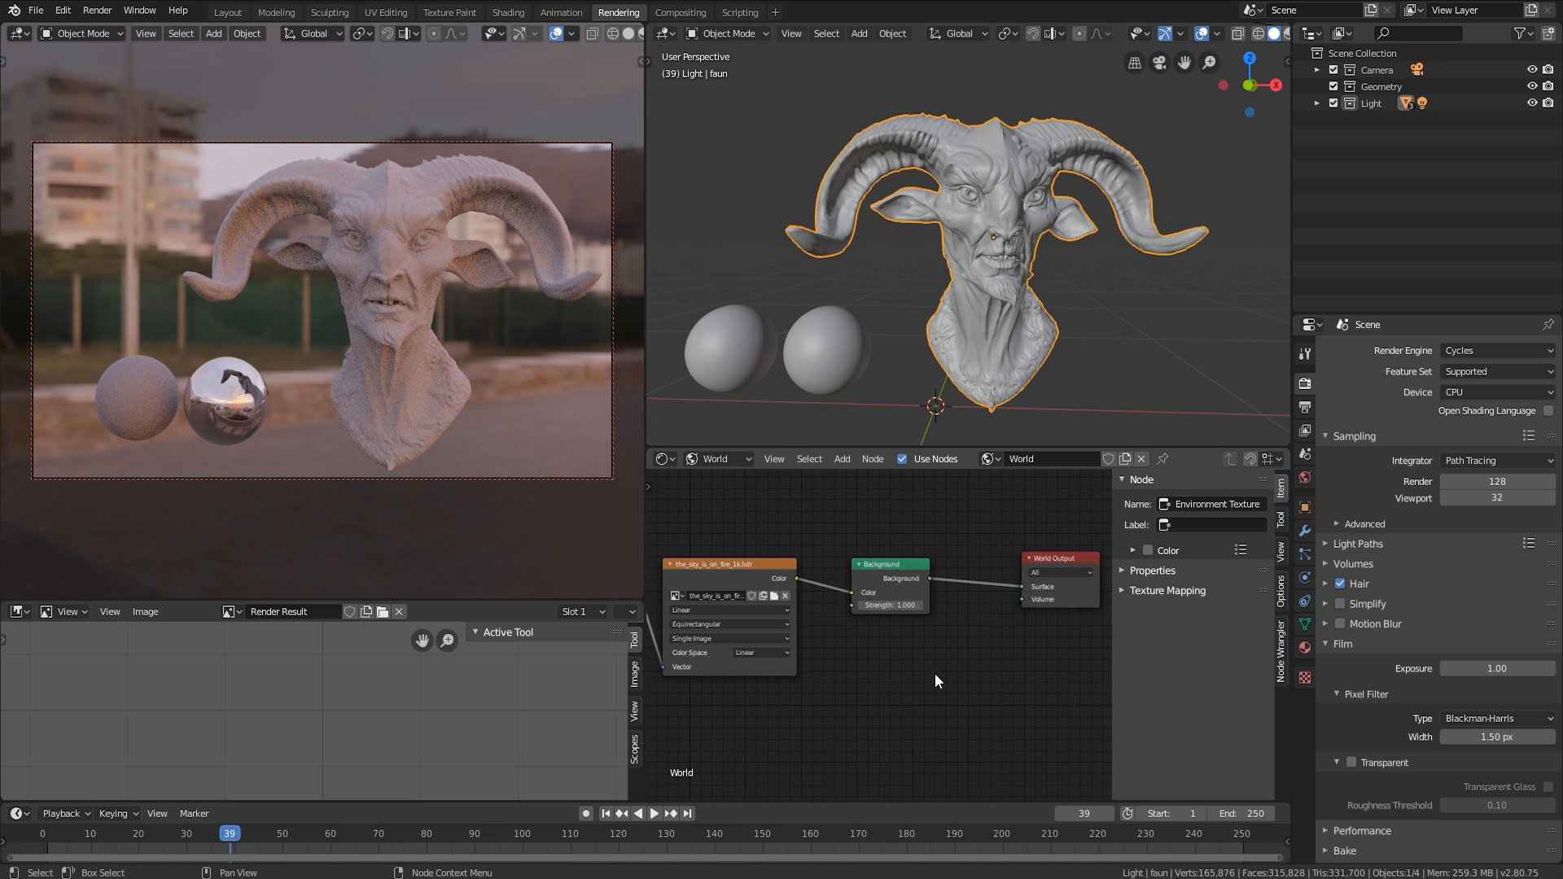
# - Duplicate the Background node and add a Mix Shader found by searching 'mix'
pyautogui.click(888, 537)
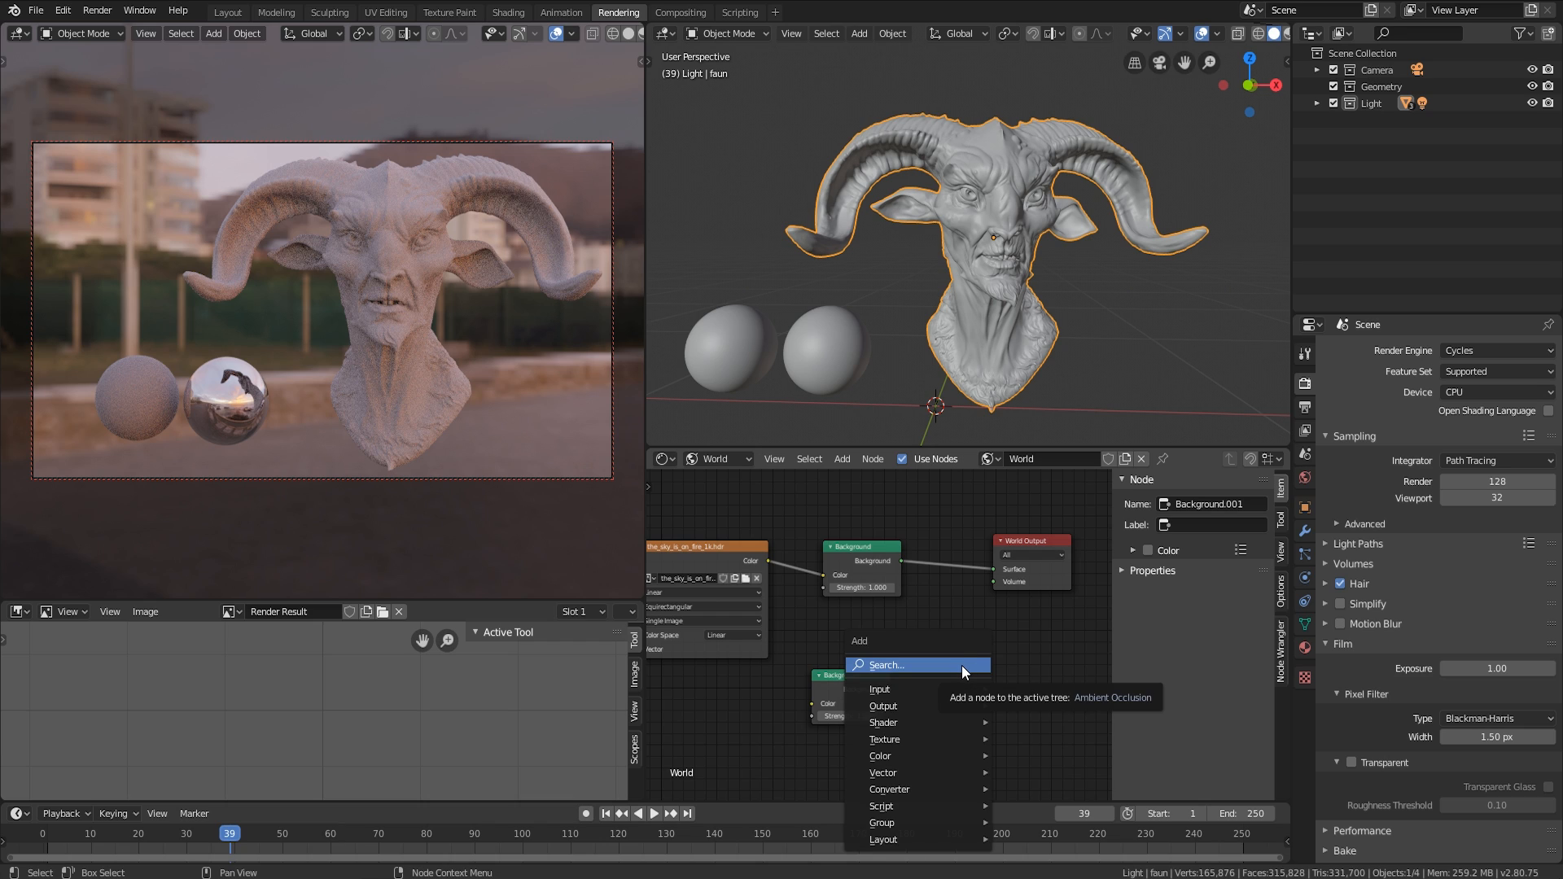
pyautogui.click(887, 665)
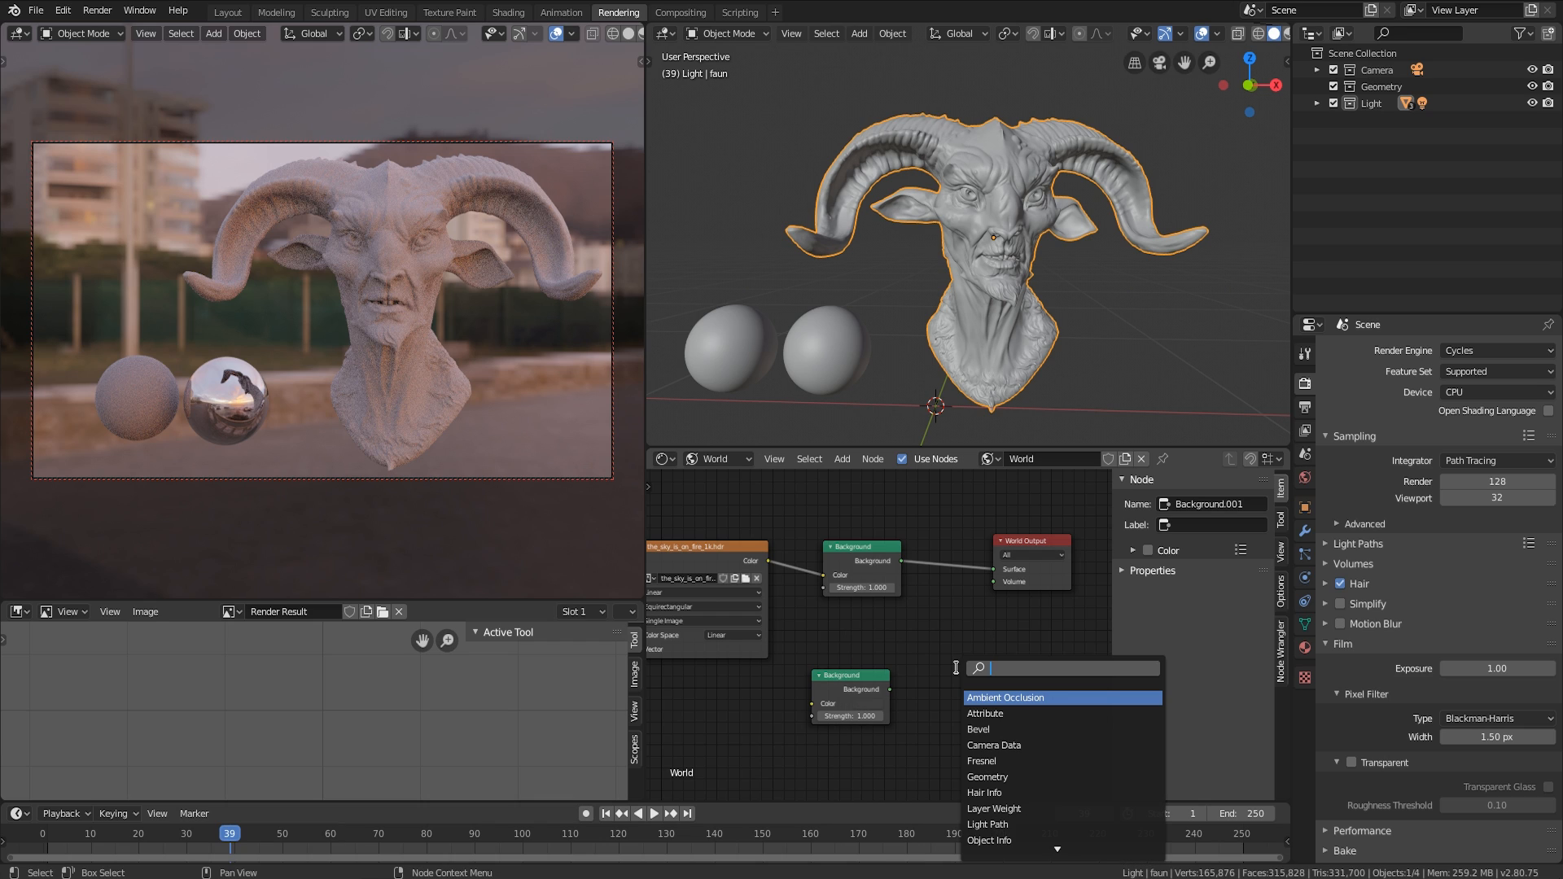
pyautogui.write('mix')
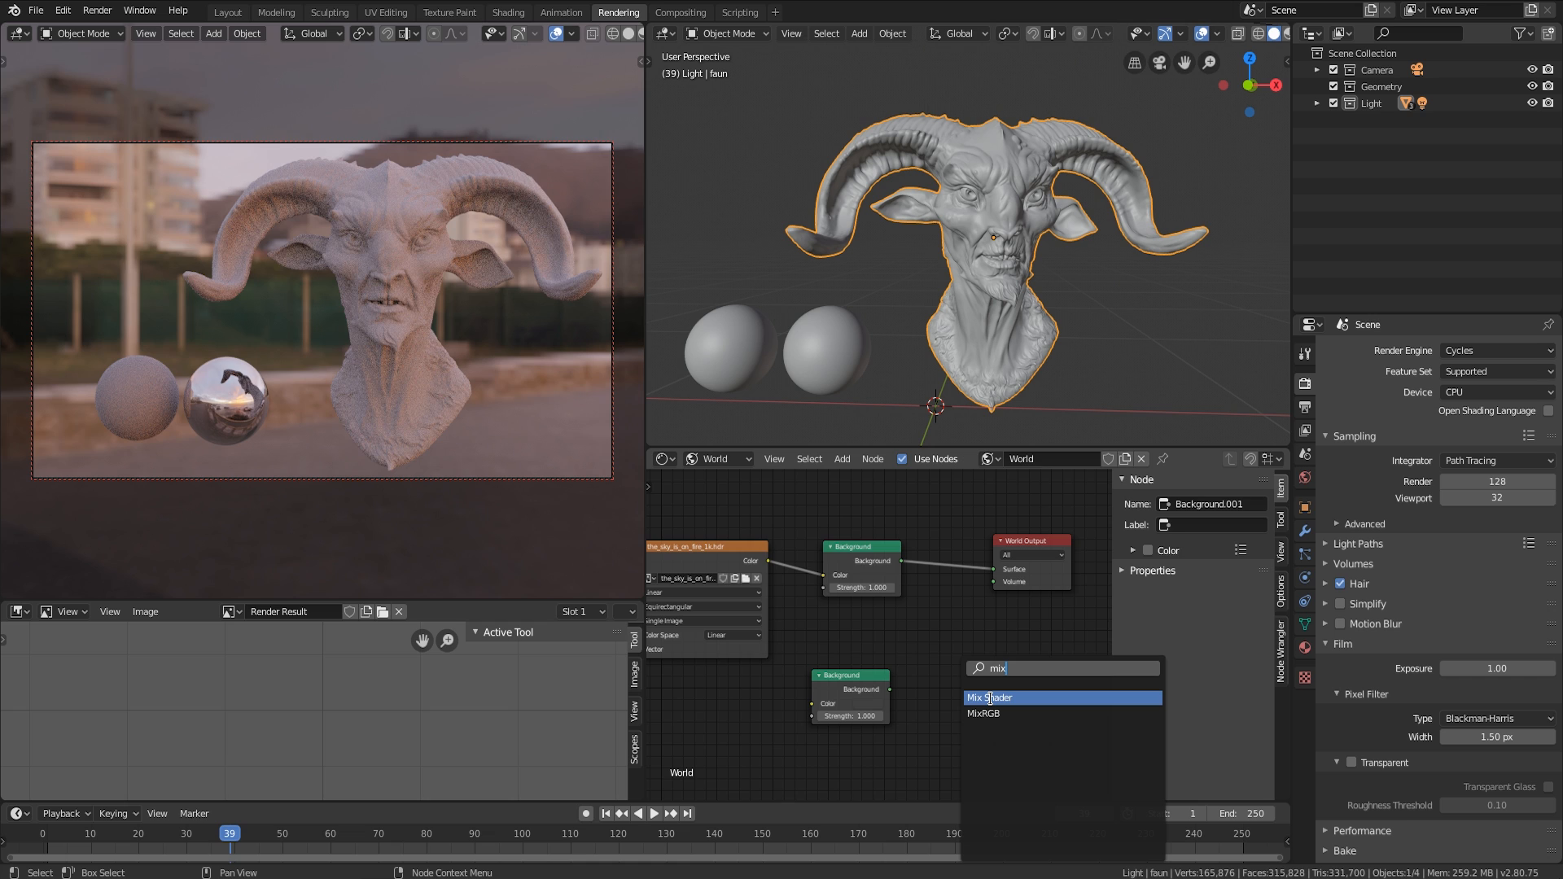
pyautogui.click(990, 697)
pyautogui.write('ligh')
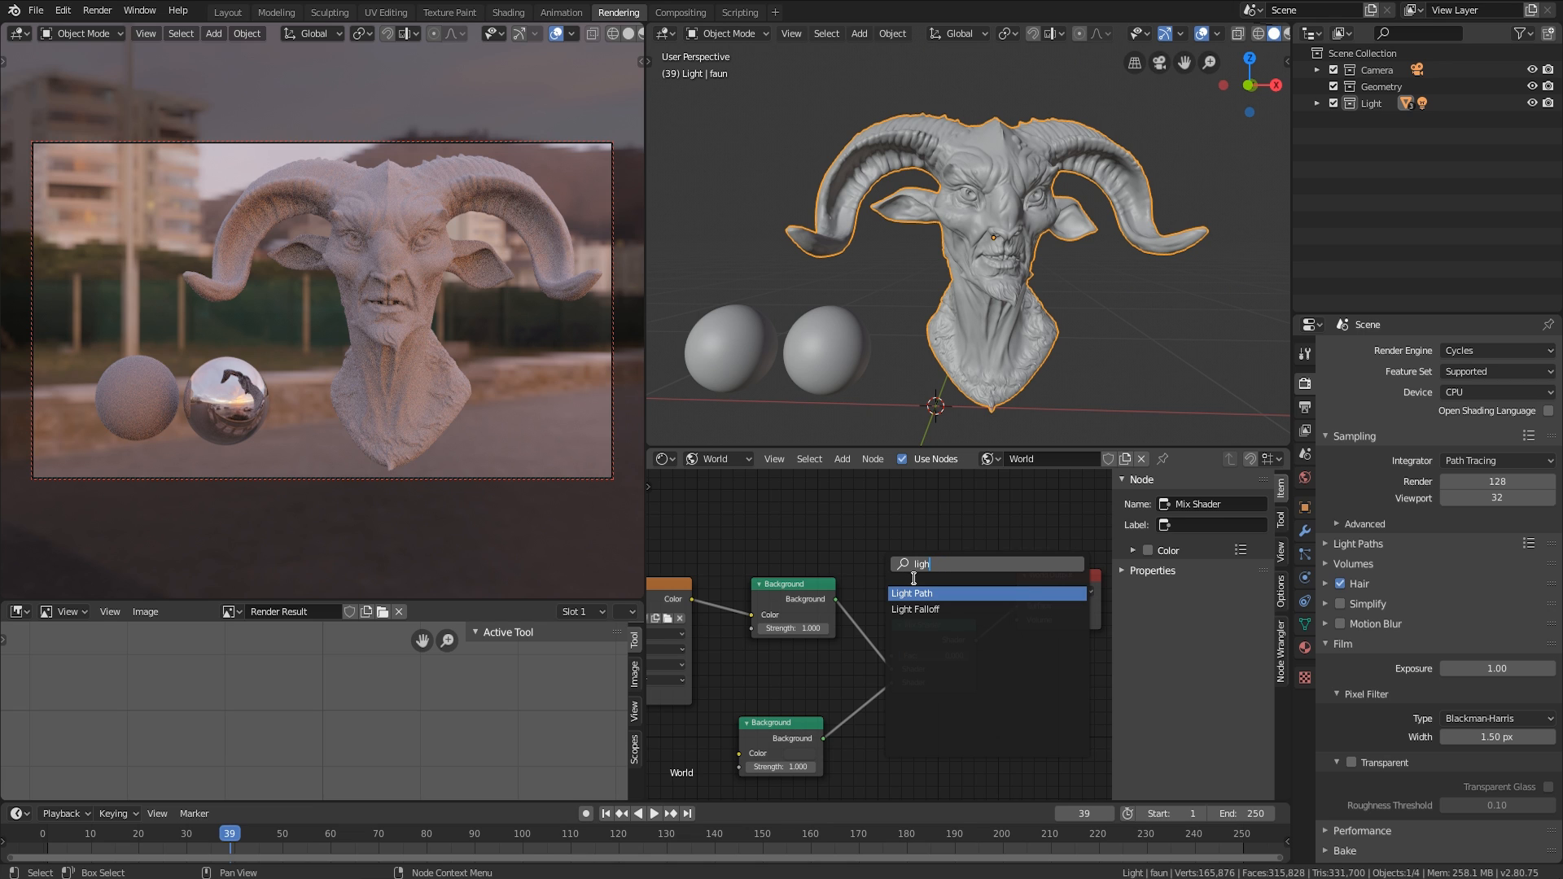
# - Add a Light Path node, wire Is Camera Ray to the Mix Fac, and select the plain Background
pyautogui.click(911, 593)
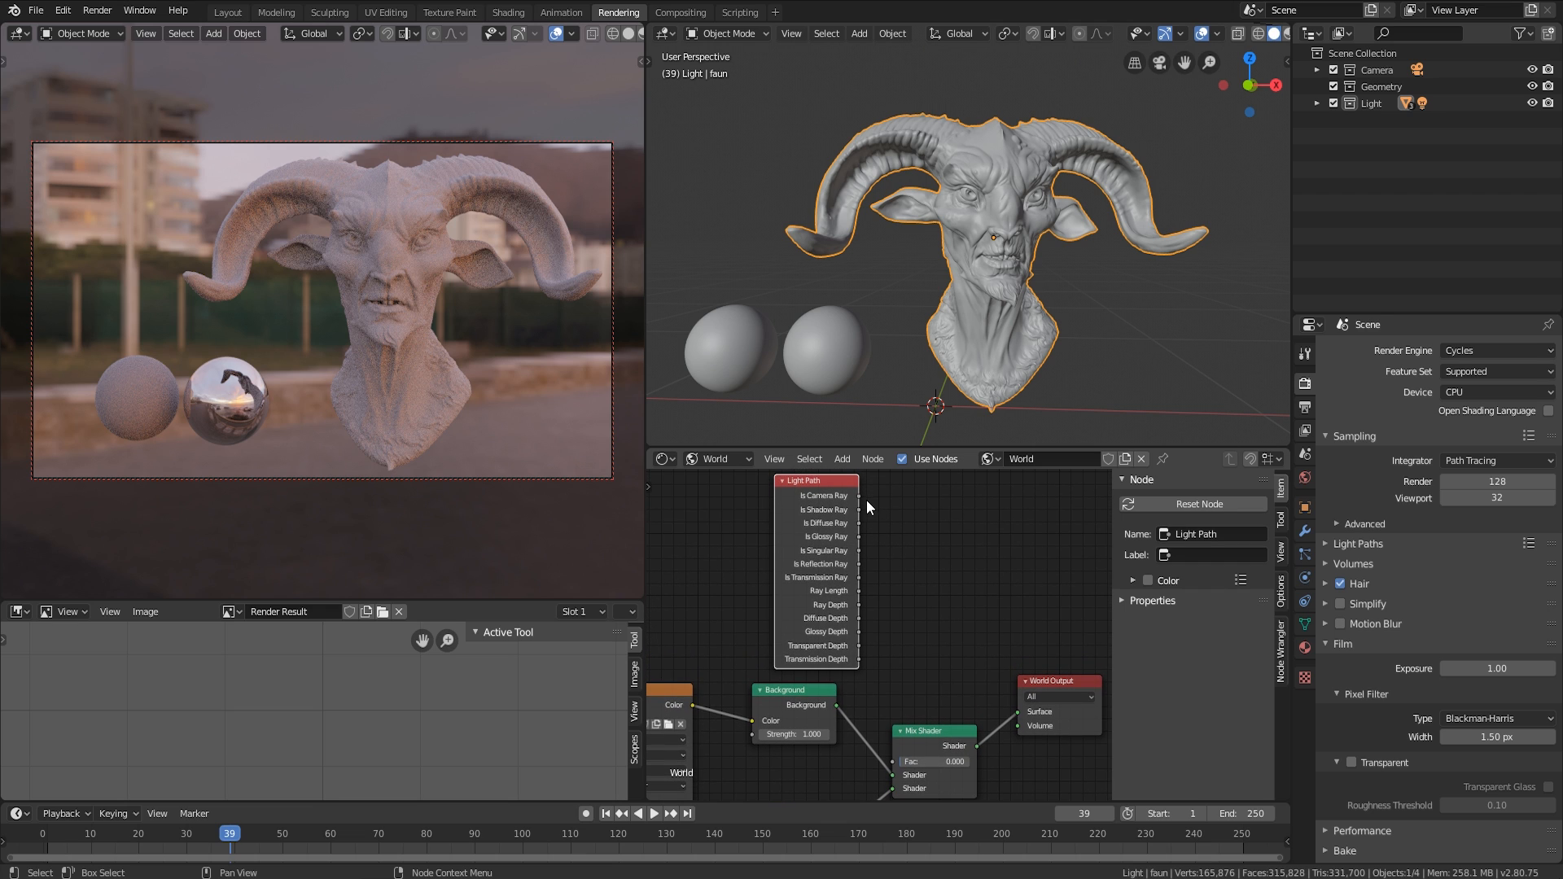
pyautogui.moveTo(856, 488); pyautogui.dragTo(900, 773)
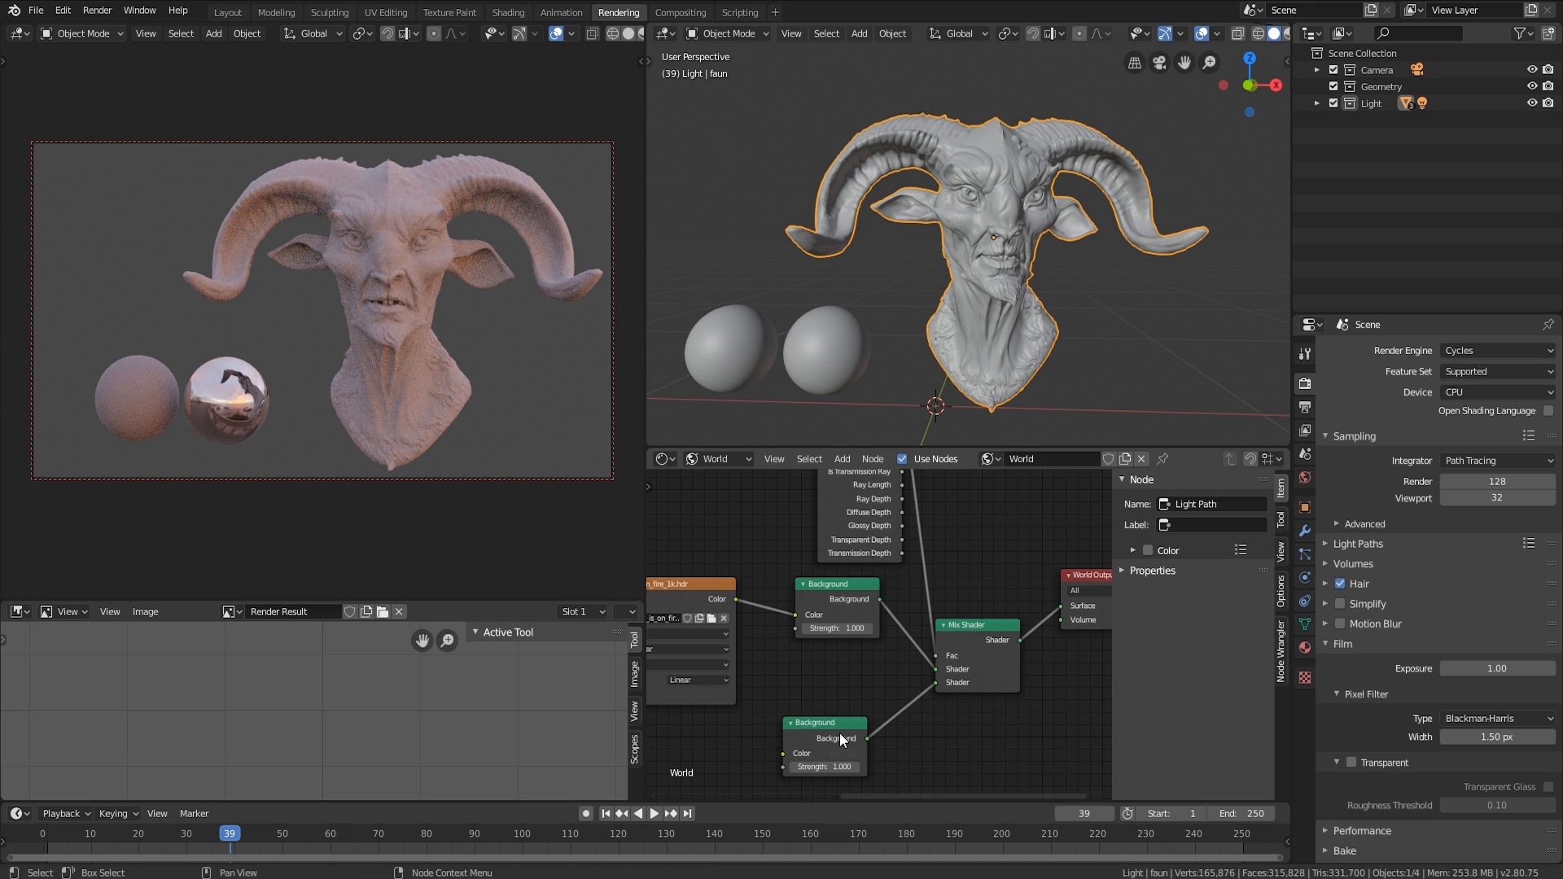
pyautogui.click(823, 723)
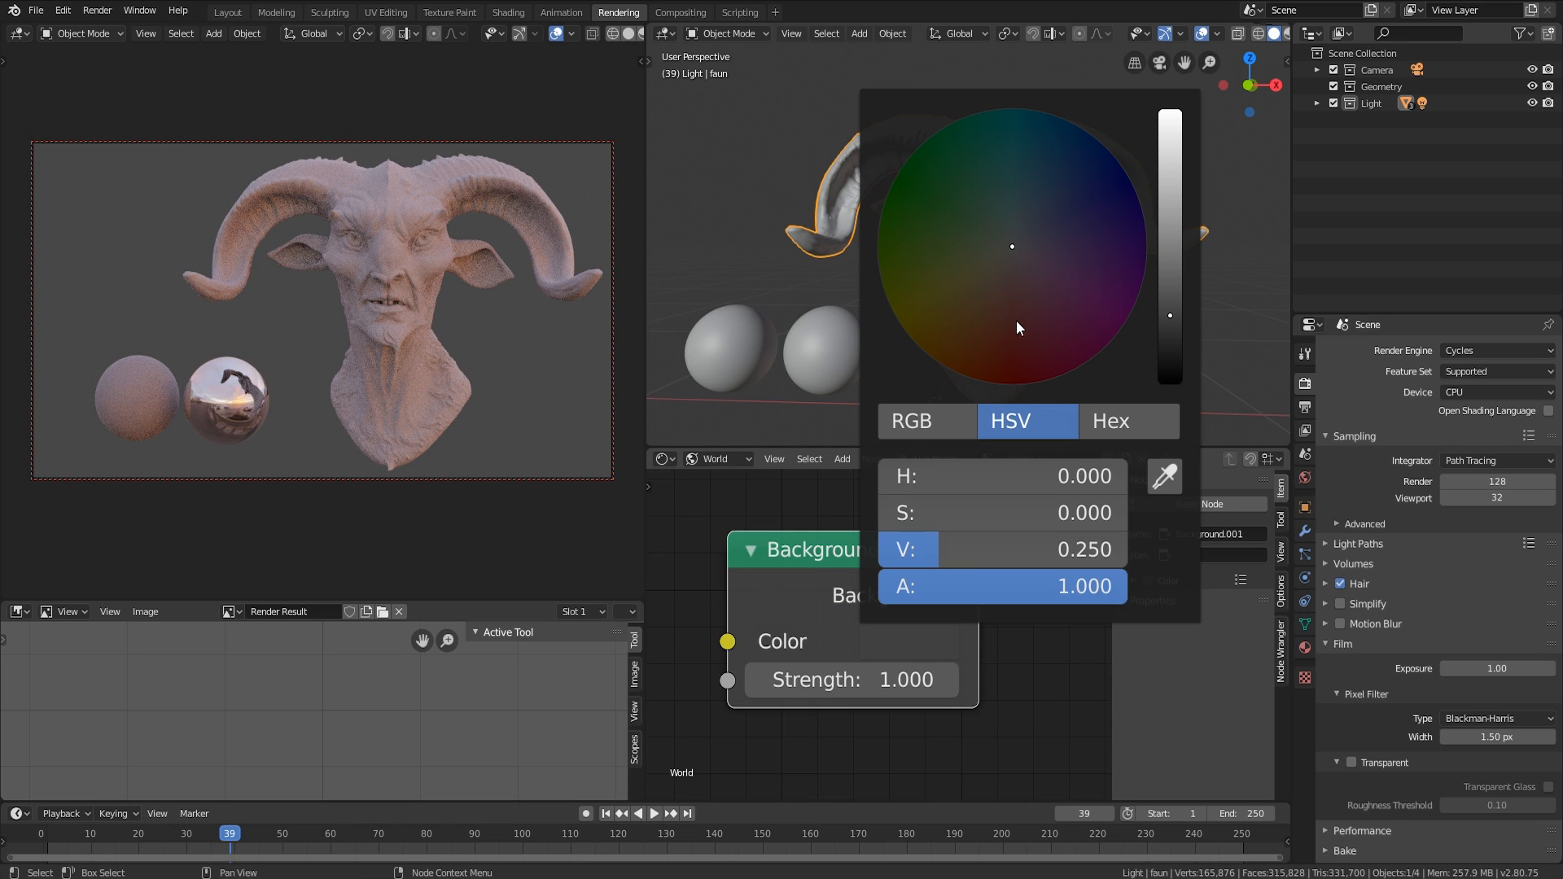
# - Set the second Background node's colour to dark maroon, about H 0.875, S 0.064, V 0.25
pyautogui.click(1003, 248)
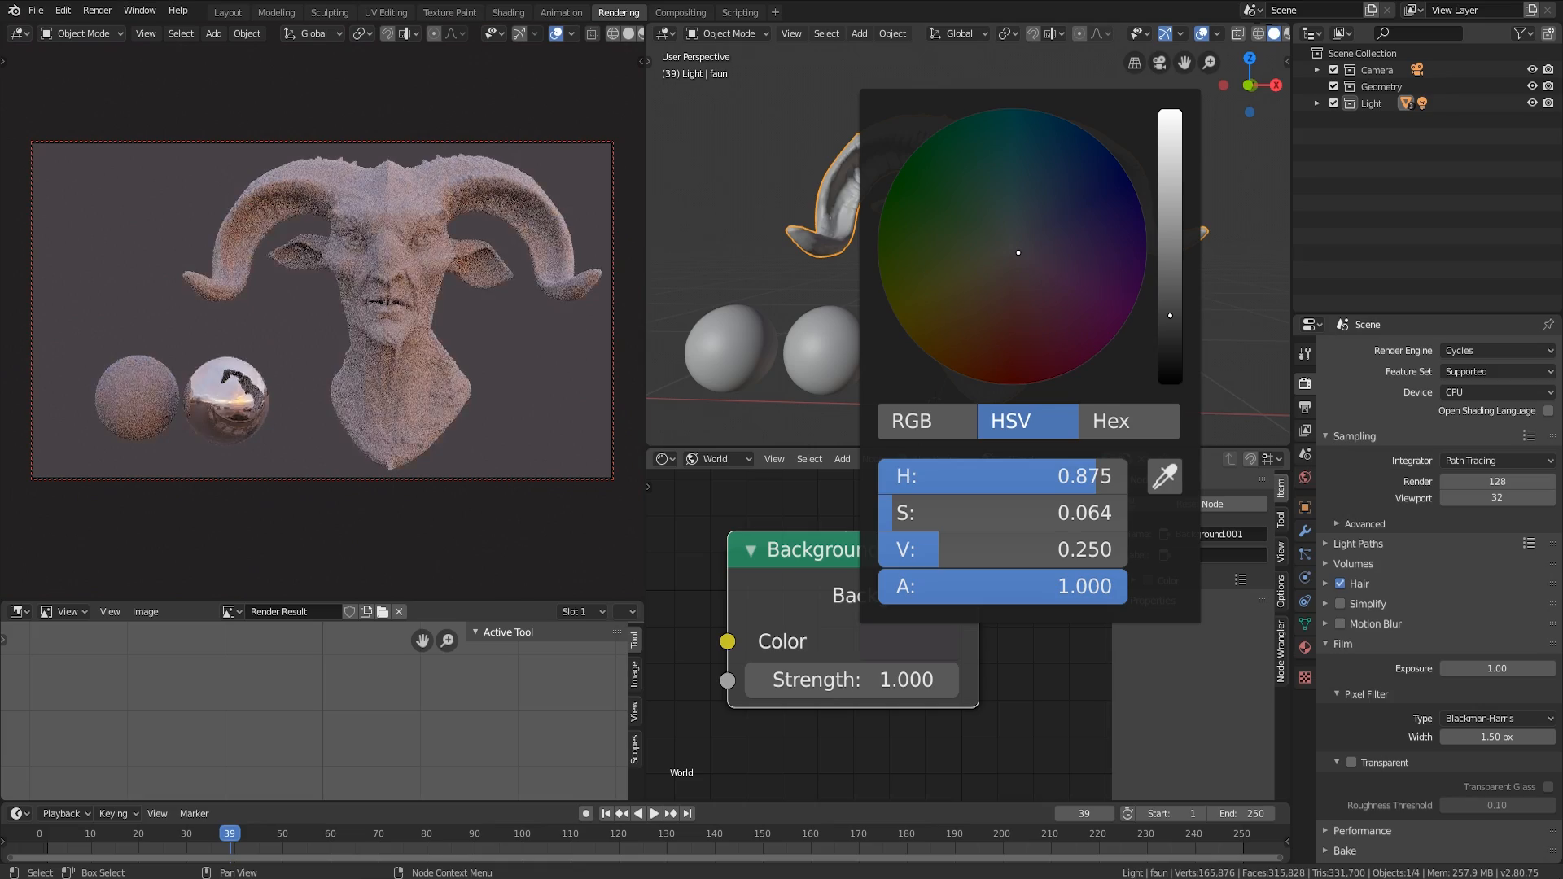
pyautogui.moveTo(1017, 252); pyautogui.dragTo(1068, 267)
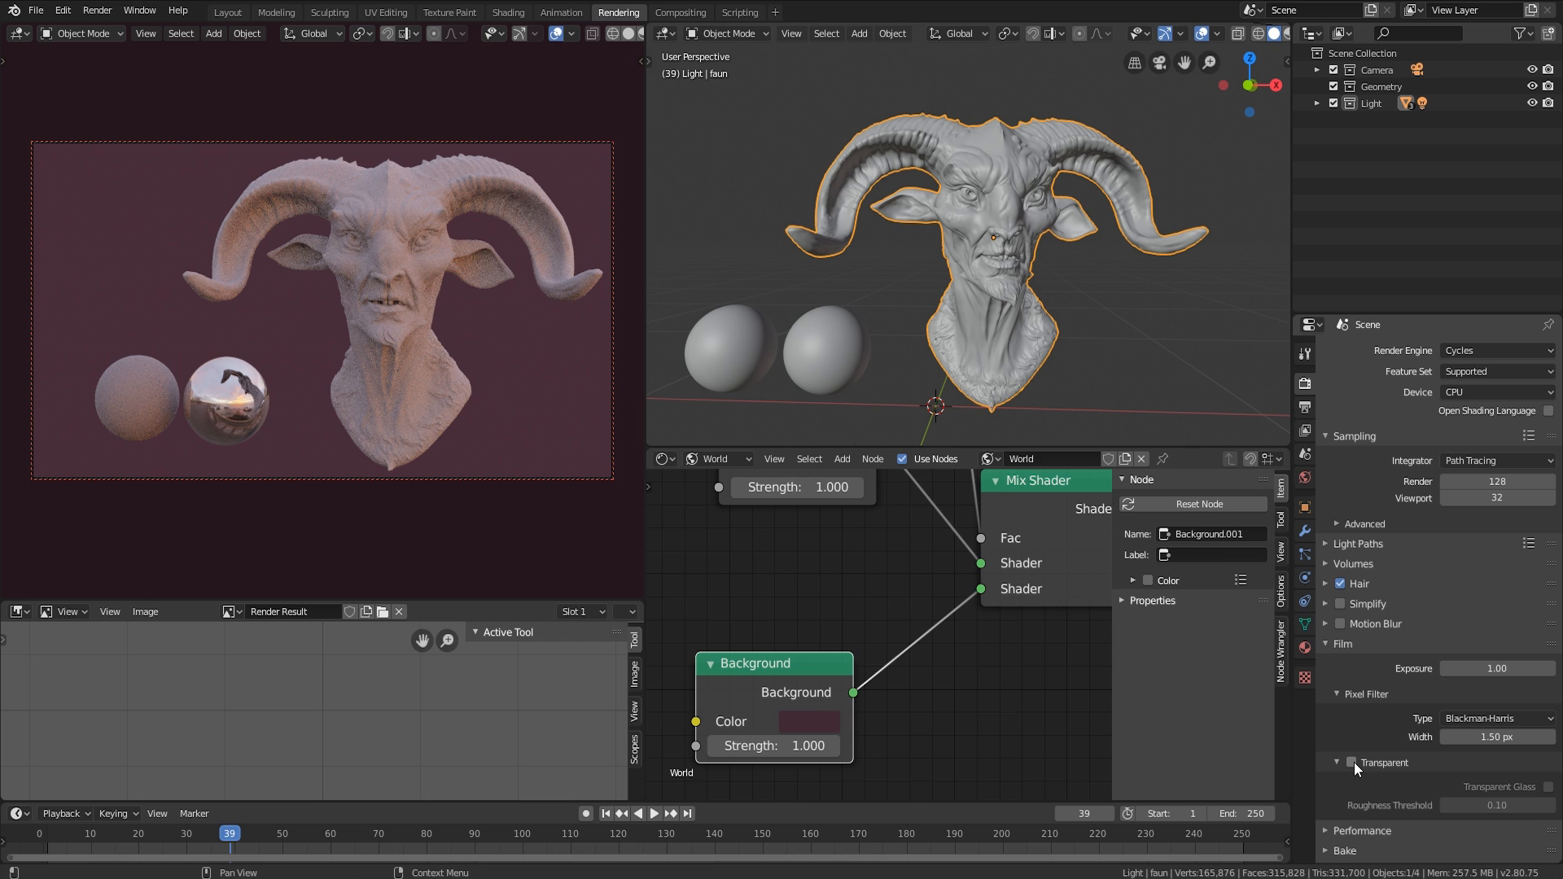
pyautogui.click(1353, 762)
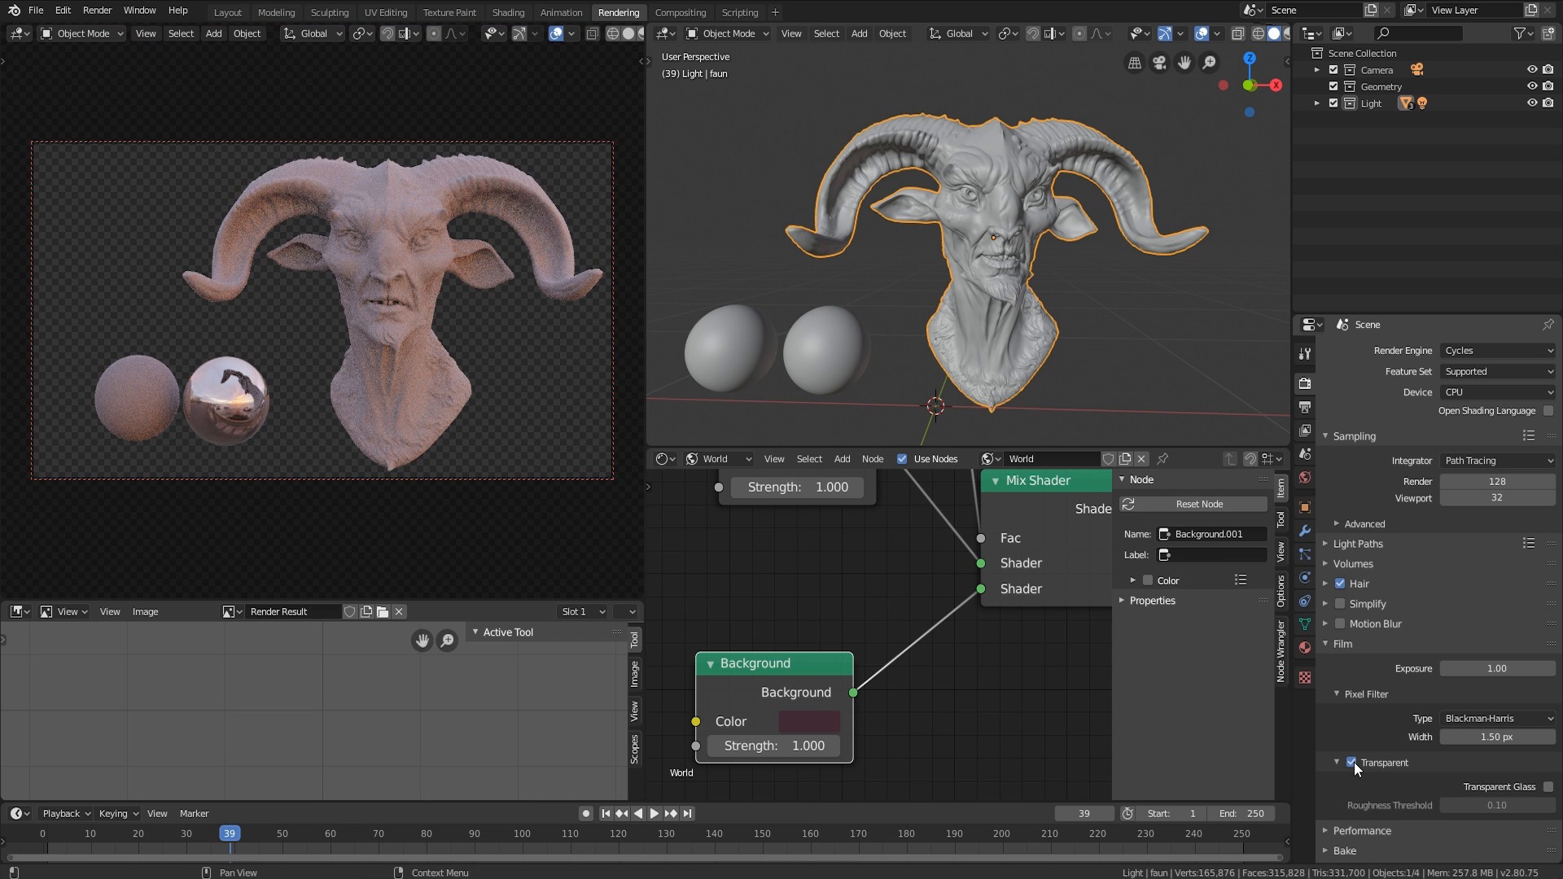
pyautogui.click(1351, 763)
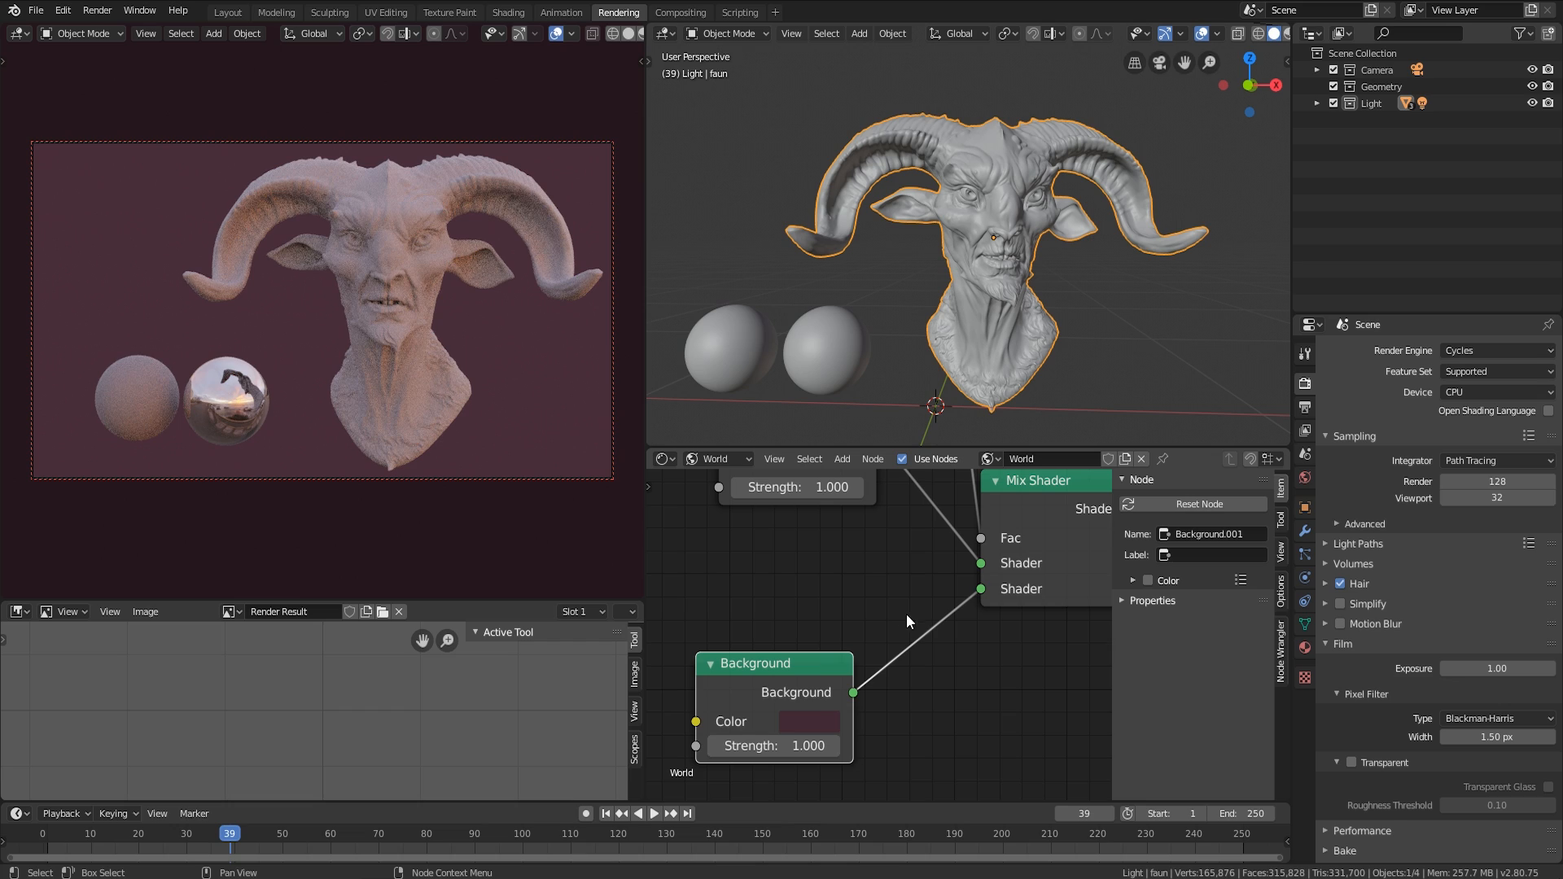
pyautogui.moveTo(964, 631)
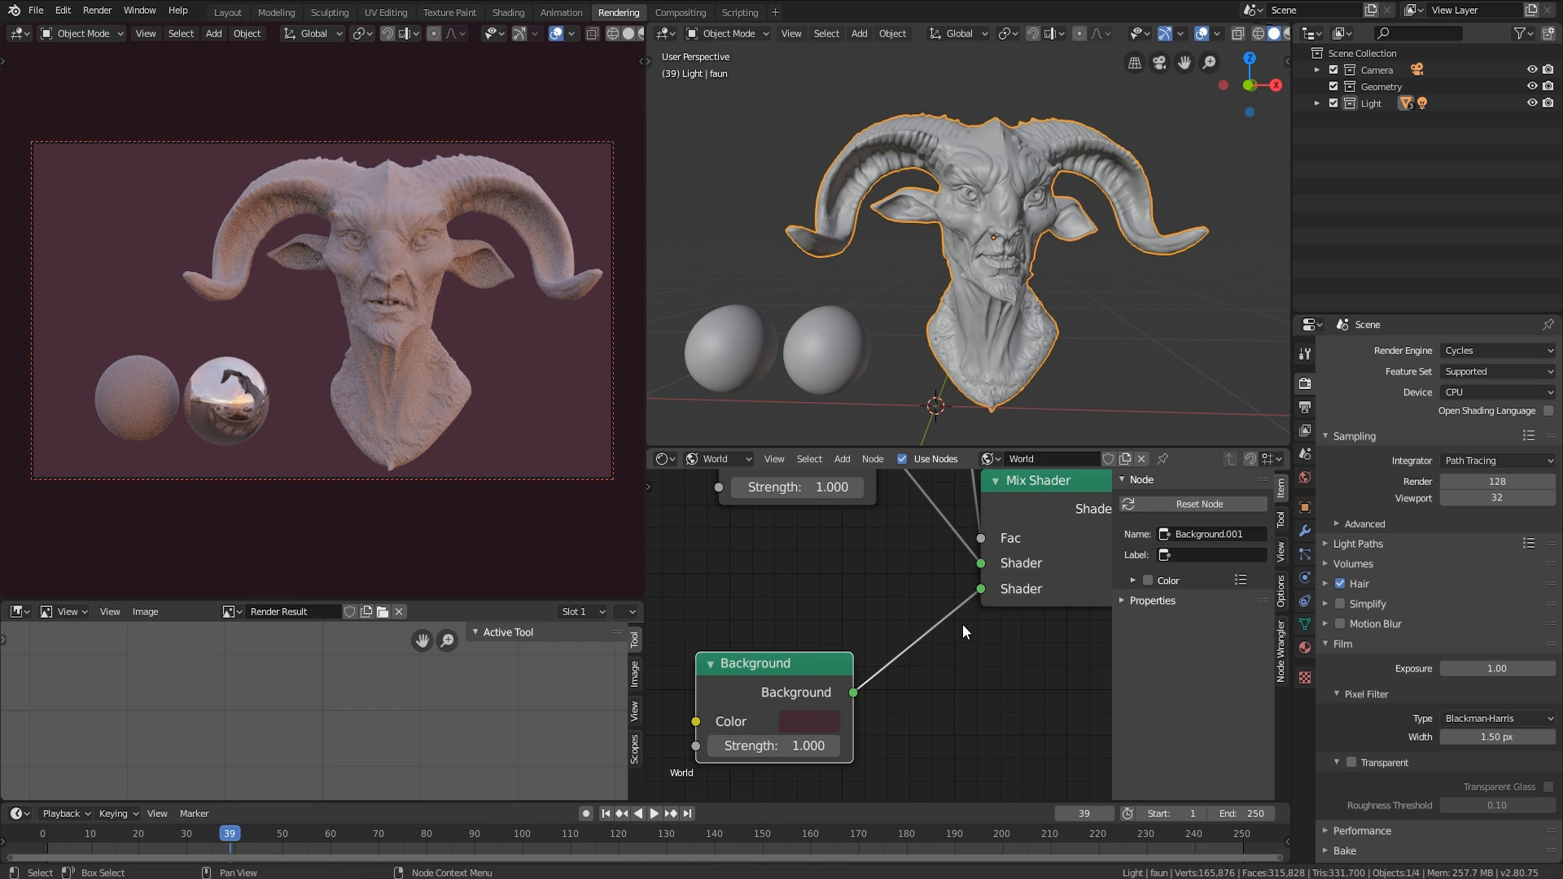